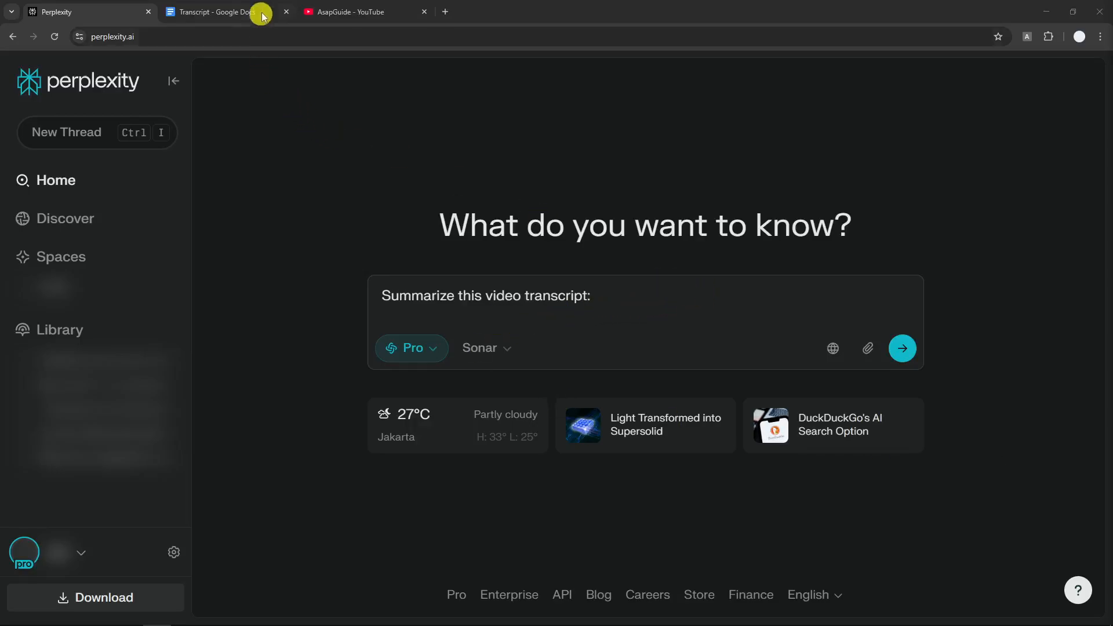
Step: Check the transcript document's word count in Google Docs, glancing at the YouTube channel on the way
click(210, 12)
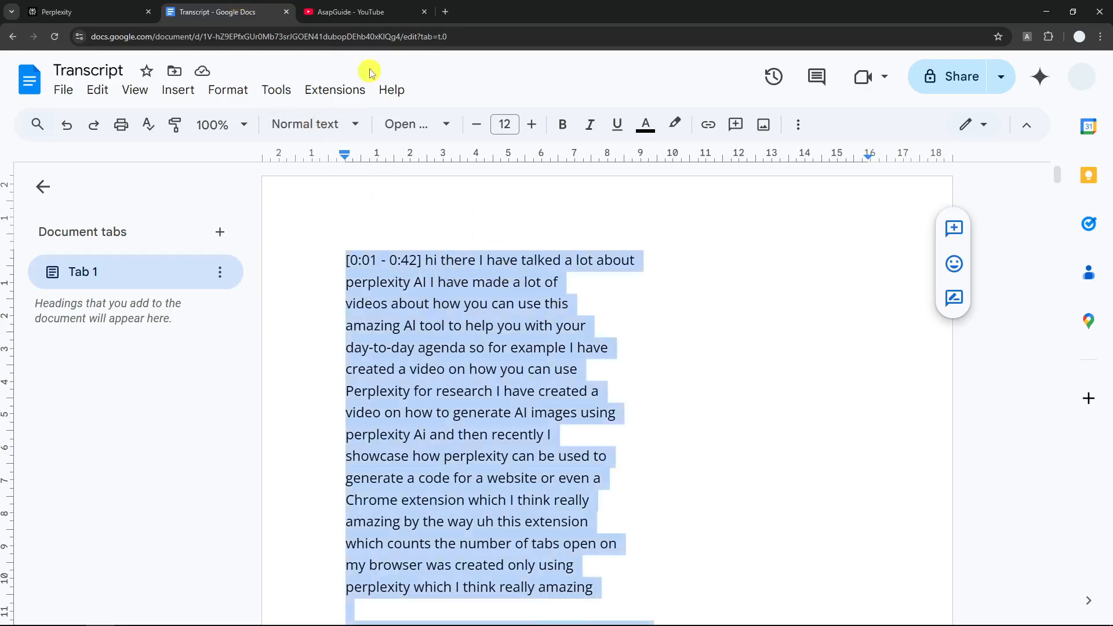
click(362, 11)
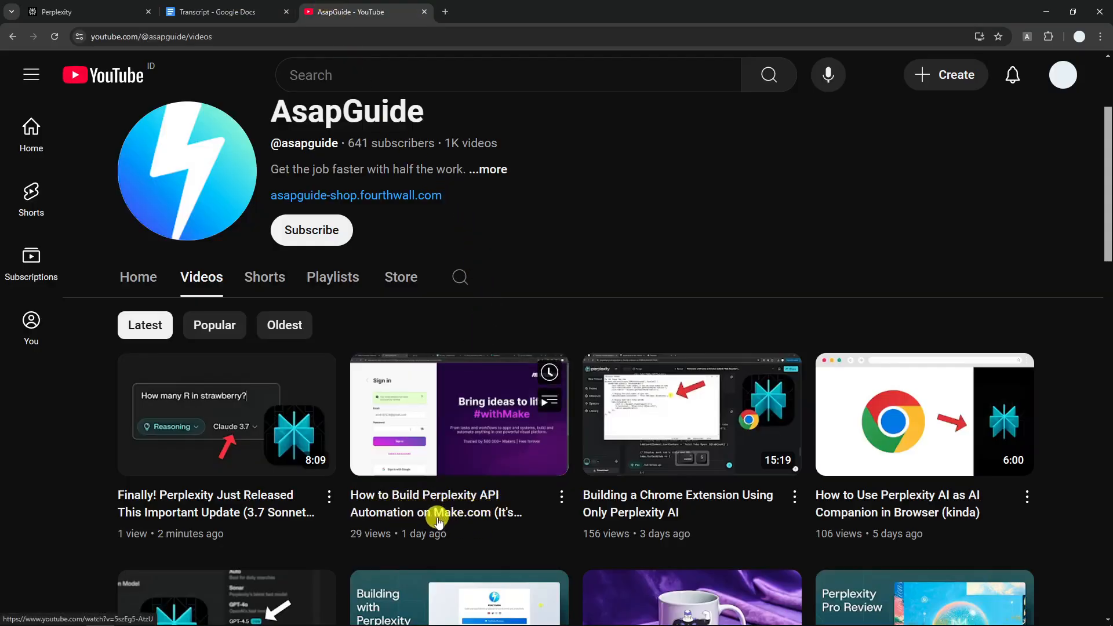
mouse_move(529, 548)
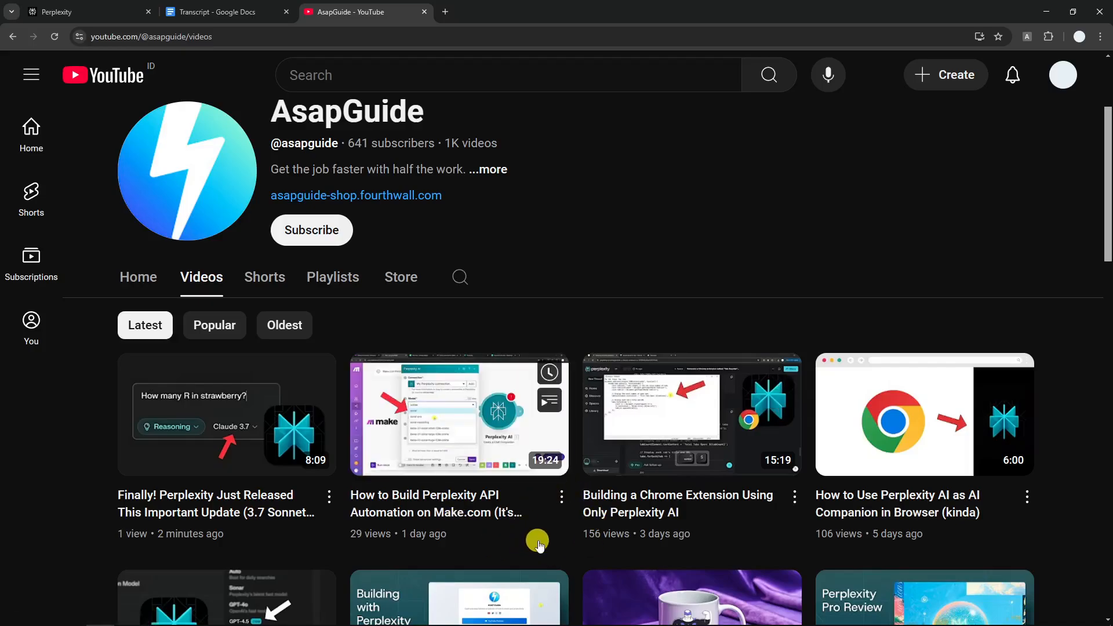
click(217, 12)
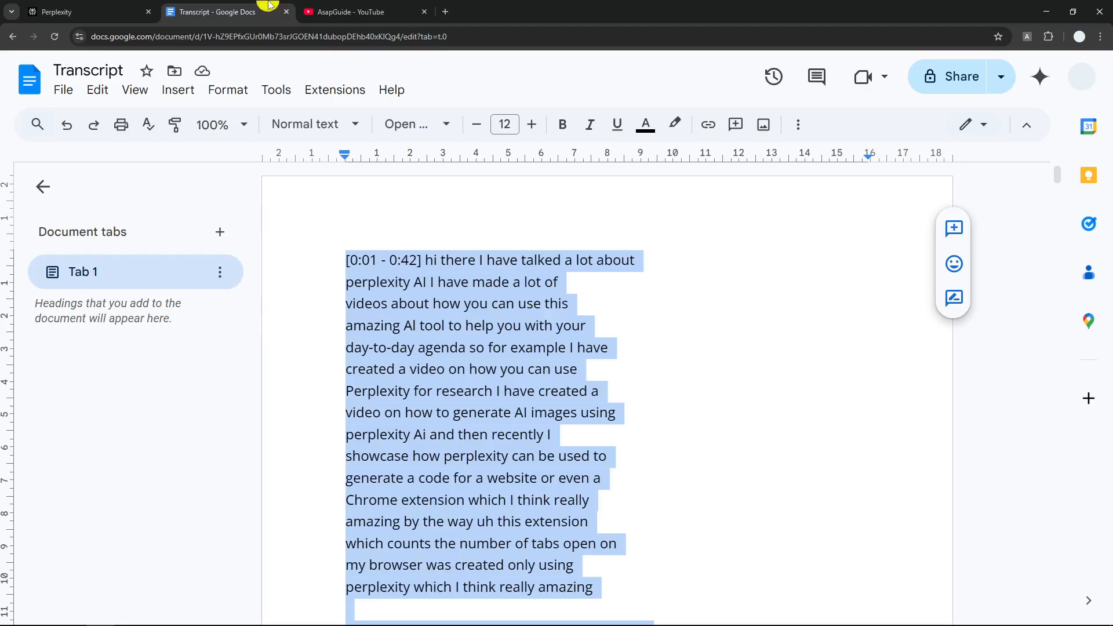
mouse_move(431, 252)
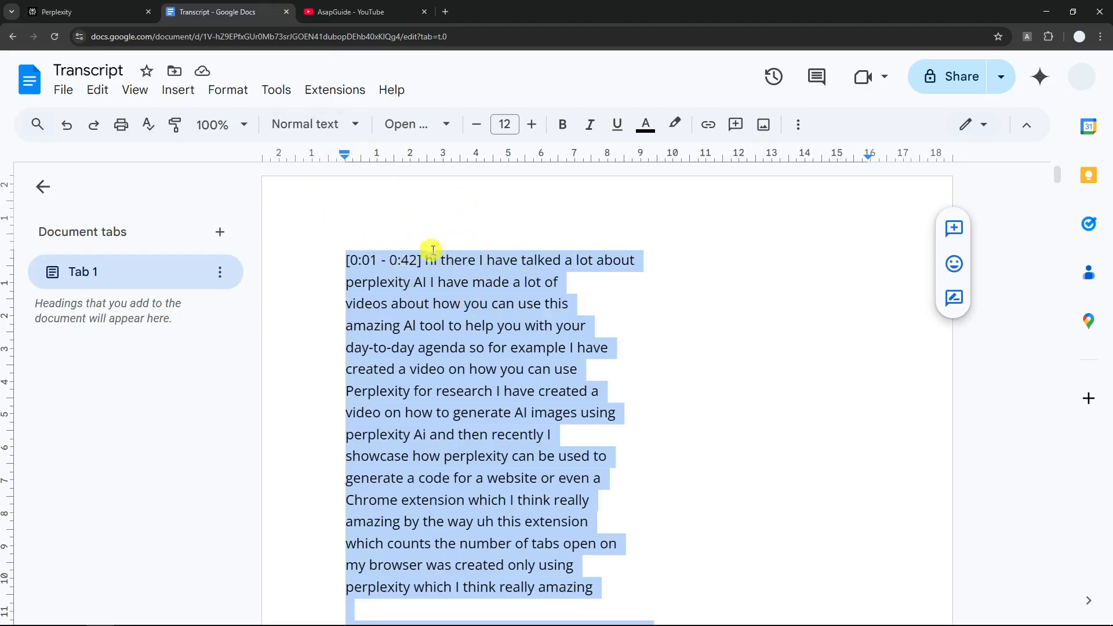
click(276, 89)
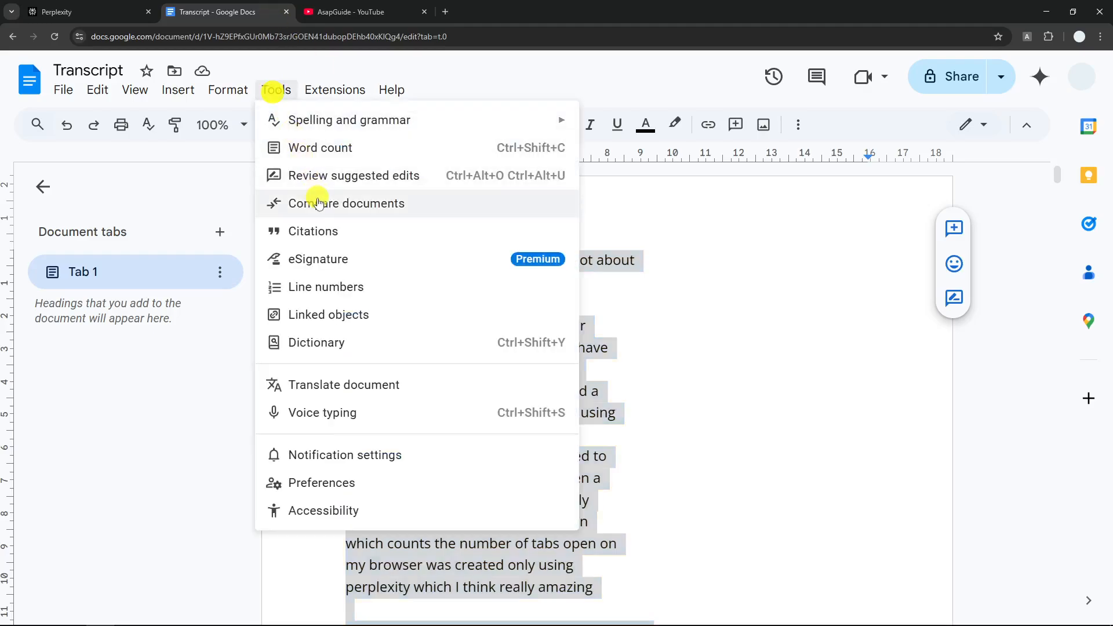
click(317, 147)
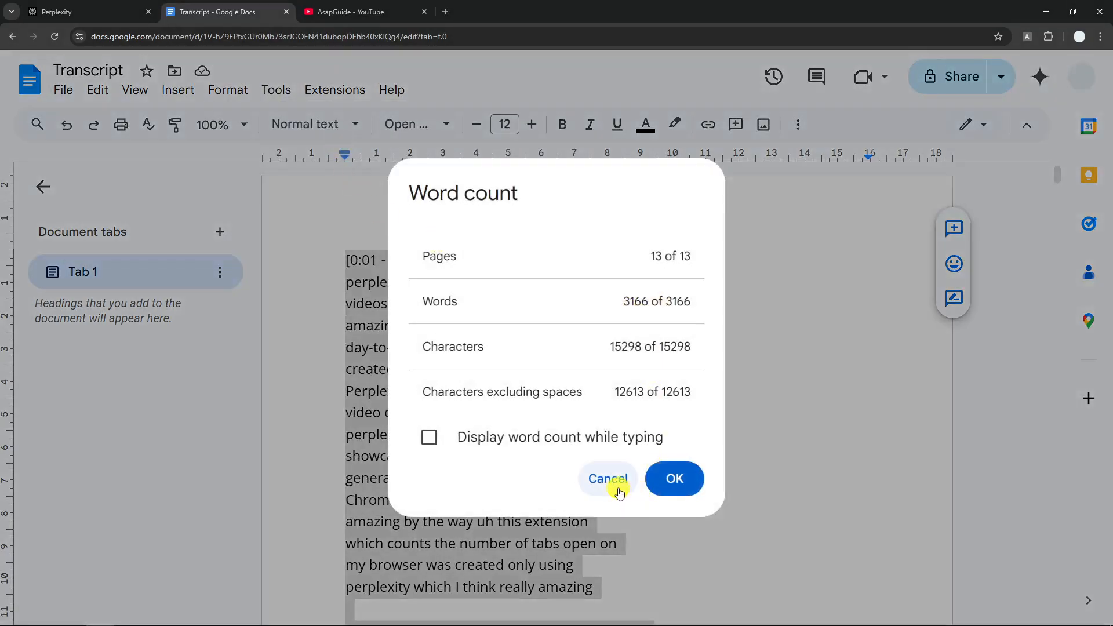
click(607, 479)
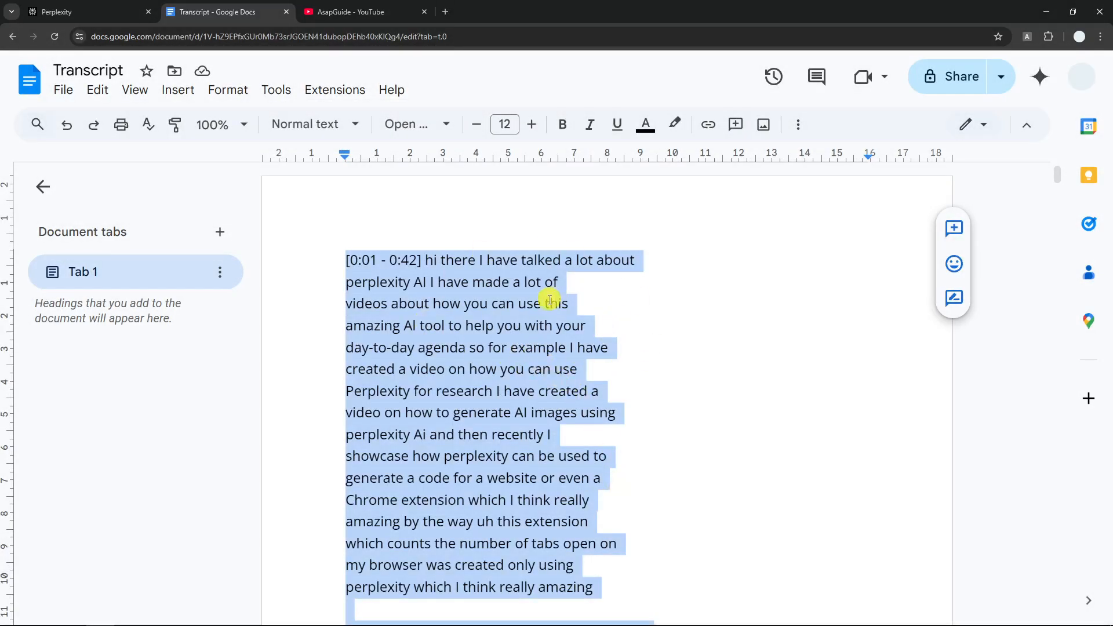
Step: Copy the selected transcript from the doc and paste it into the Perplexity summarize query
click(57, 12)
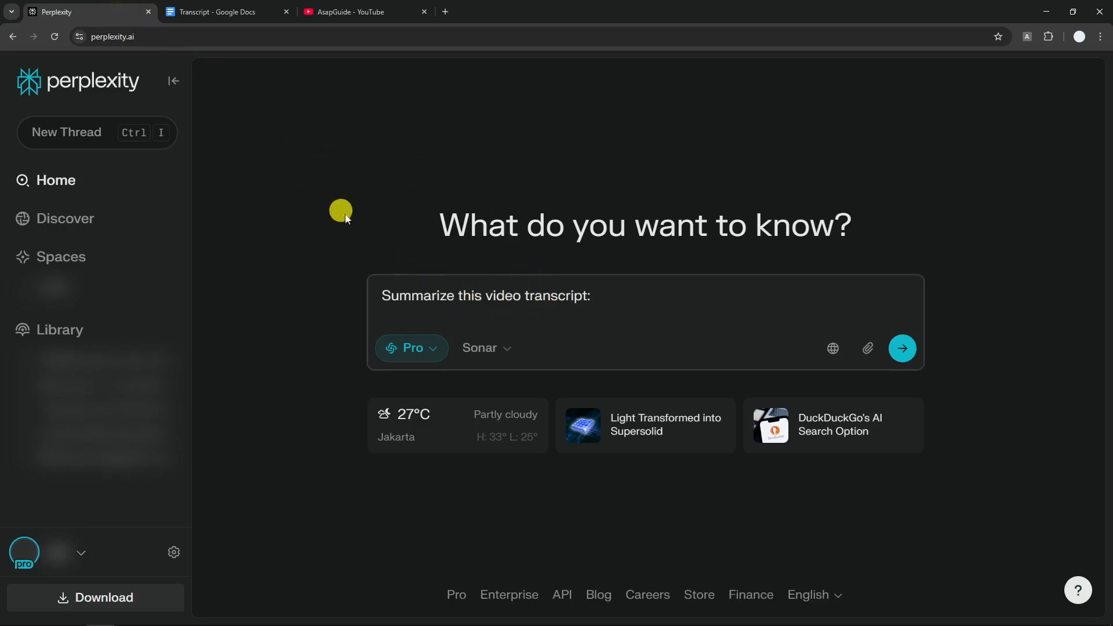
mouse_move(250, 44)
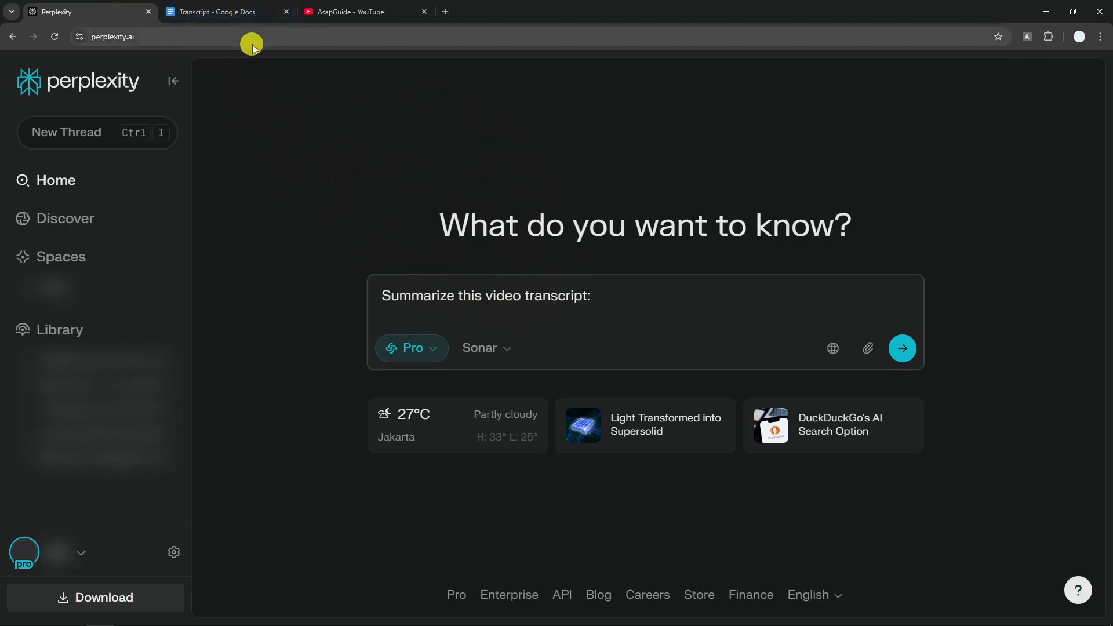
click(223, 11)
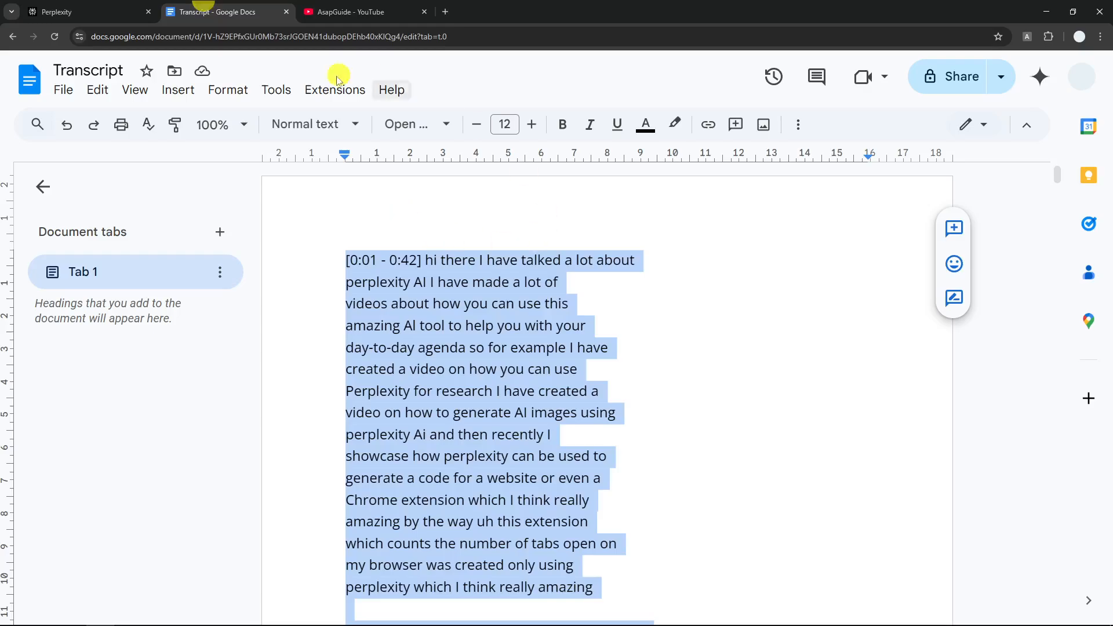
key(ctrl+c)
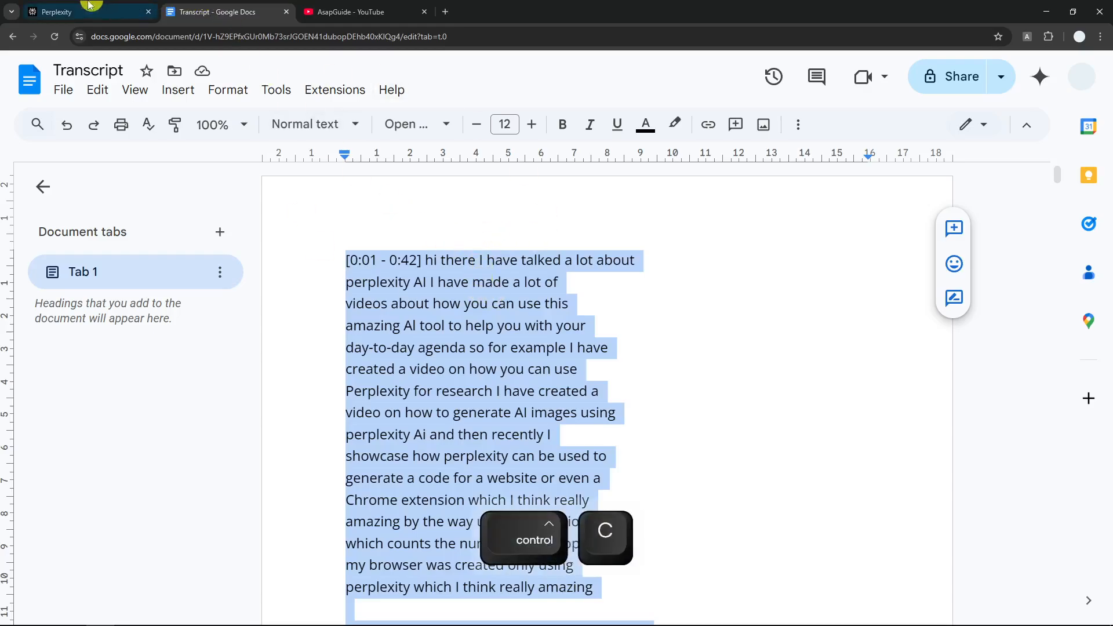
click(78, 12)
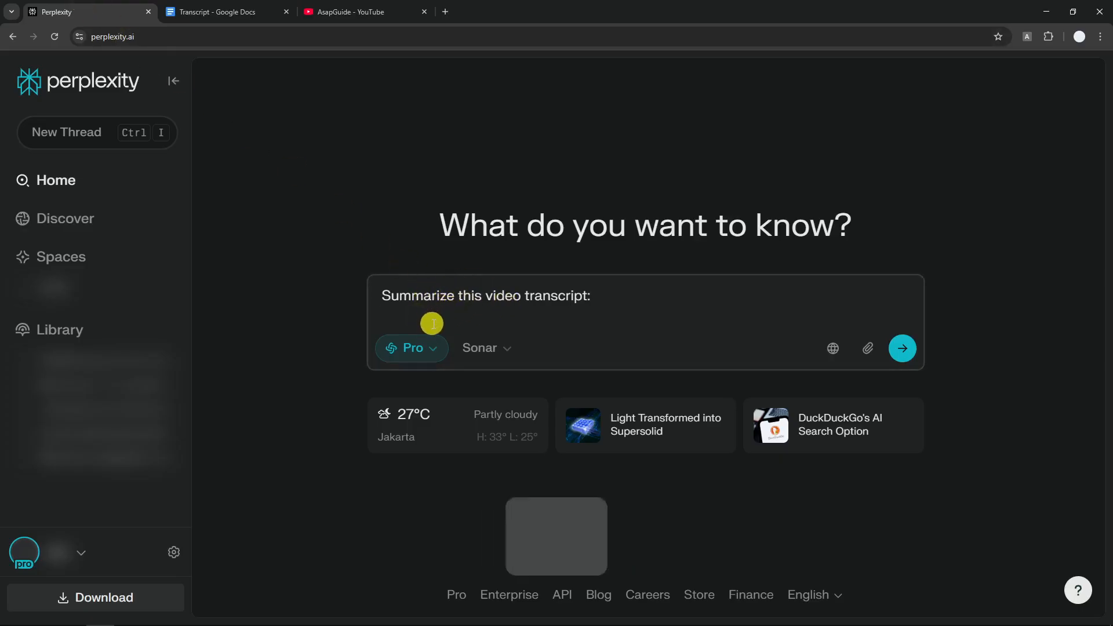
key(ctrl+v)
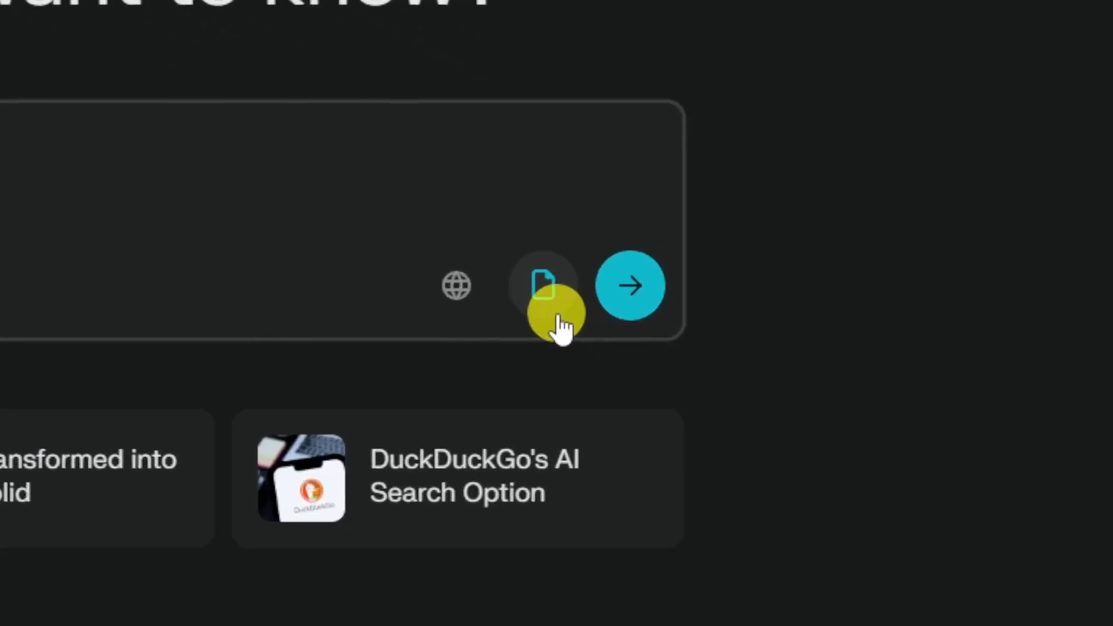
Step: View the query's attached files, where the pasted transcript appears as paste.txt
click(542, 285)
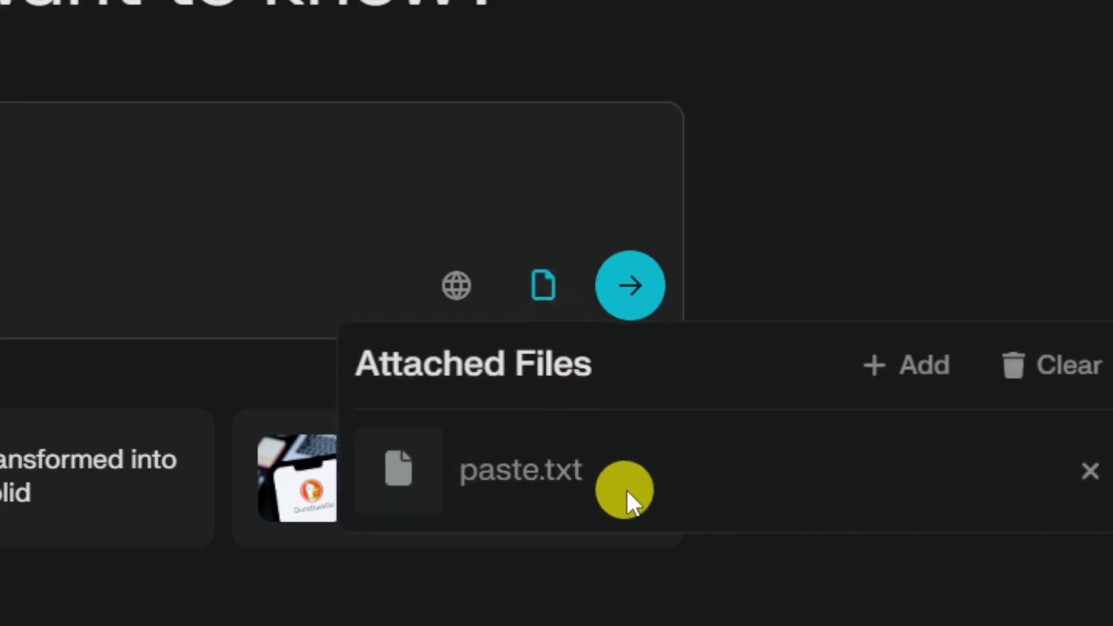
mouse_move(642, 489)
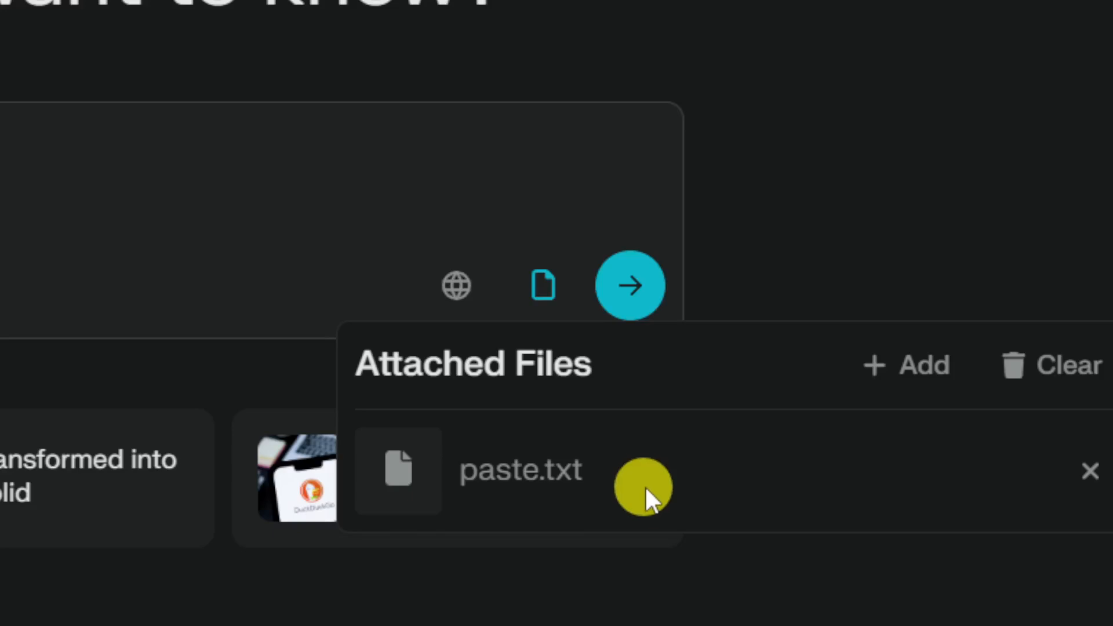
mouse_move(716, 465)
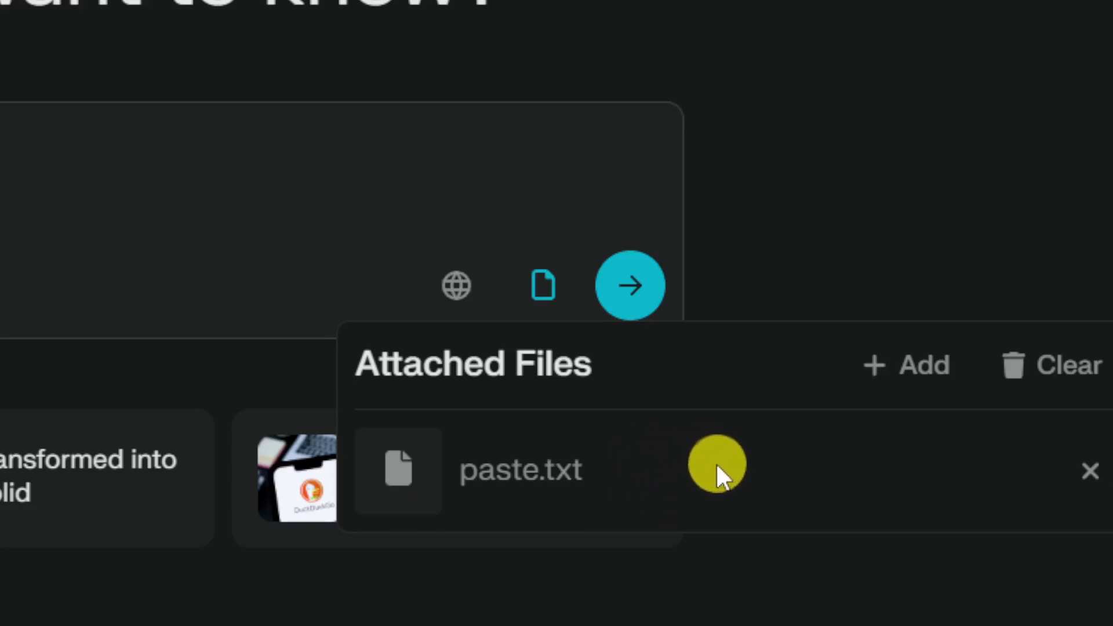
mouse_move(615, 485)
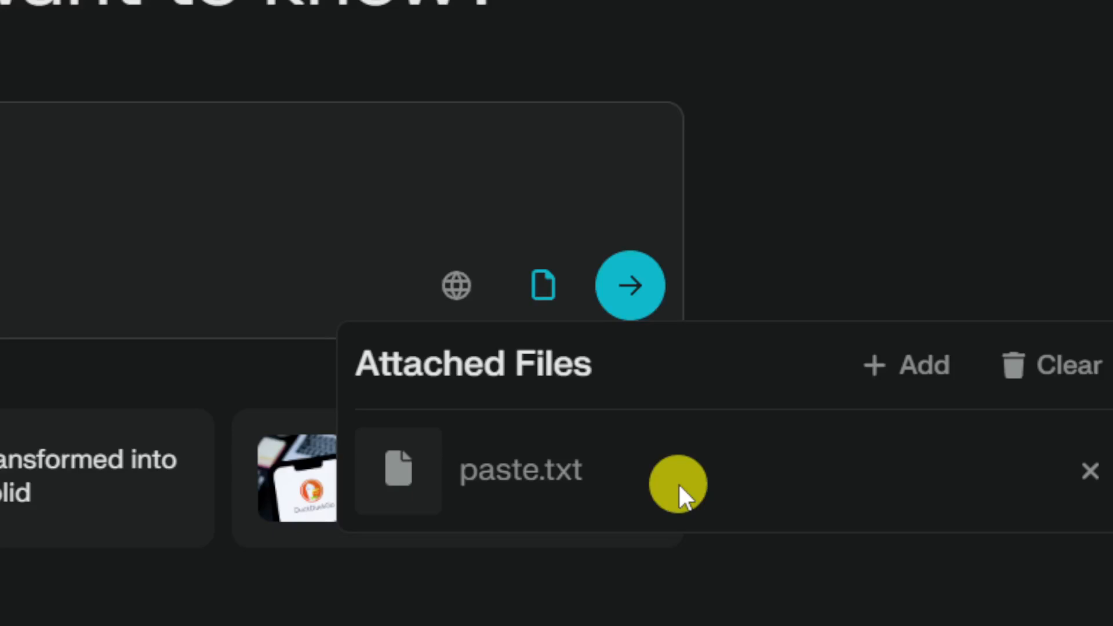
mouse_move(692, 482)
text(Summarize this video transcript:)
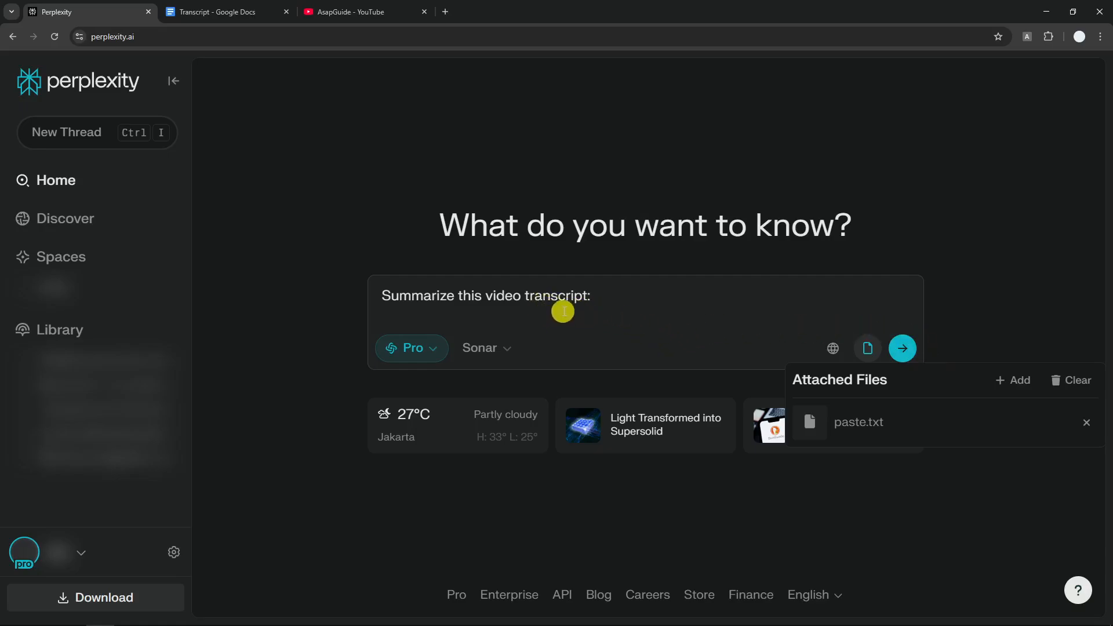
mouse_move(593, 322)
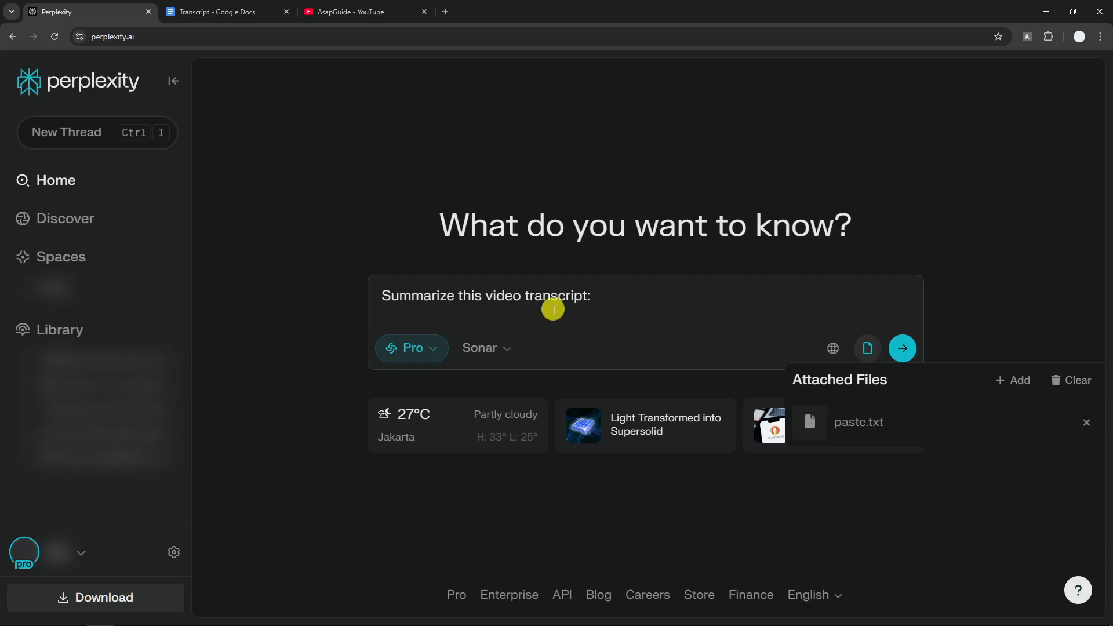
mouse_move(538, 311)
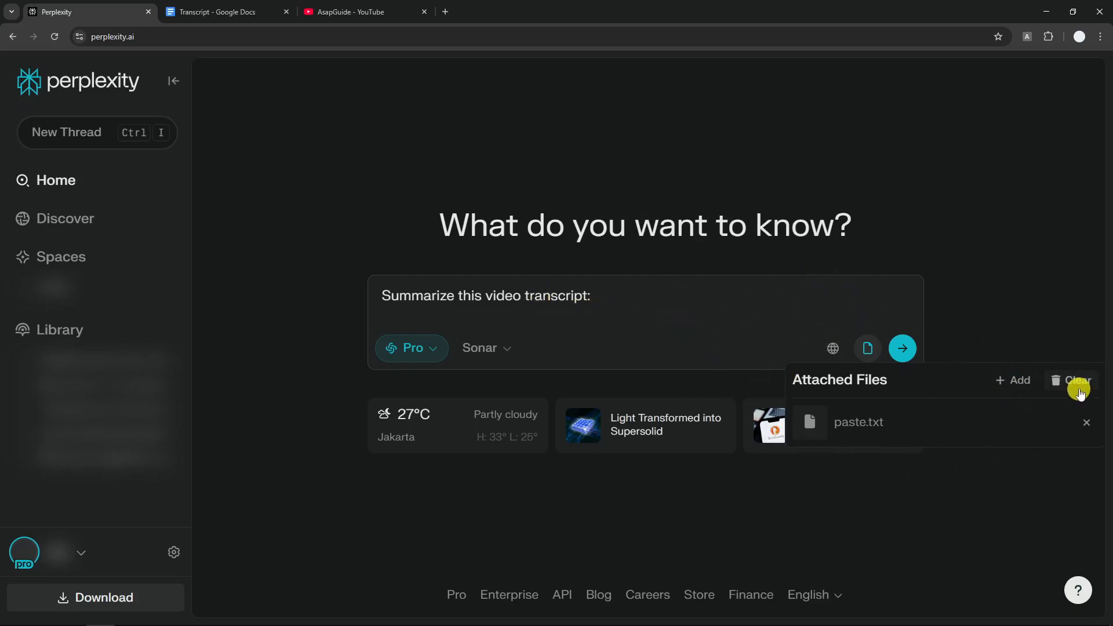
Step: Clear the paste.txt attachment, leaving only the summarize prompt in the query
click(1080, 380)
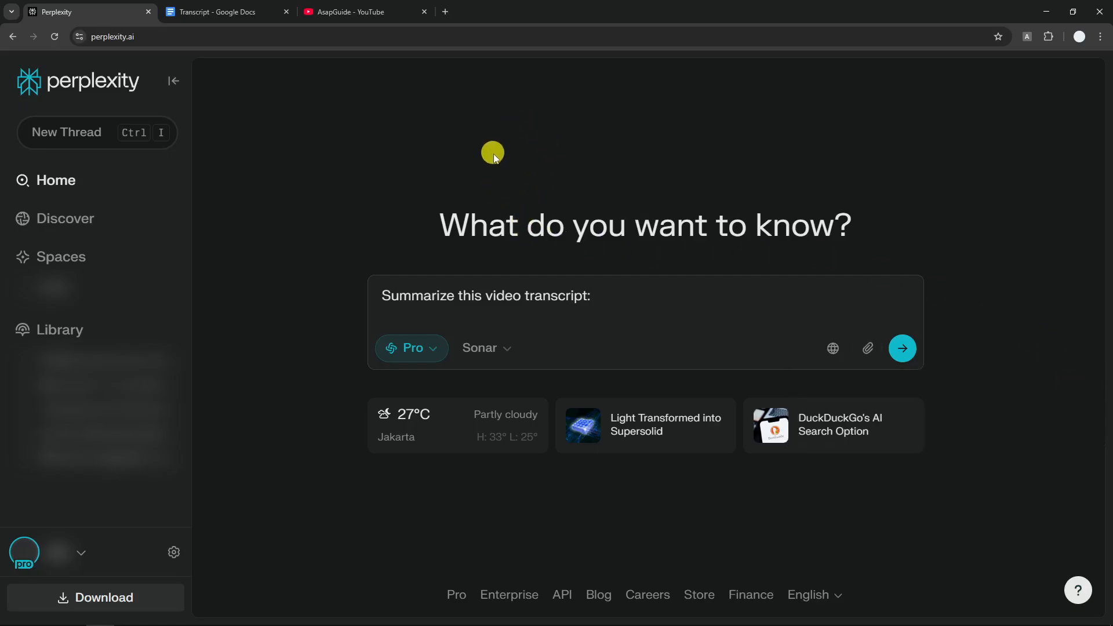
mouse_move(505, 220)
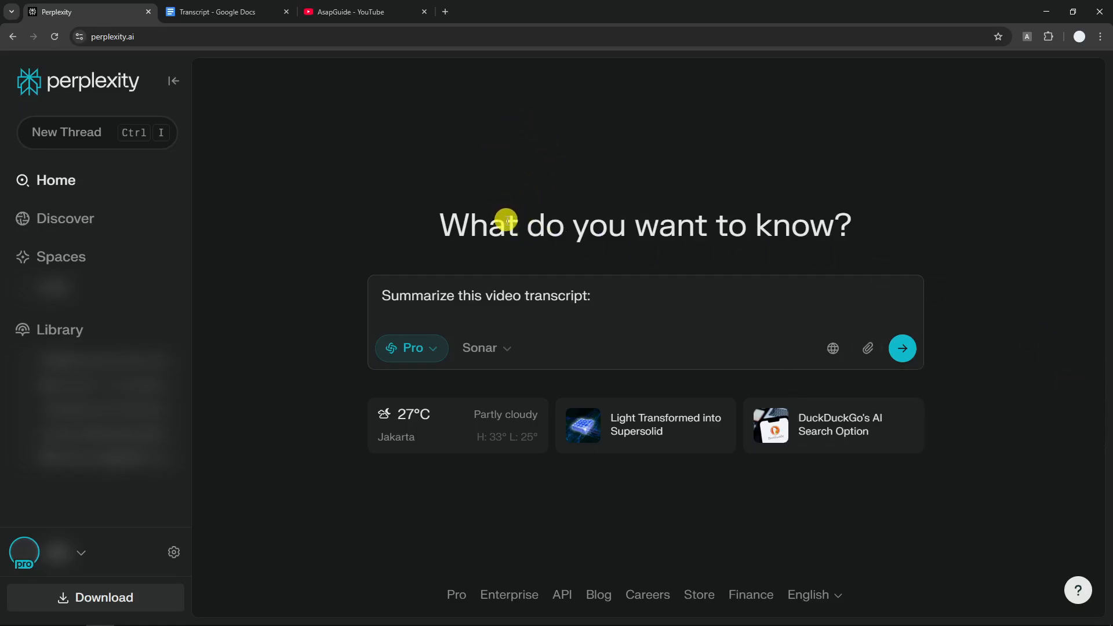
mouse_move(612, 203)
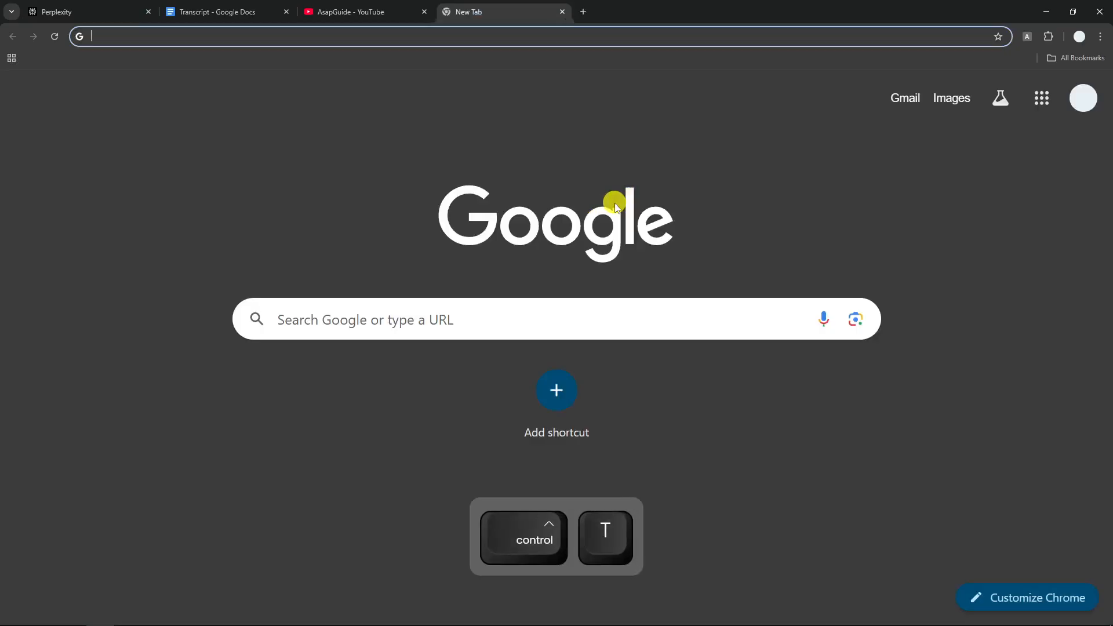
Step: Find the Chrome Web Store and open the Complexity | Perplexity AI Supercharged extension page
text(Chrome web store)
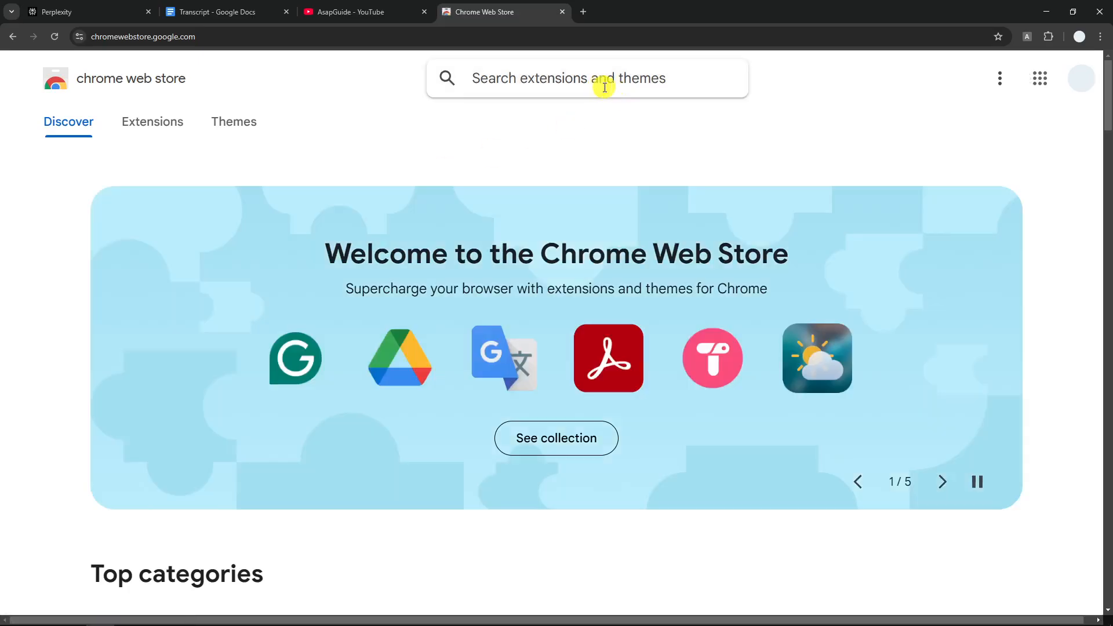
text(Complexity)
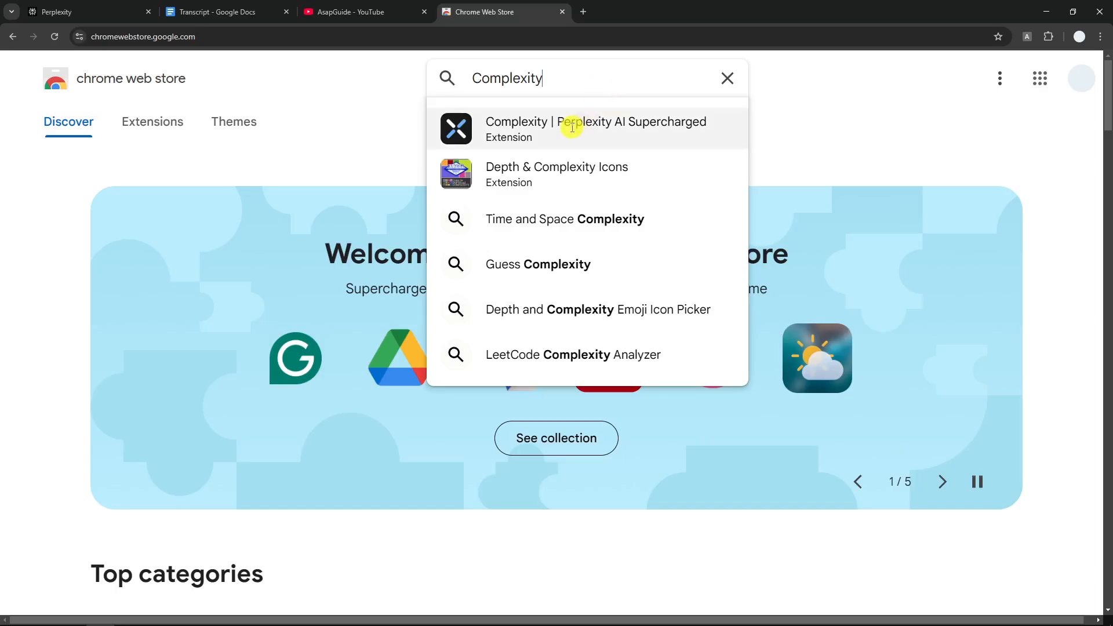
click(594, 129)
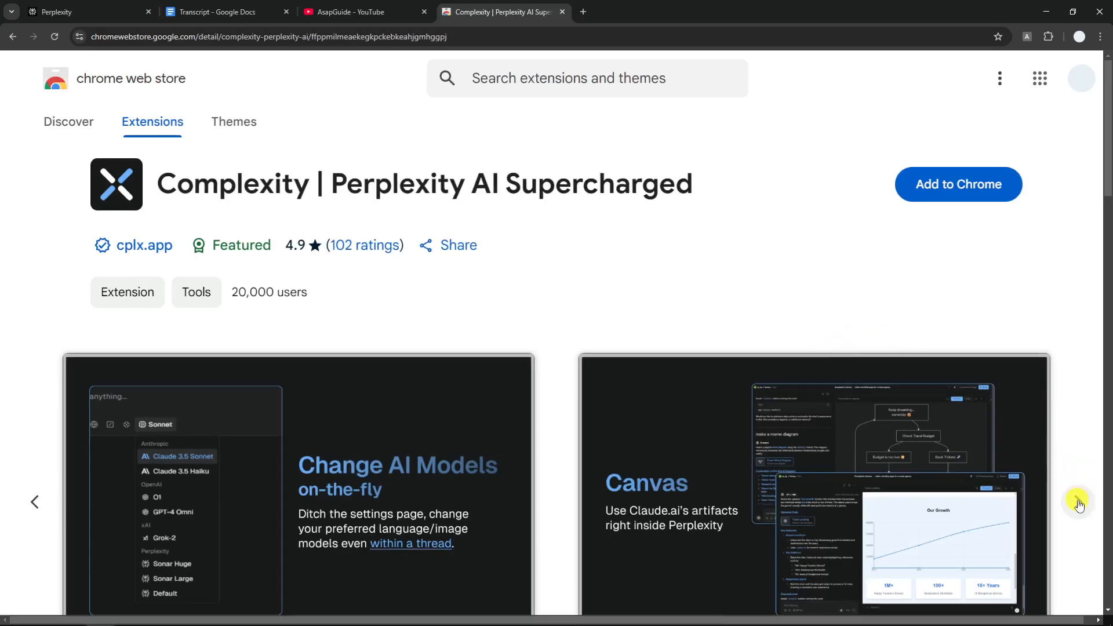
Step: Add the Complexity extension to Chrome and confirm the installation
click(1077, 501)
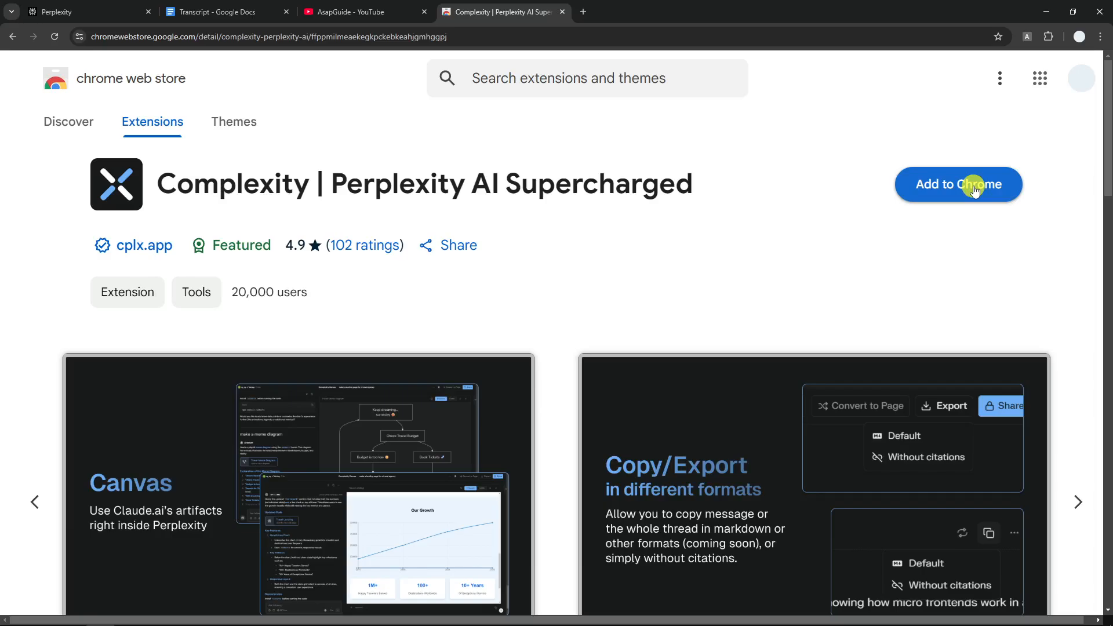
click(957, 184)
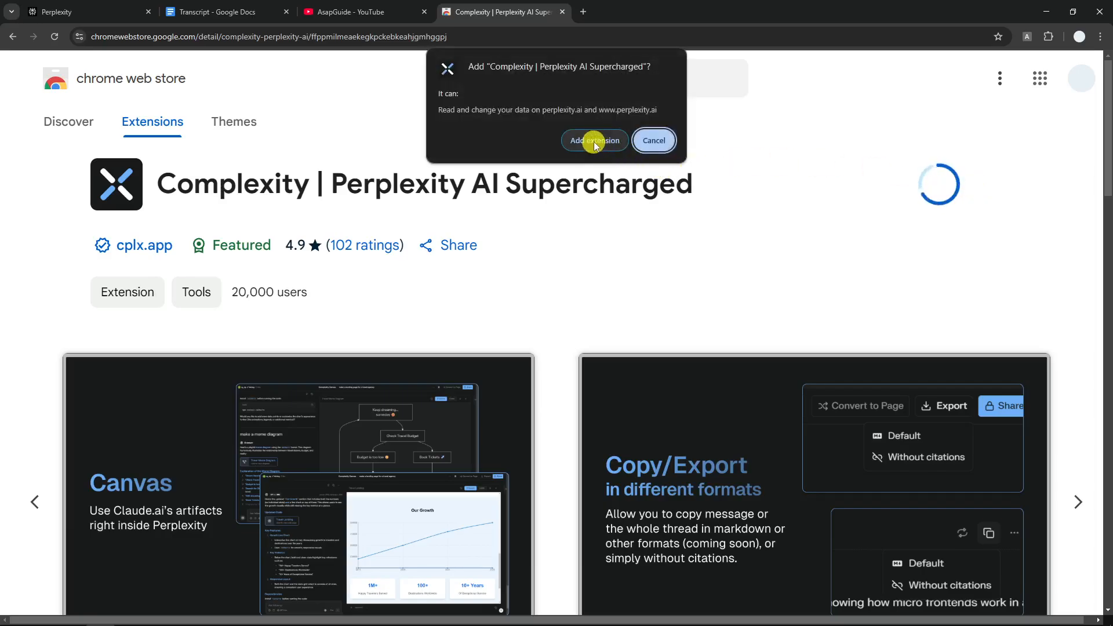
click(594, 140)
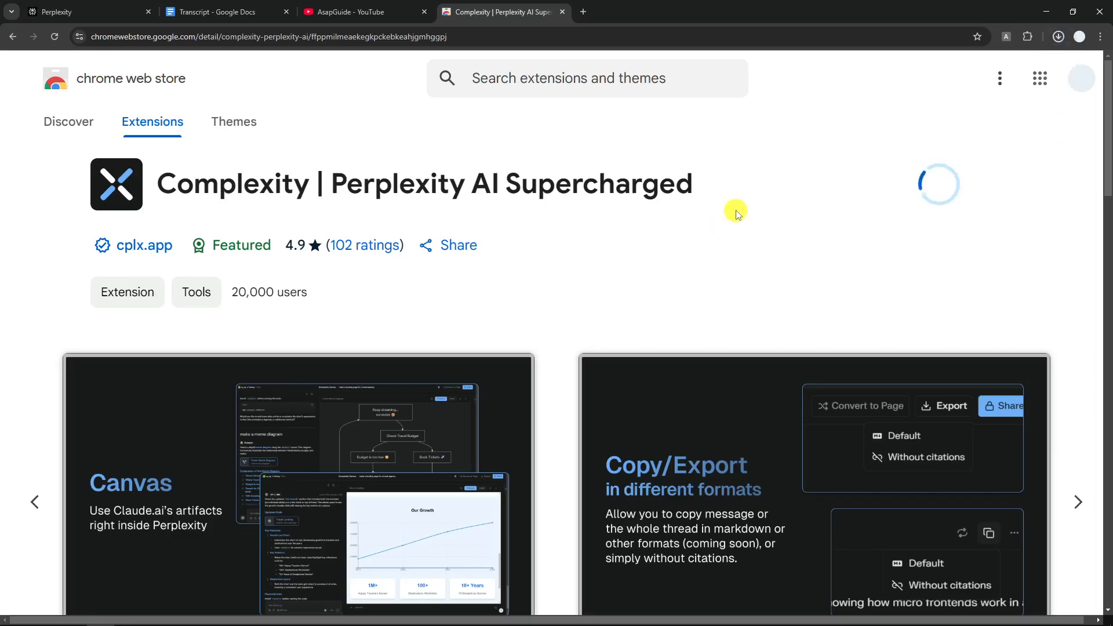
click(35, 502)
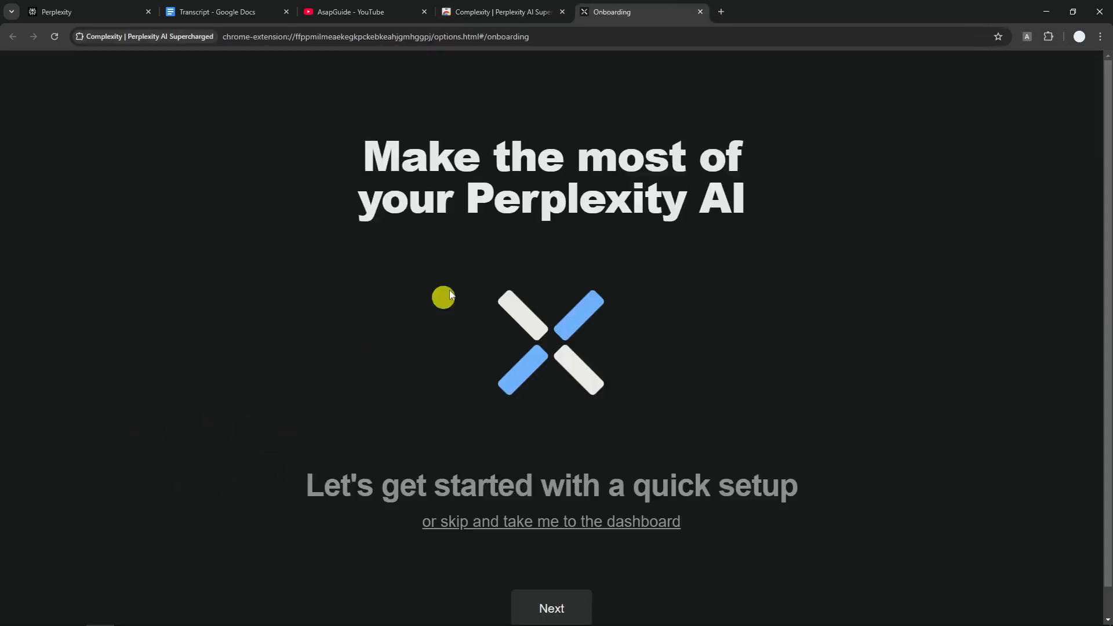
mouse_move(471, 251)
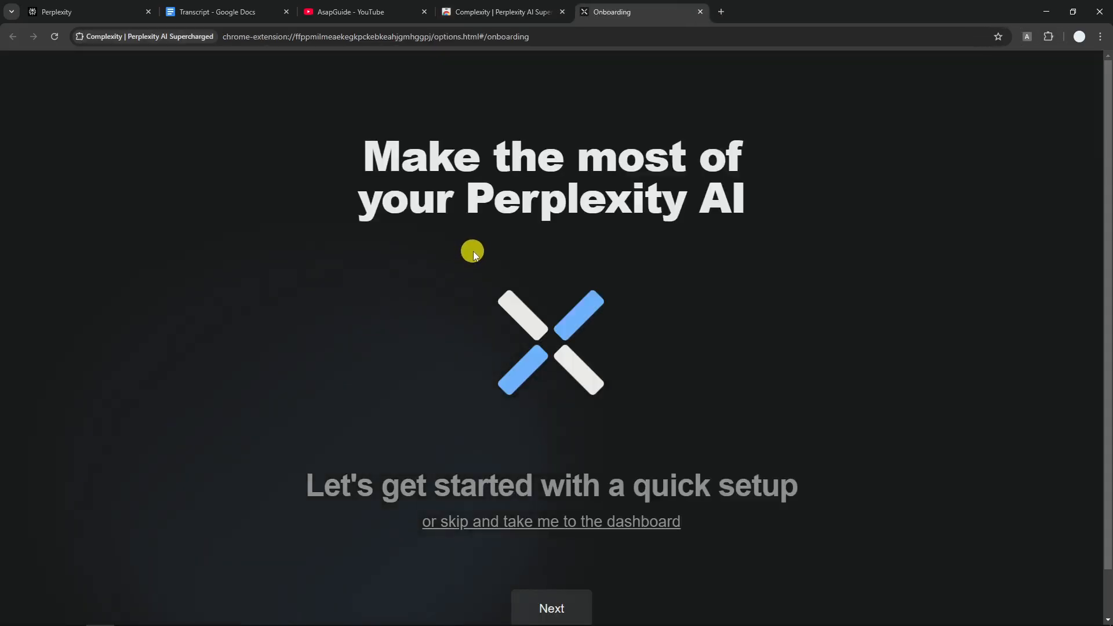
mouse_move(491, 253)
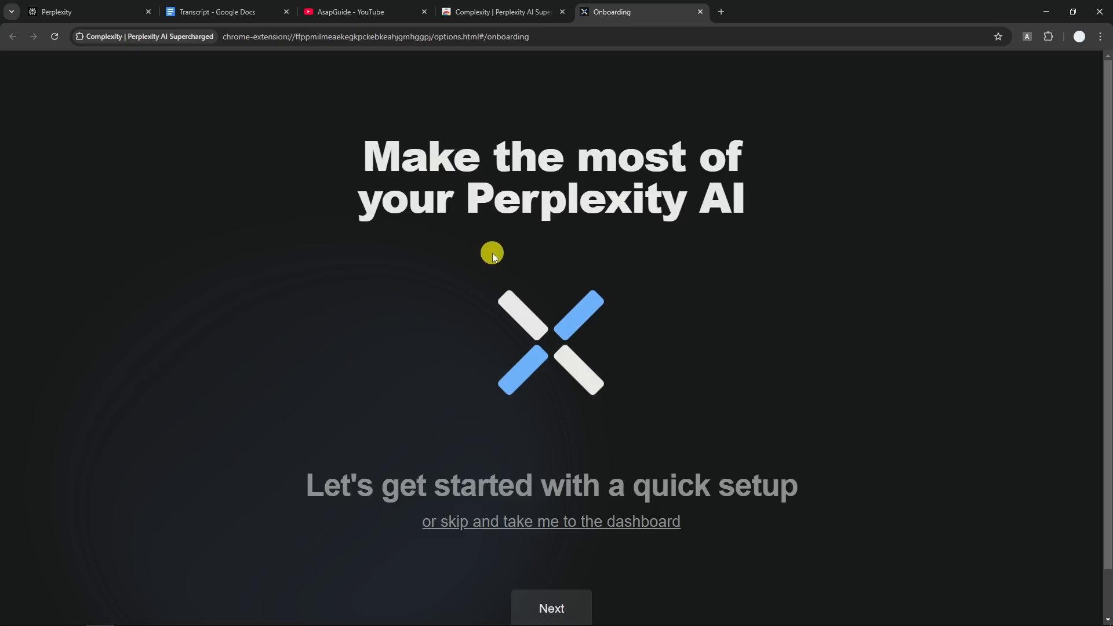
mouse_move(715, 254)
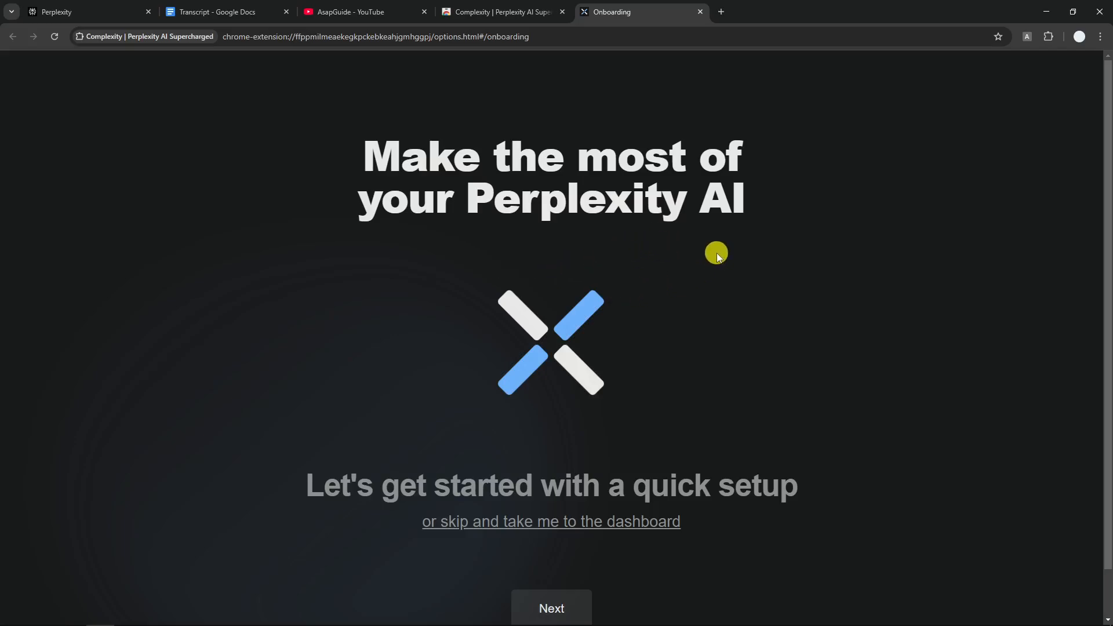
mouse_move(501, 195)
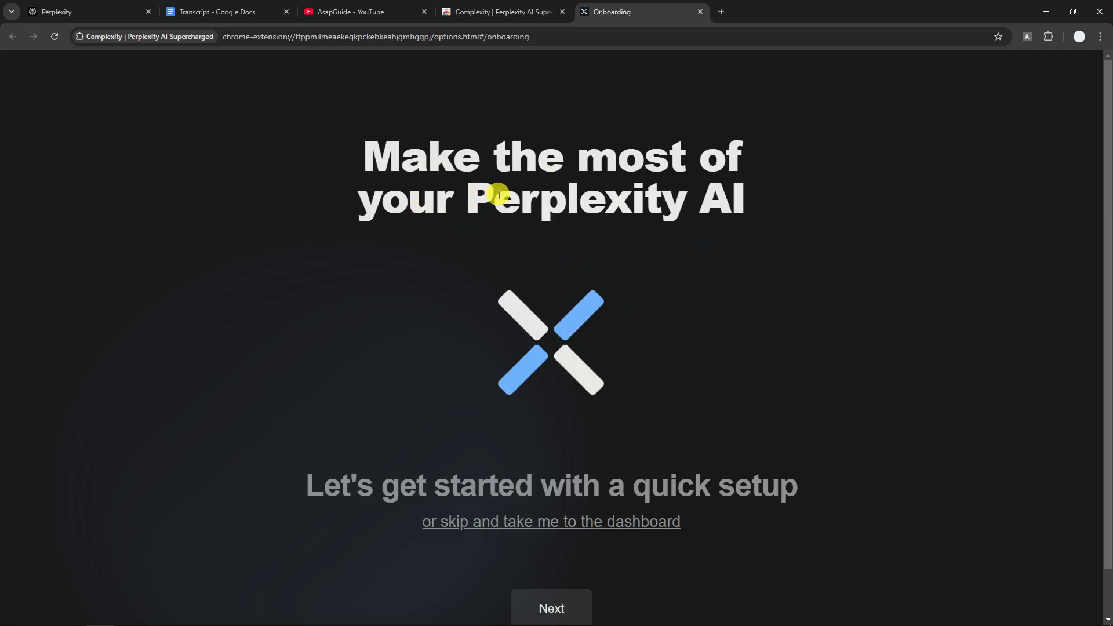
mouse_move(665, 138)
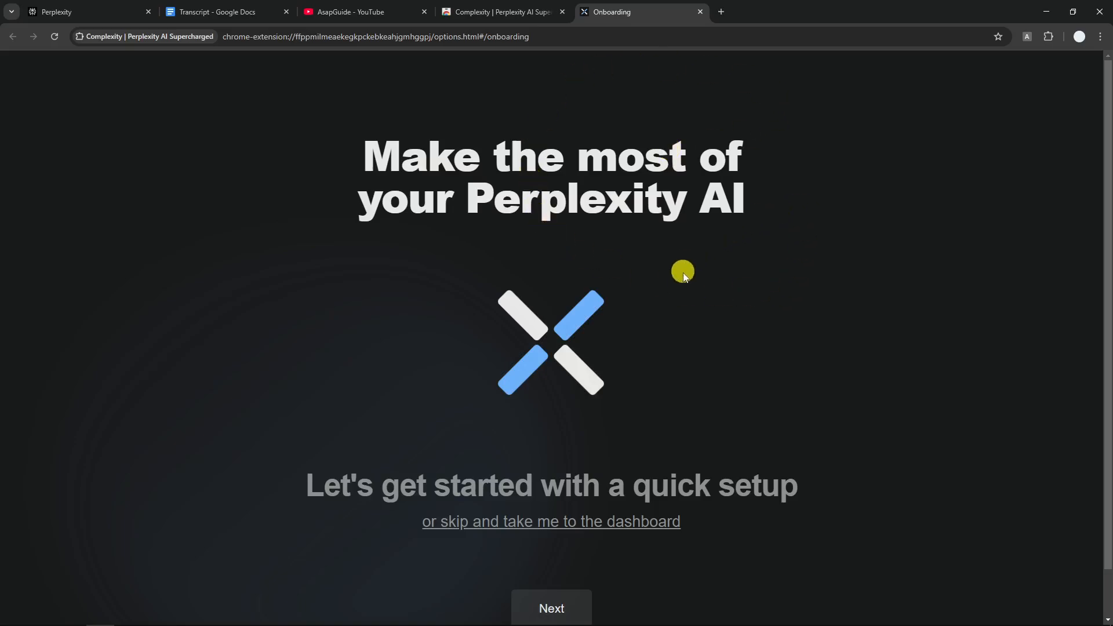
mouse_move(717, 110)
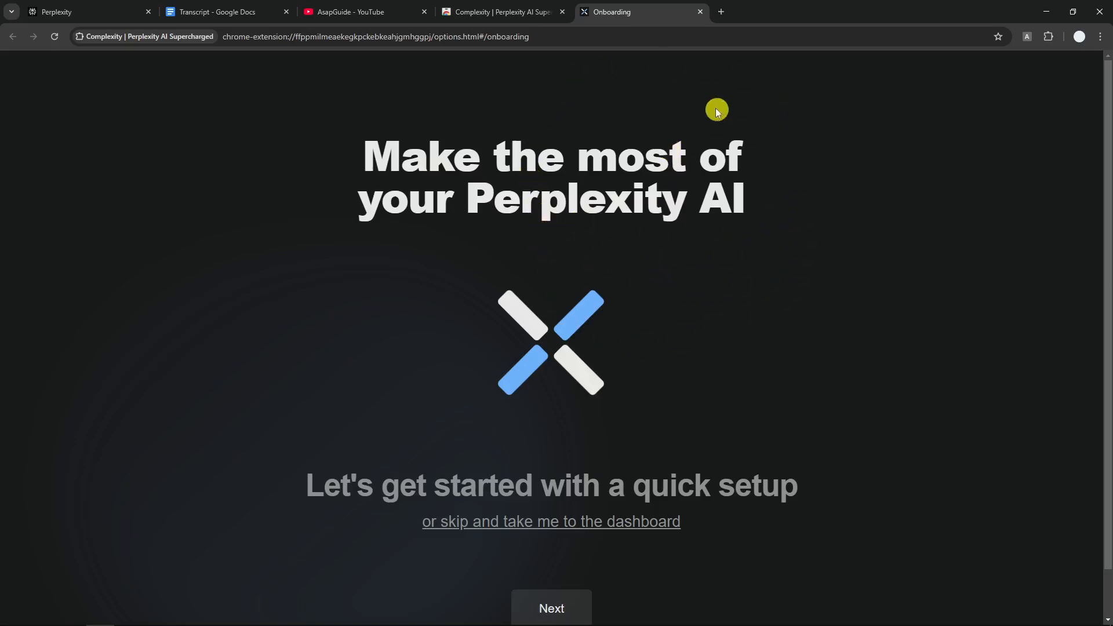
mouse_move(595, 524)
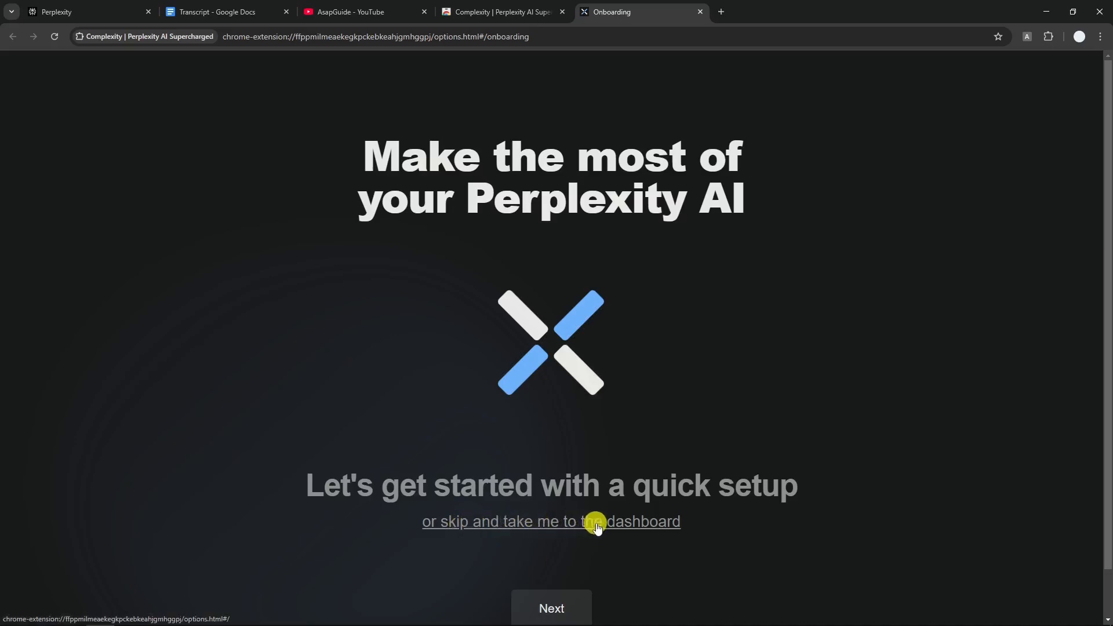
mouse_move(1053, 122)
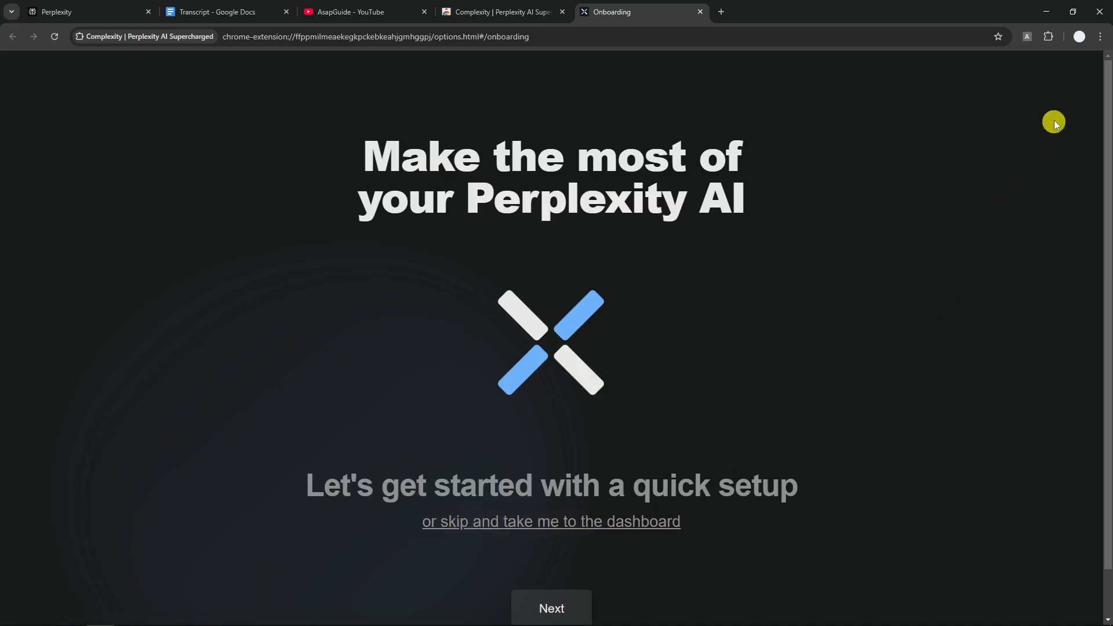
Step: Skip the quick setup and browse the Plugins dashboard's query box, thread and miscellaneous plugins
click(1048, 36)
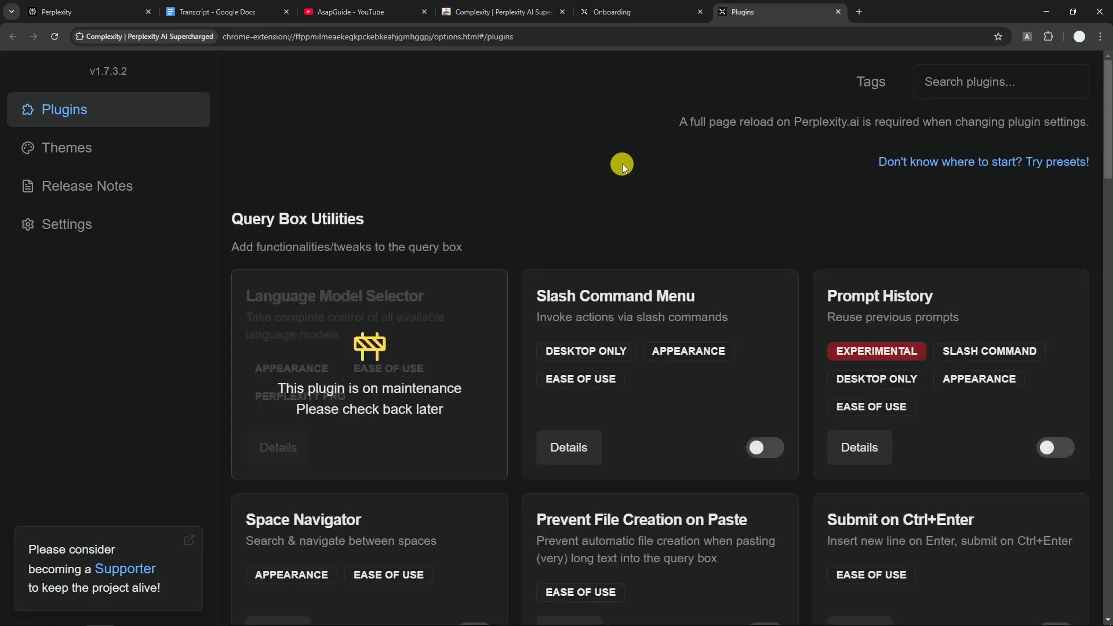
scroll(down, 3)
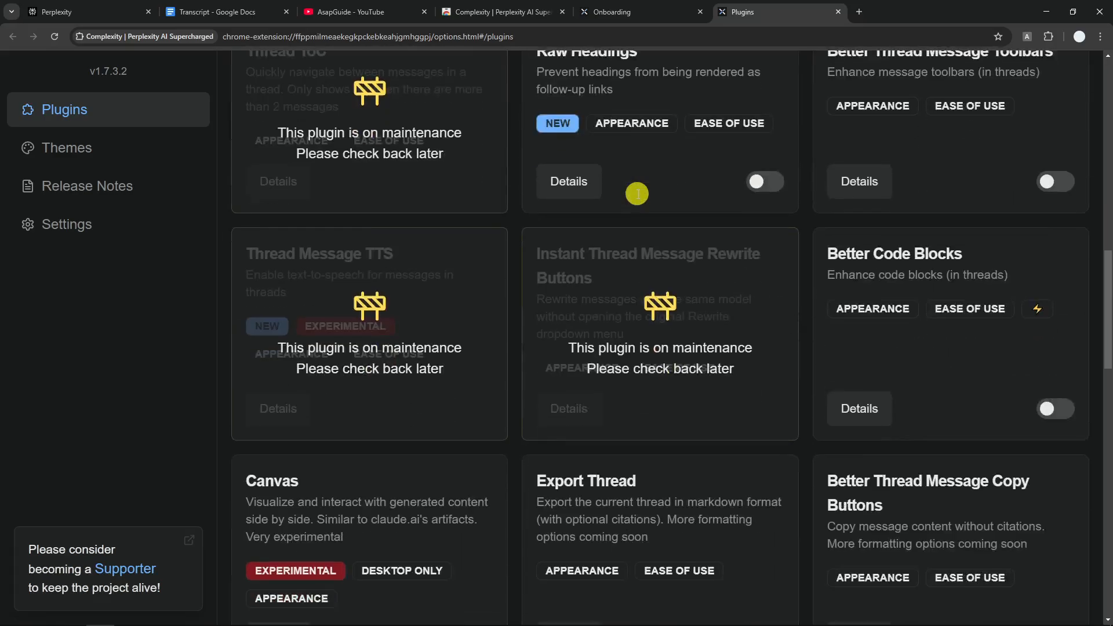
scroll(down, 3)
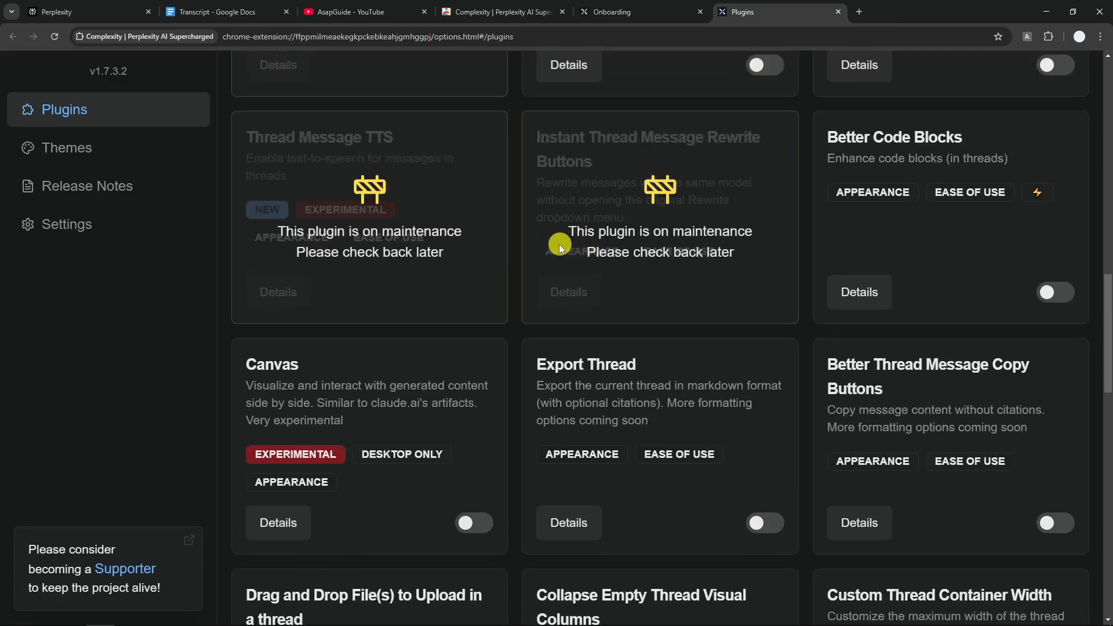
mouse_move(328, 268)
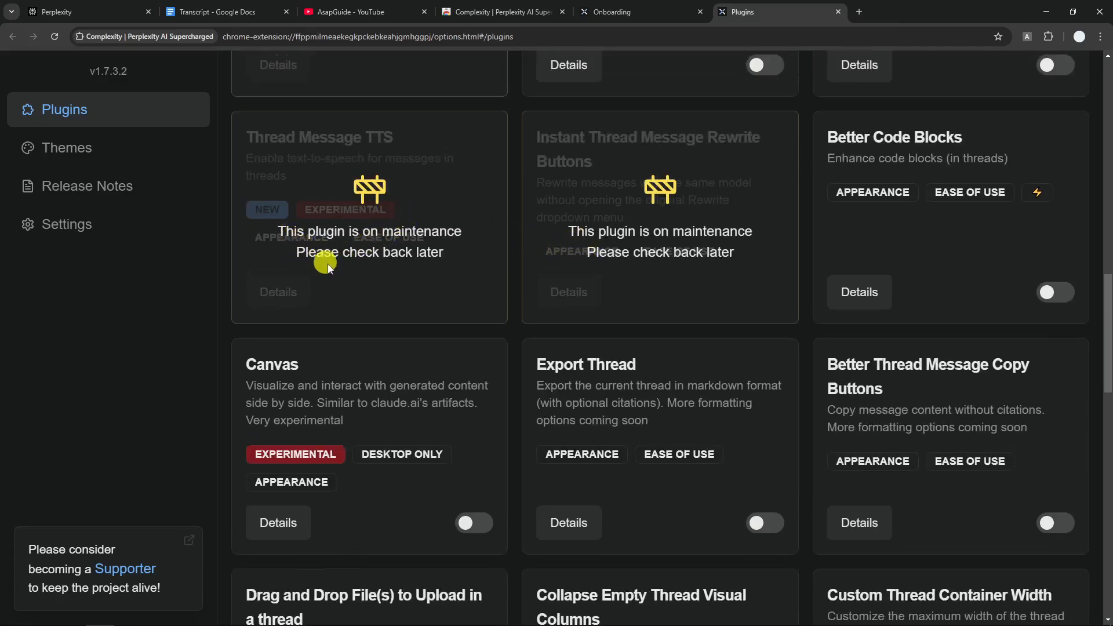
mouse_move(431, 243)
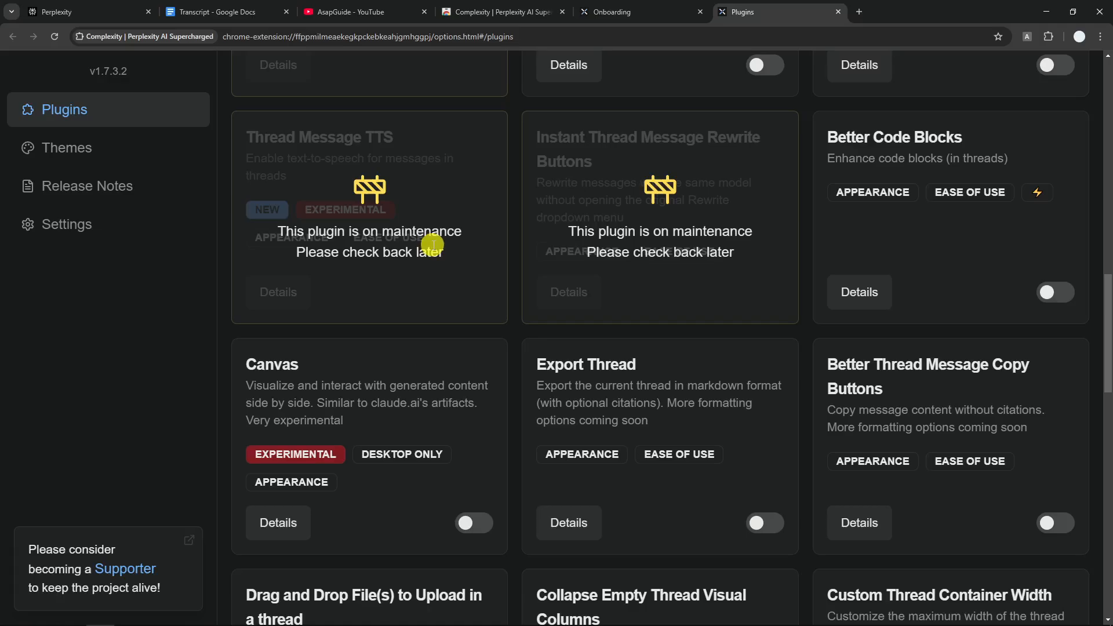
mouse_move(614, 231)
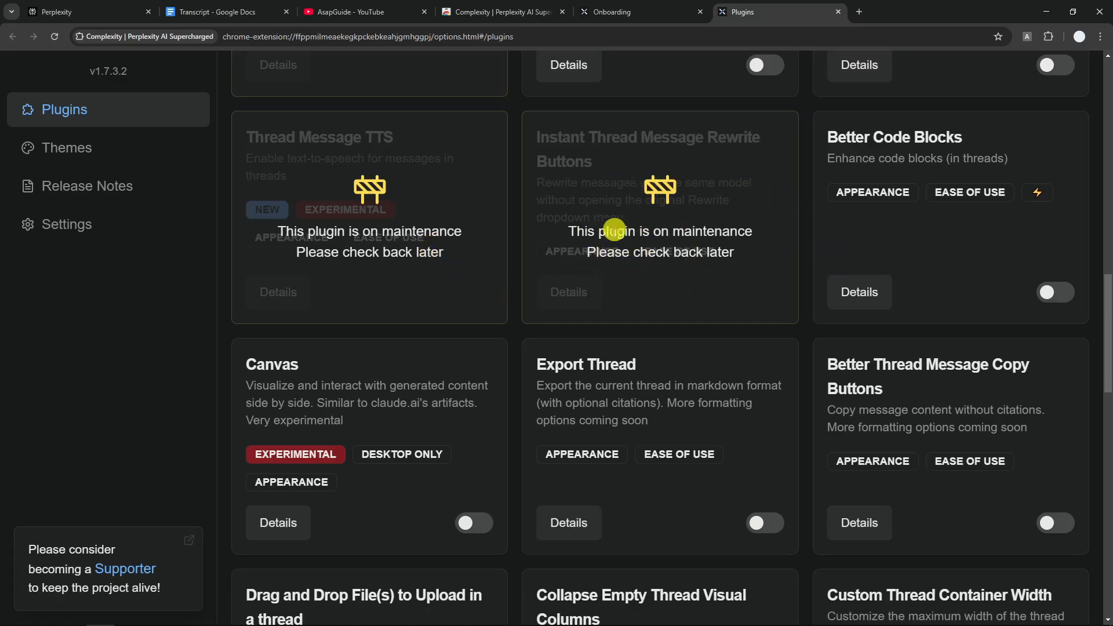
scroll(down, 3)
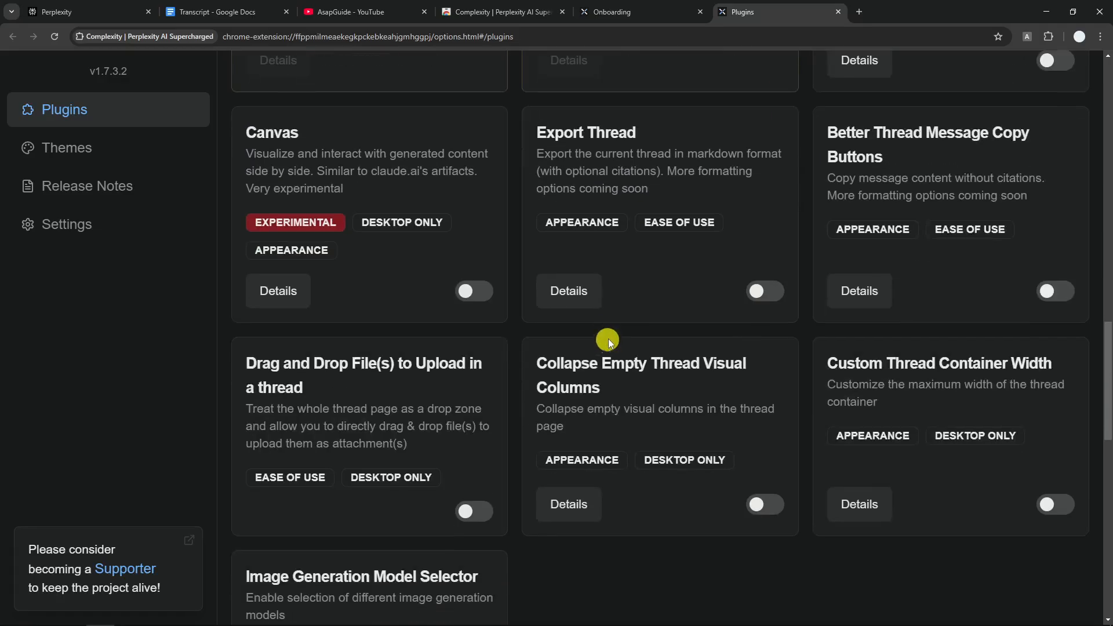
scroll(down, 3)
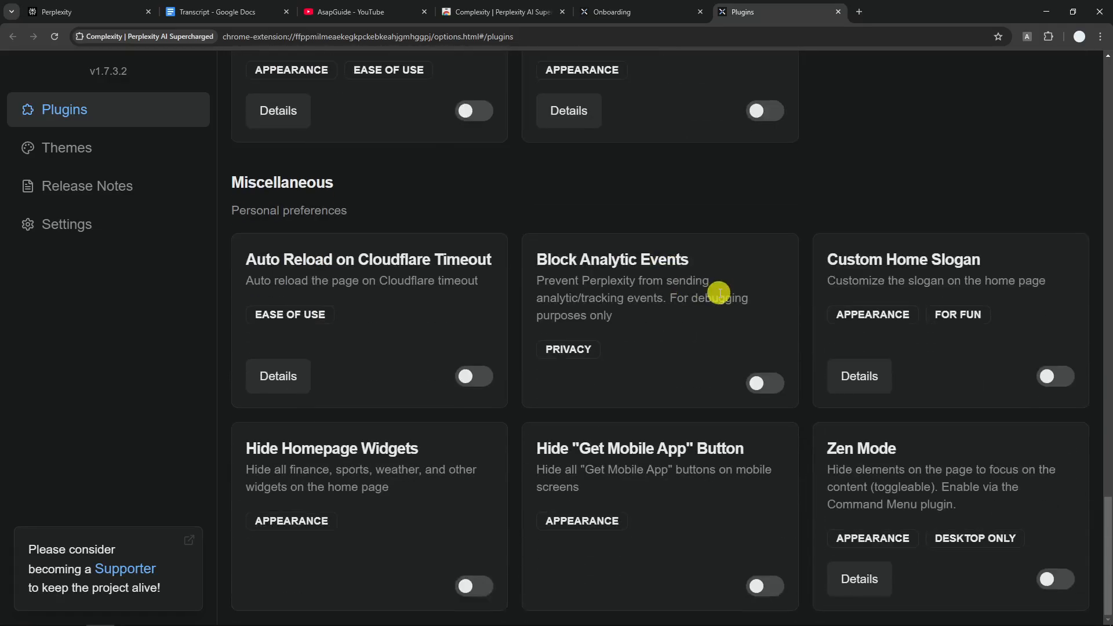
scroll(down, 3)
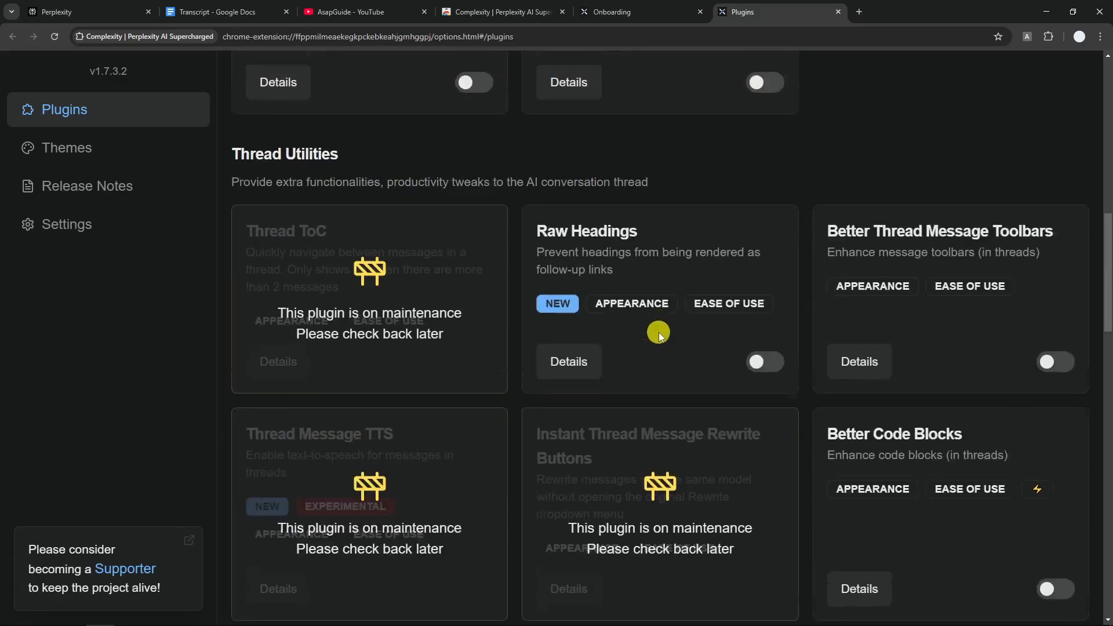
scroll(up, 3)
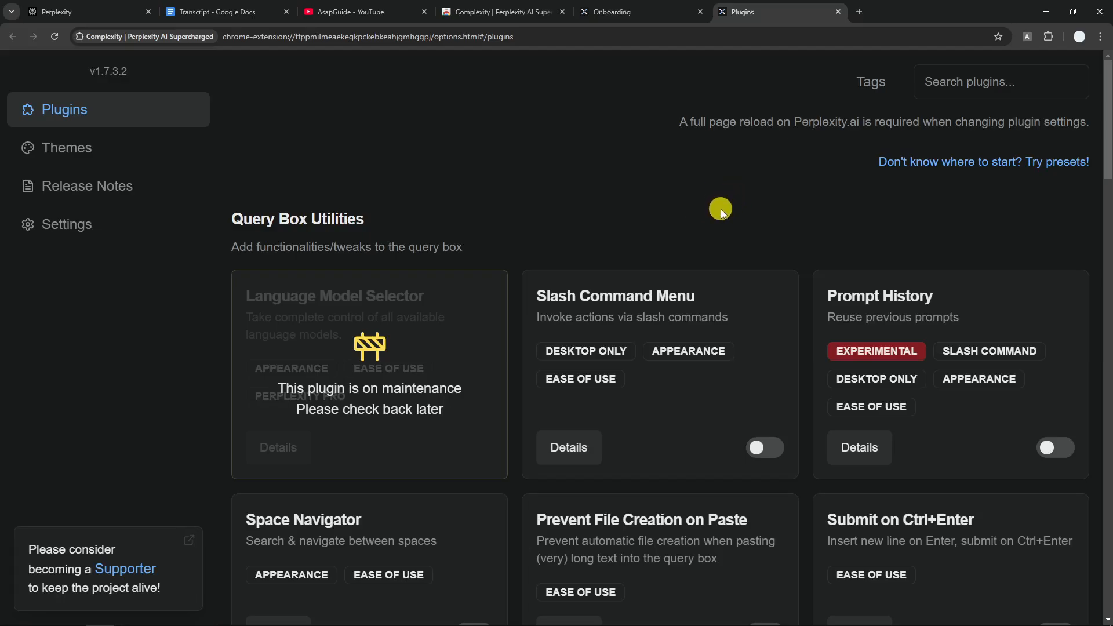
Step: Search the plugins for 'prevent' and switch on Prevent File Creation on Paste, then return to Perplexity
scroll(down, 3)
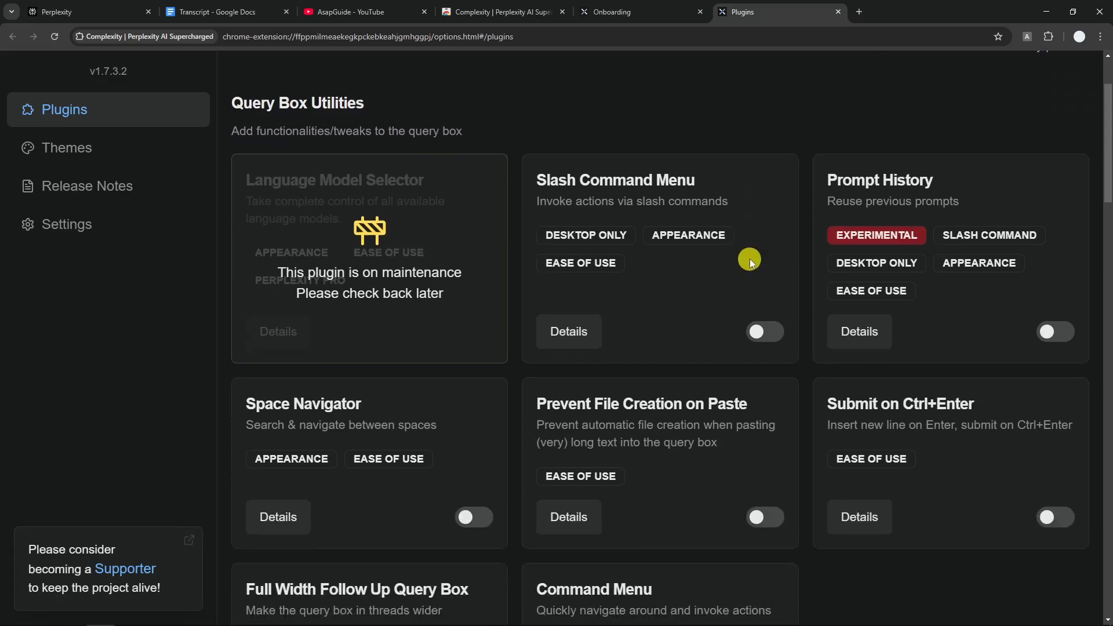
scroll(down, 3)
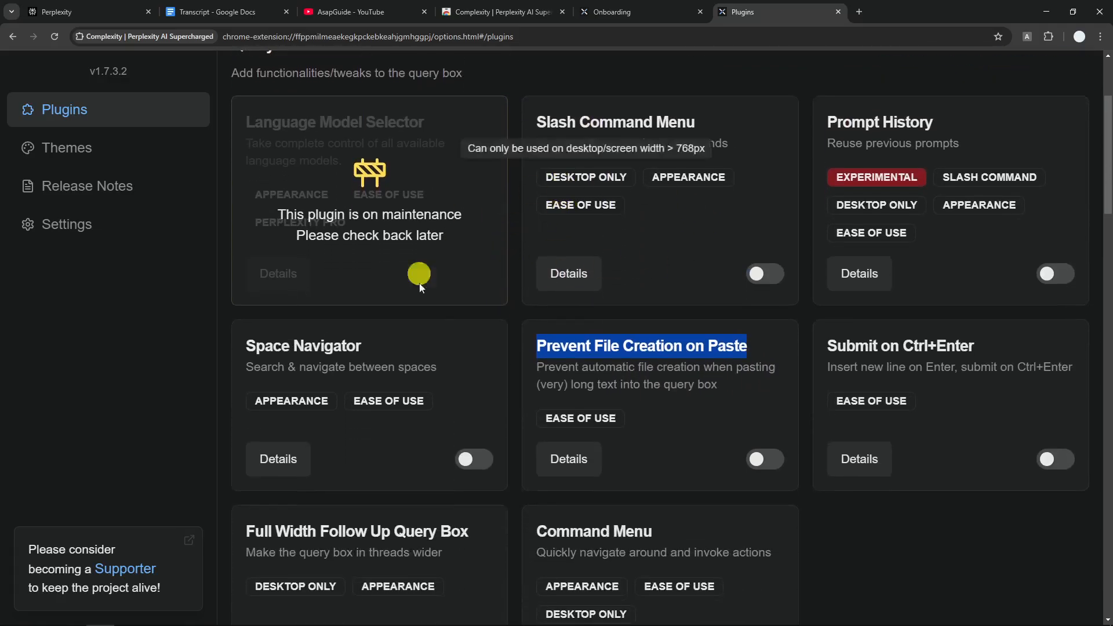
scroll(down, 3)
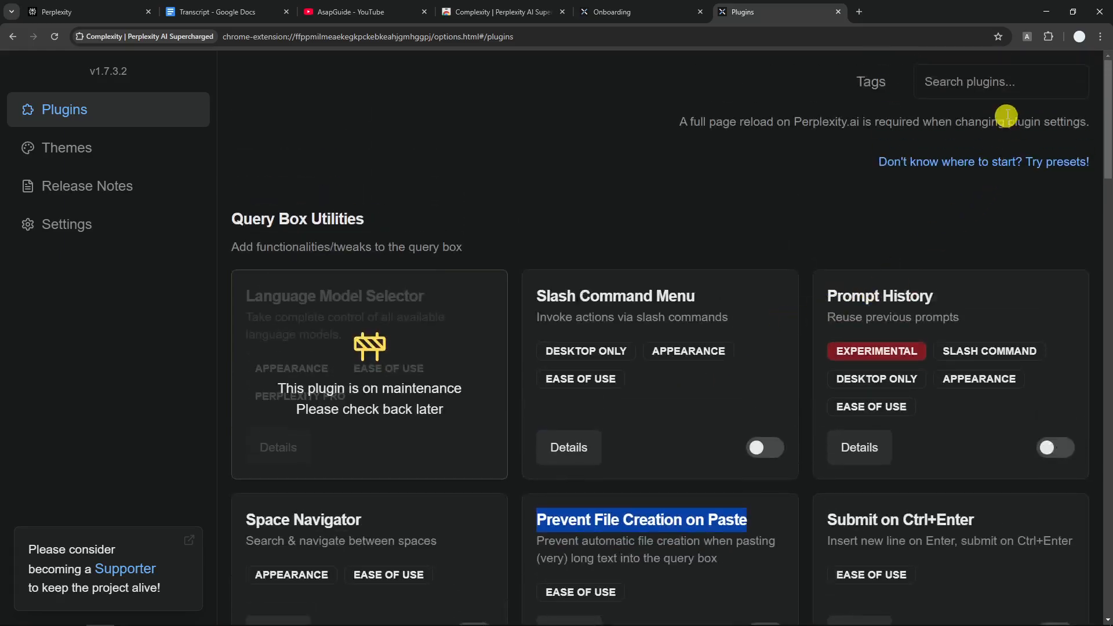
click(1000, 81)
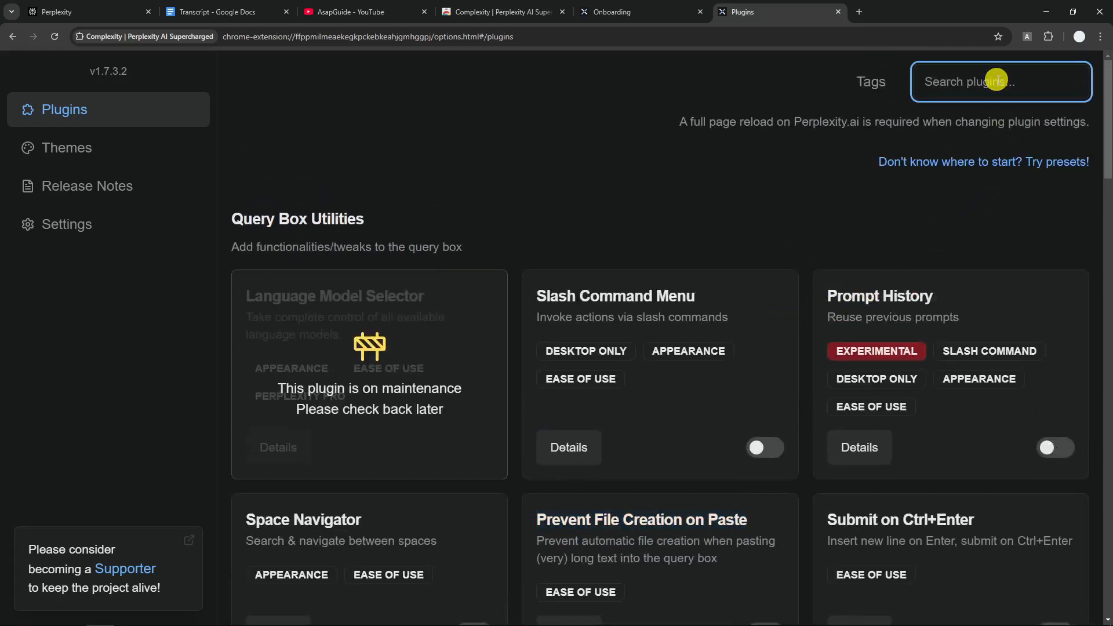
text(prevent file creation)
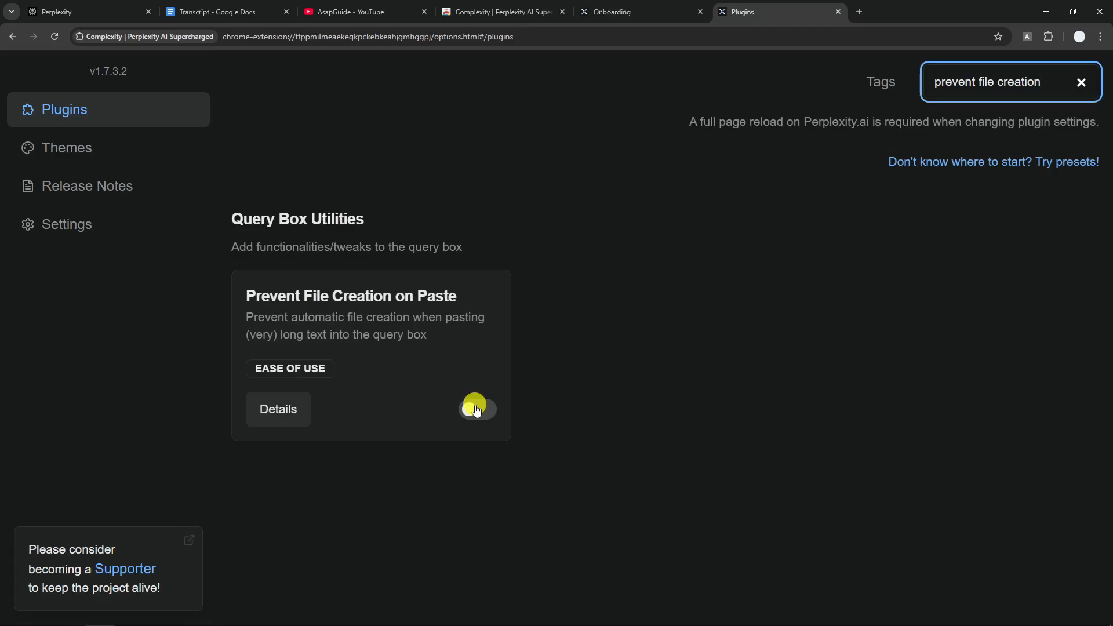
click(477, 409)
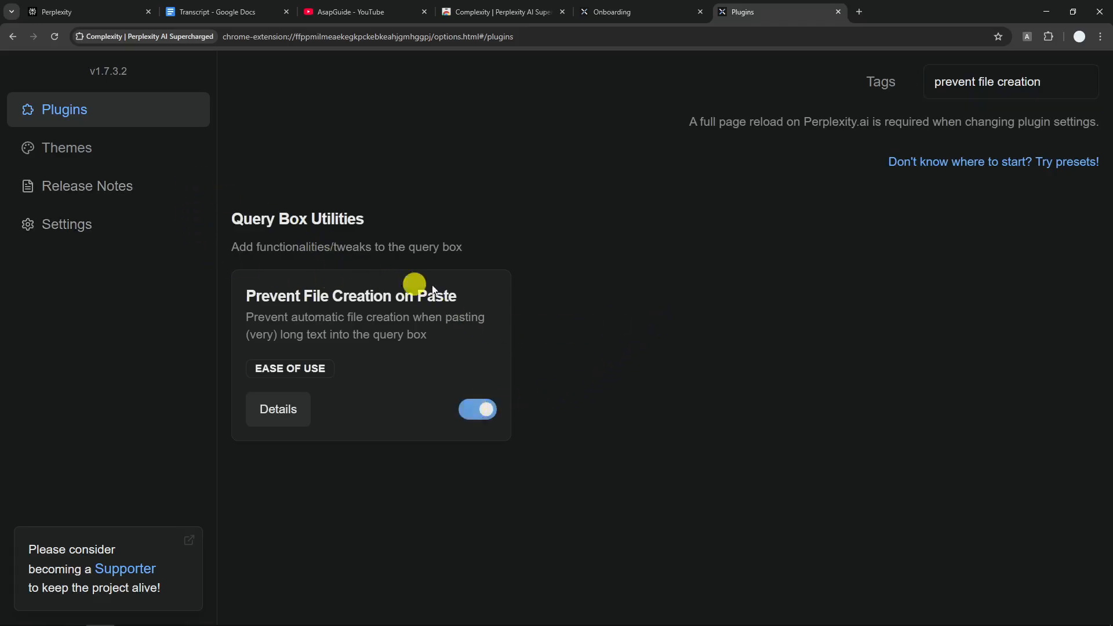
click(85, 12)
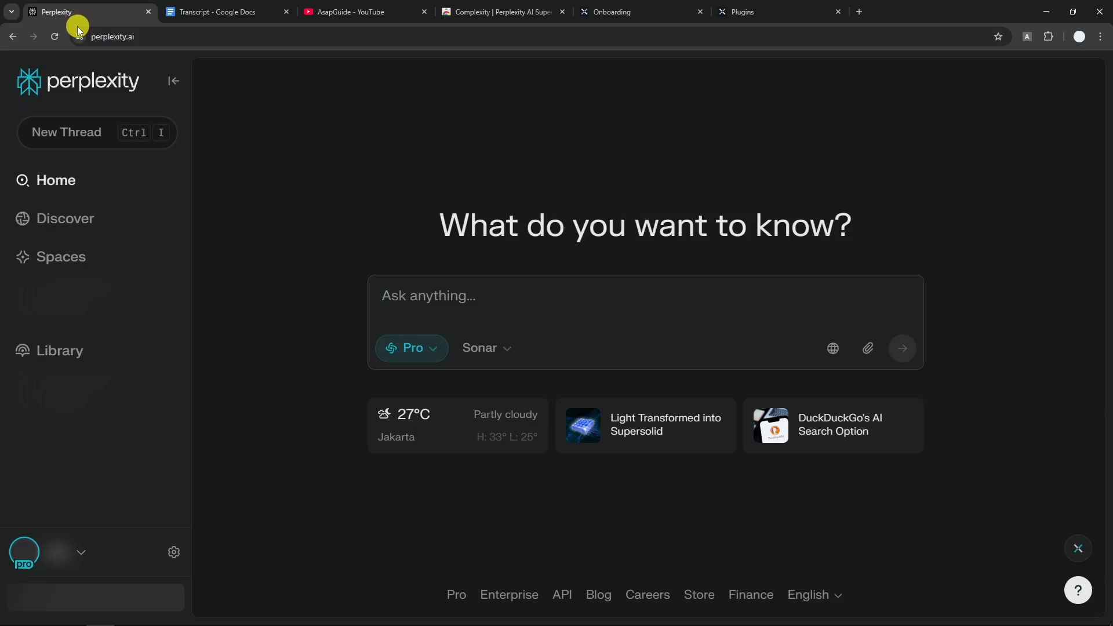
Step: Enter 'Summarize this video transcript:', paste the copied transcript again and check it still attaches as paste.txt
text(Summarize this video transcript:)
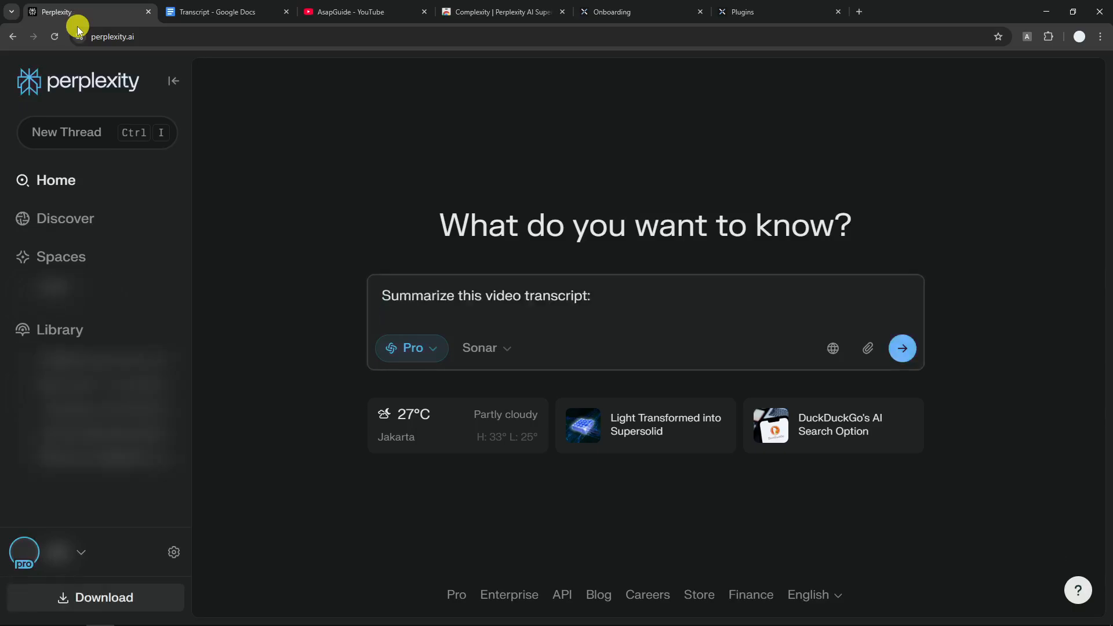
mouse_move(324, 351)
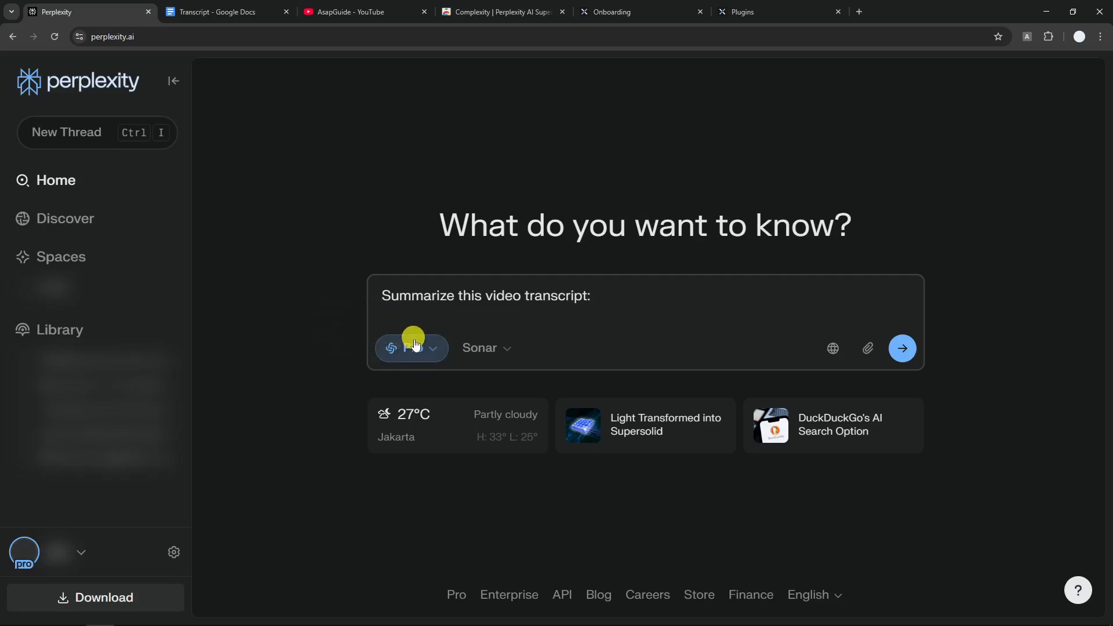
click(410, 347)
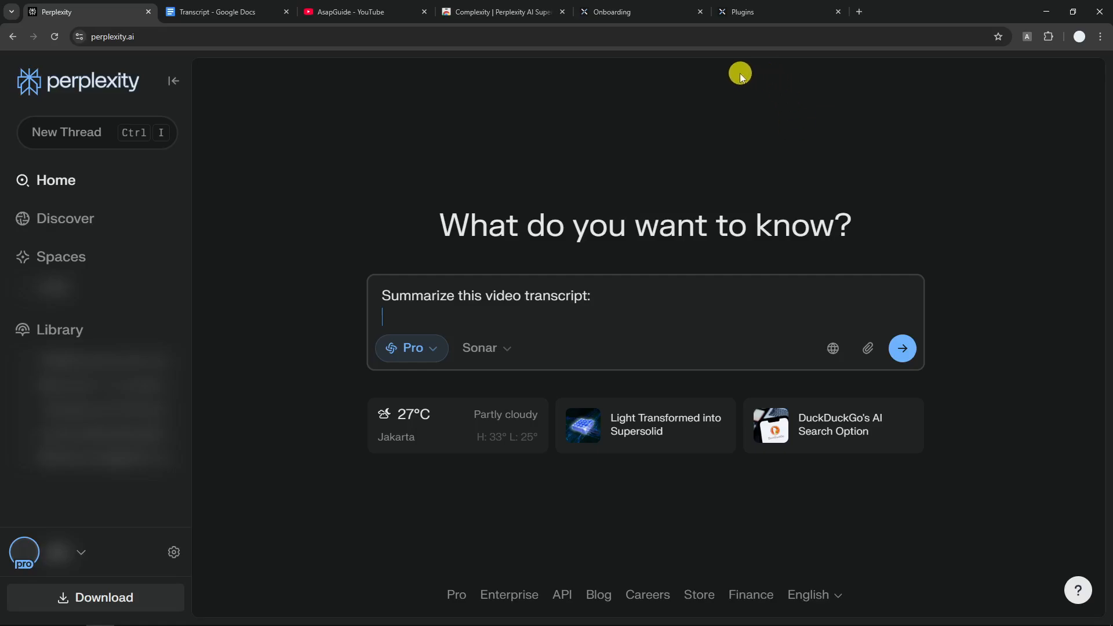
mouse_move(425, 305)
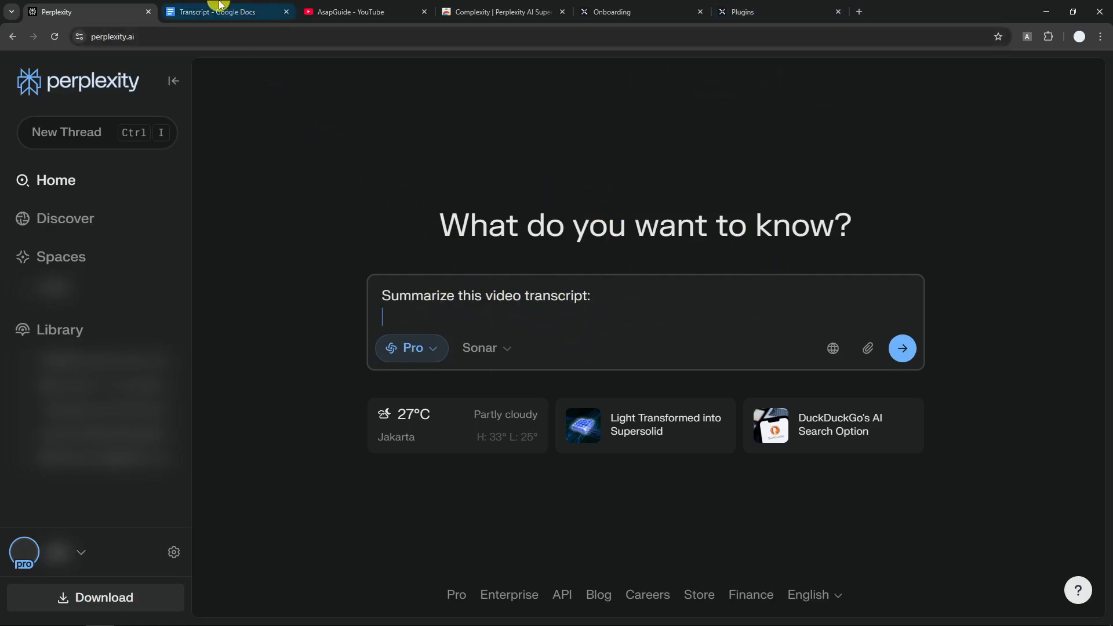
click(227, 11)
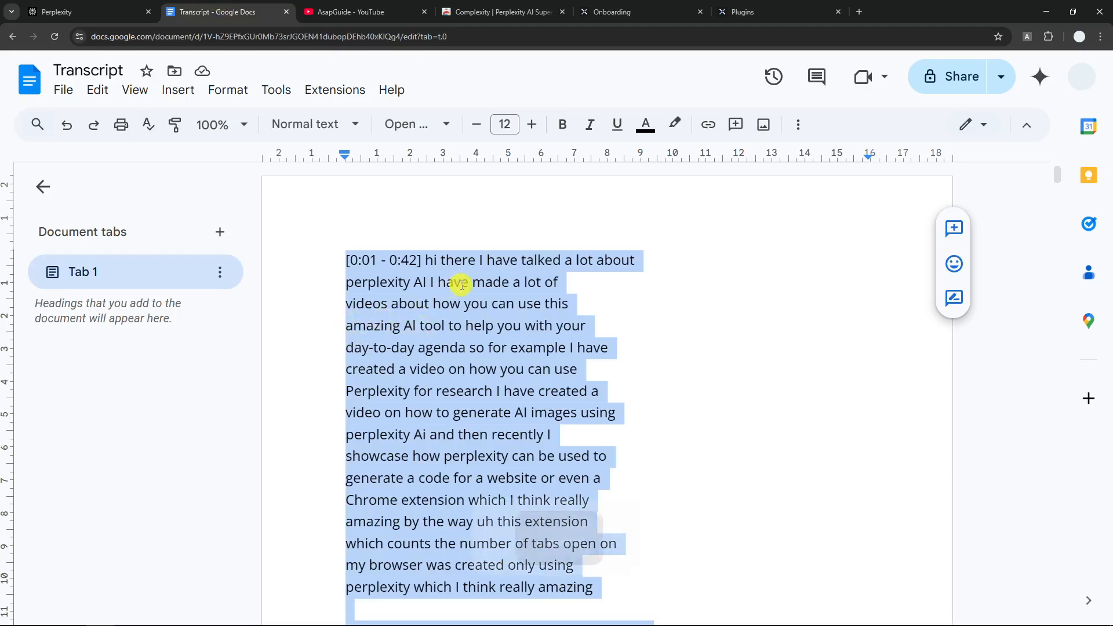
click(78, 11)
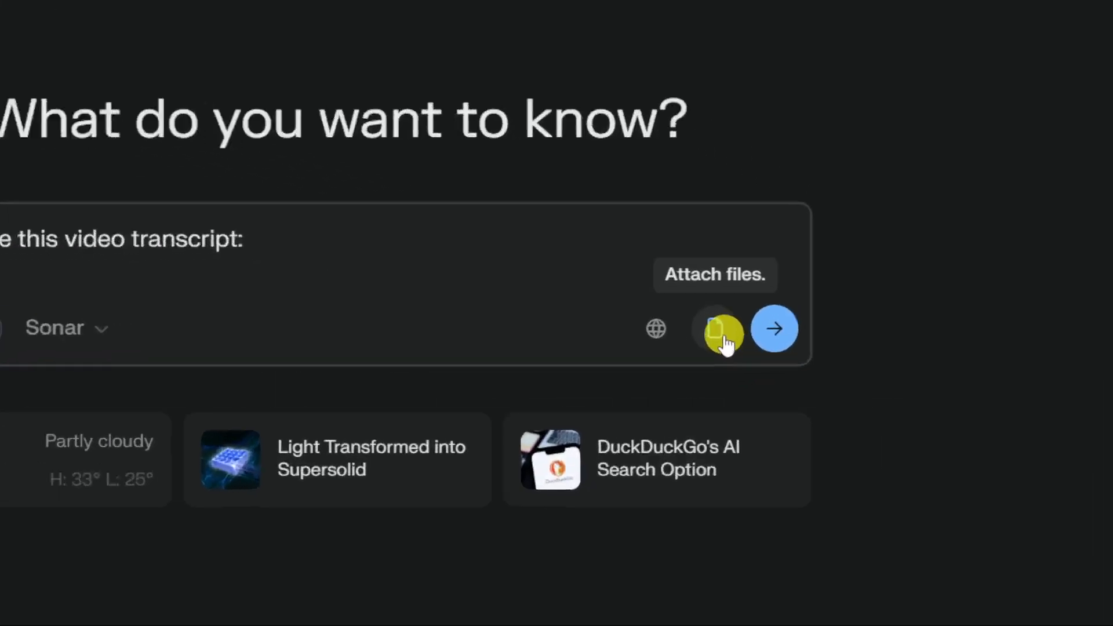
click(720, 334)
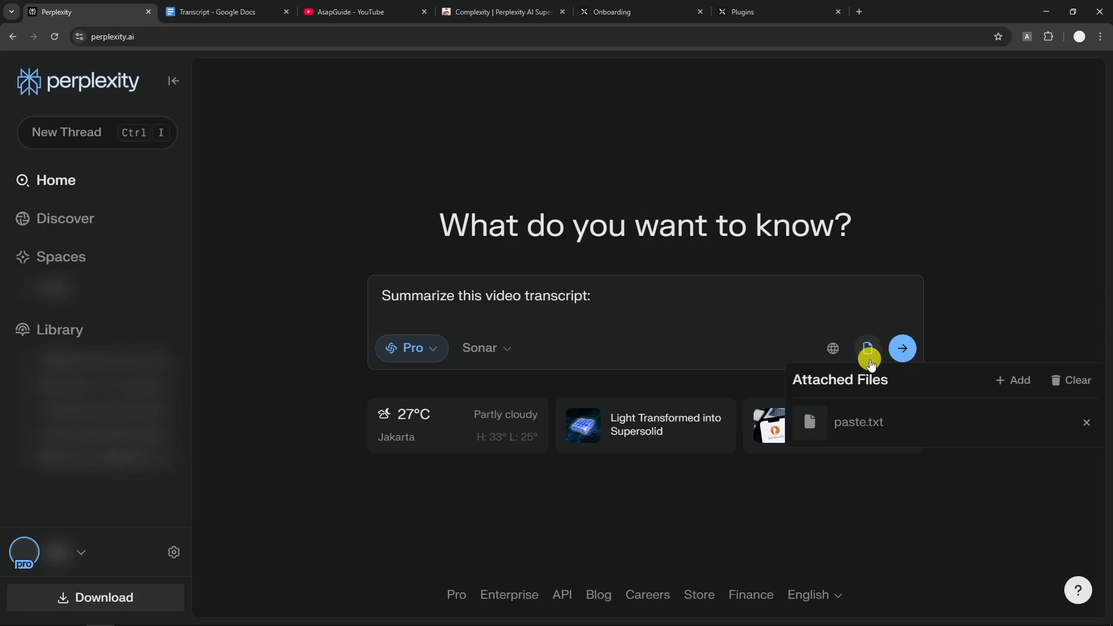
click(610, 12)
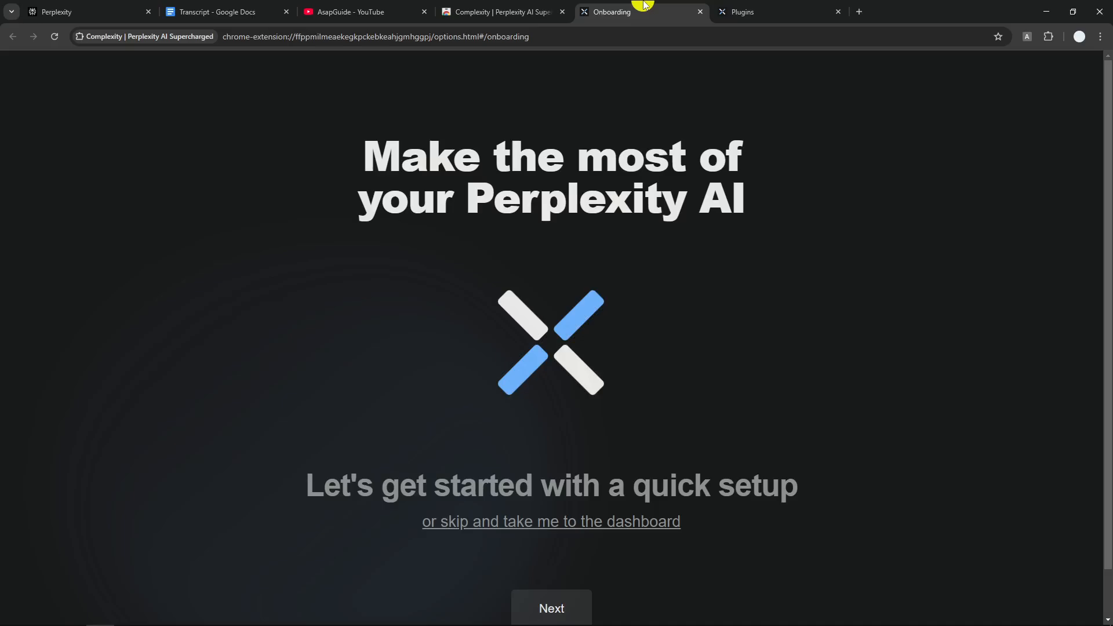
Step: Clear the plugin search to list every plugin, with Prevent File Creation on Paste still on
click(766, 12)
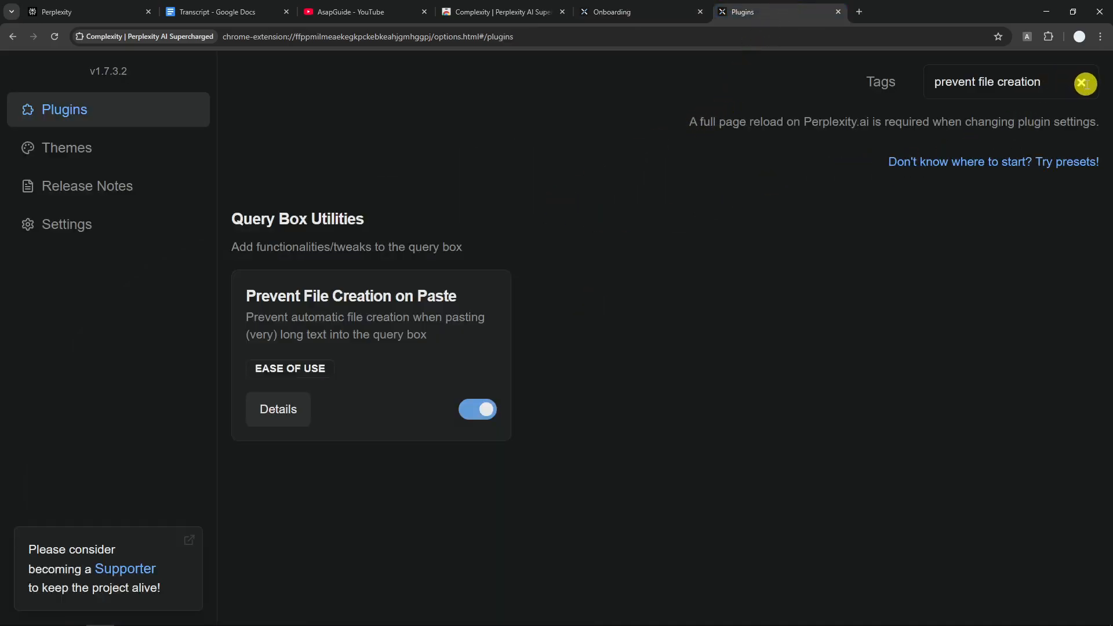
click(1084, 81)
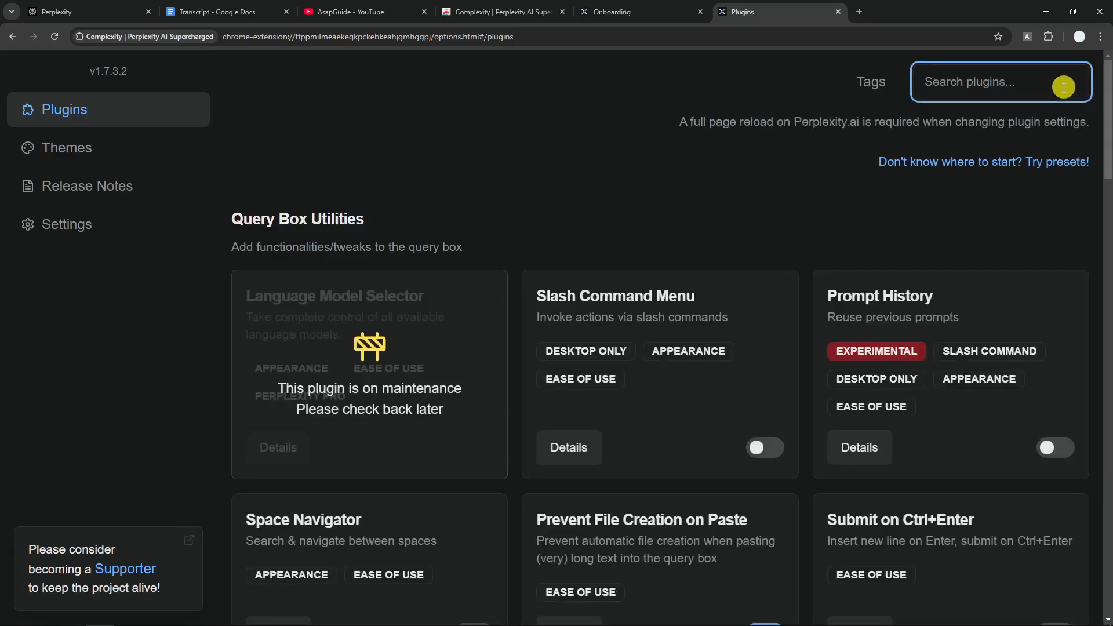
mouse_move(772, 232)
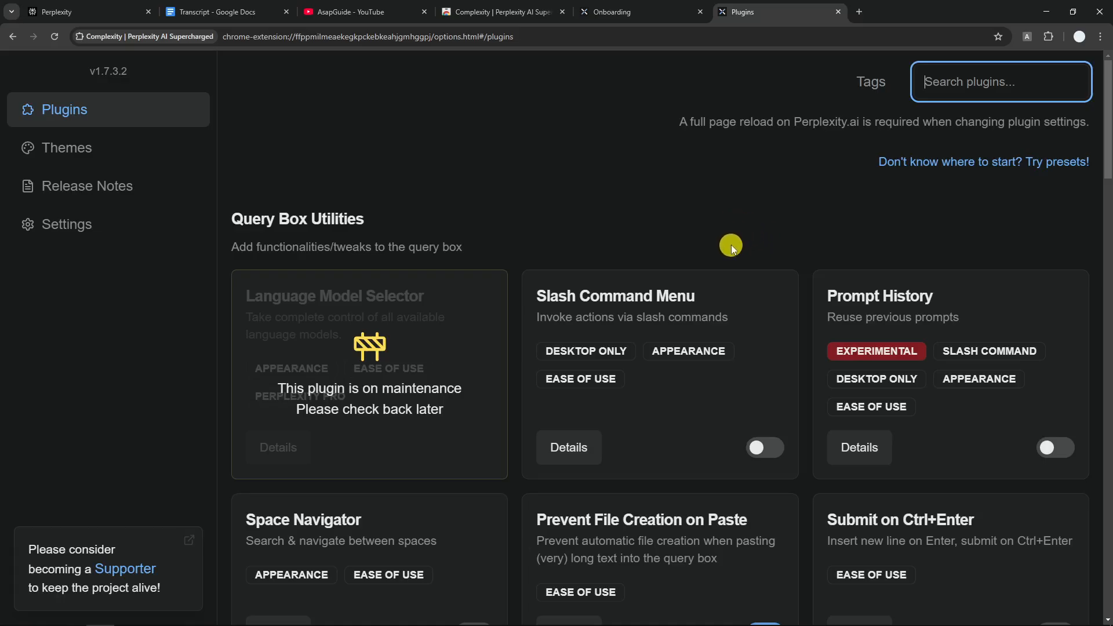
mouse_move(677, 236)
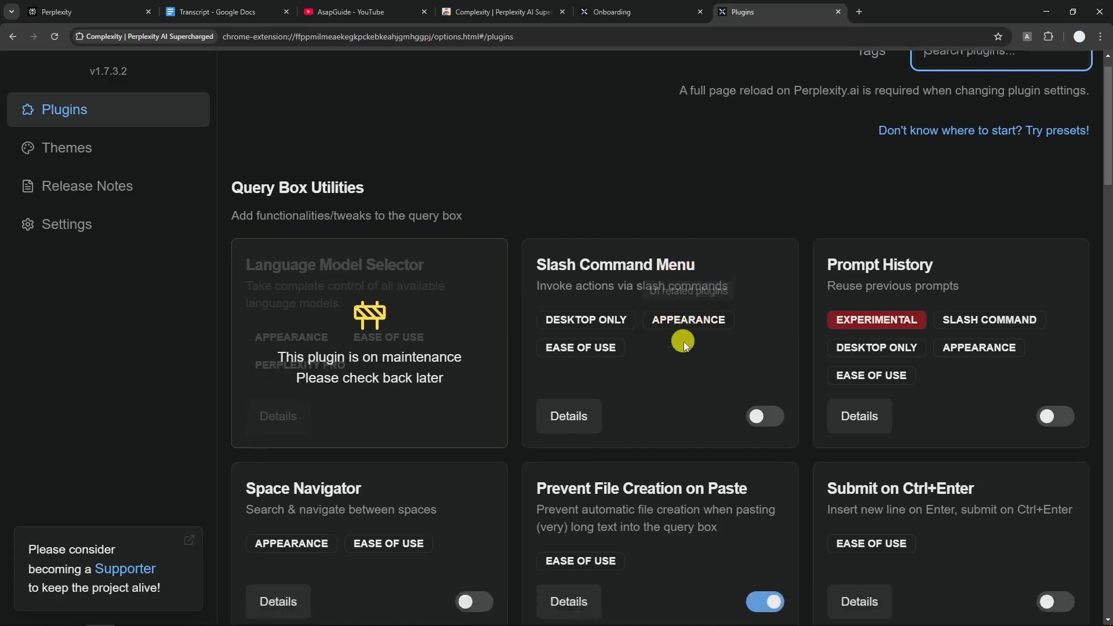
scroll(down, 3)
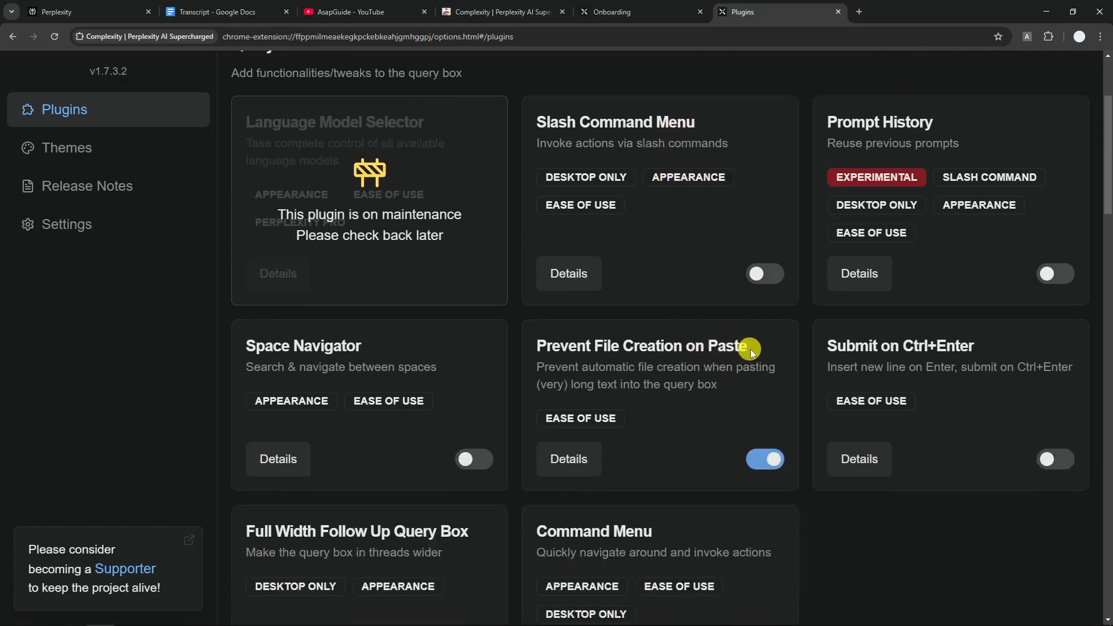
mouse_move(606, 303)
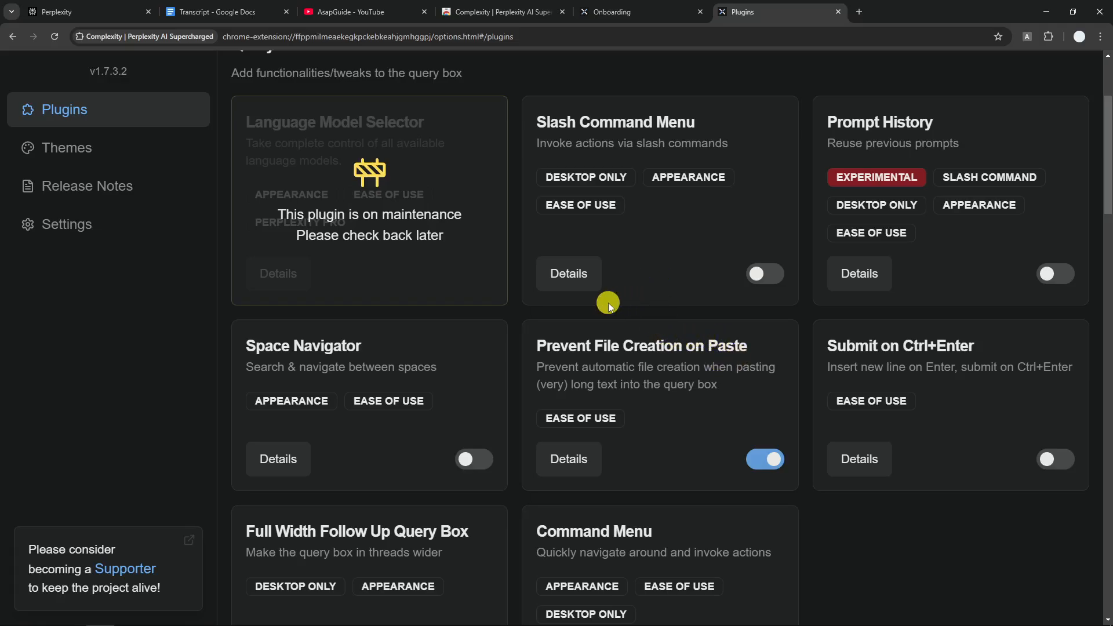
mouse_move(595, 241)
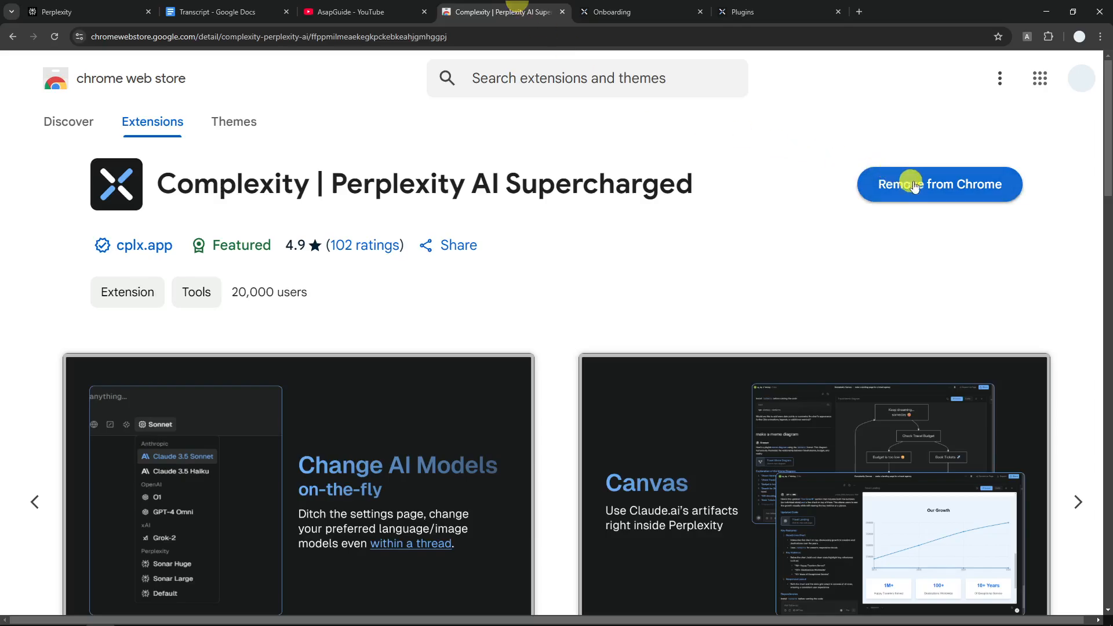
Step: Remove the Complexity extension from Chrome and confirm
click(938, 184)
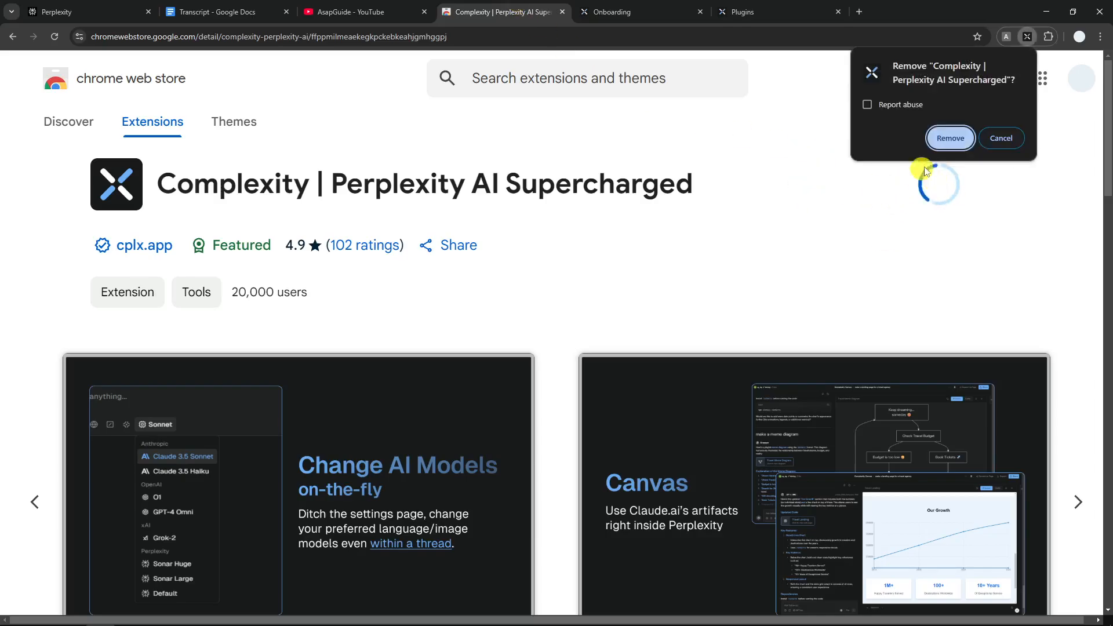
click(85, 11)
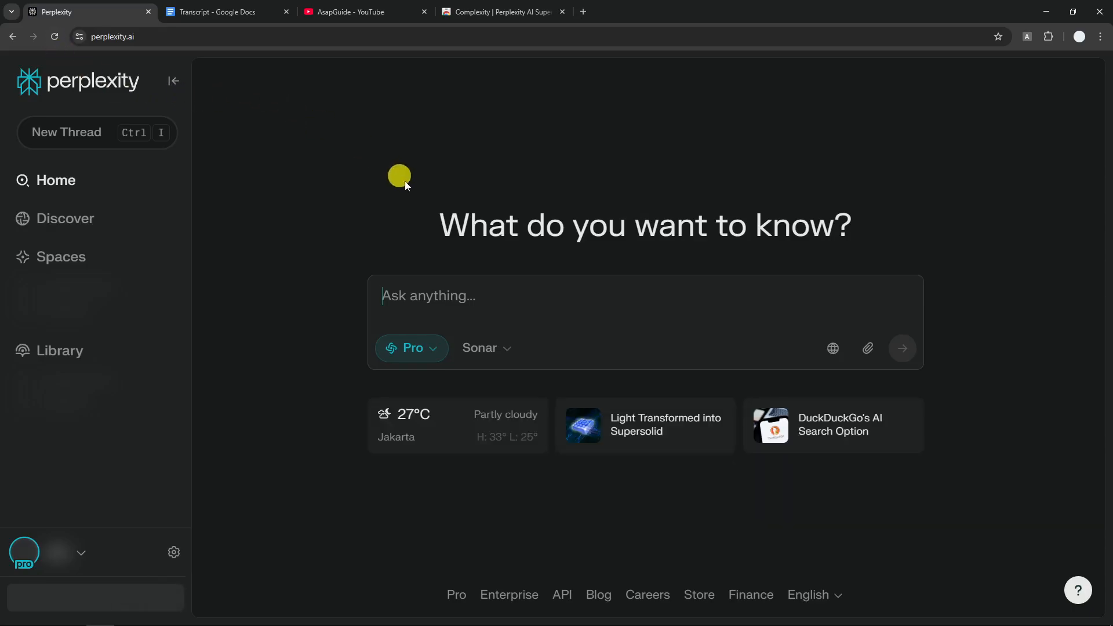
Step: Ask 'Summarize this video transcript:' with no transcript; Perplexity replies none was provided
text(Summarize this video transcript:)
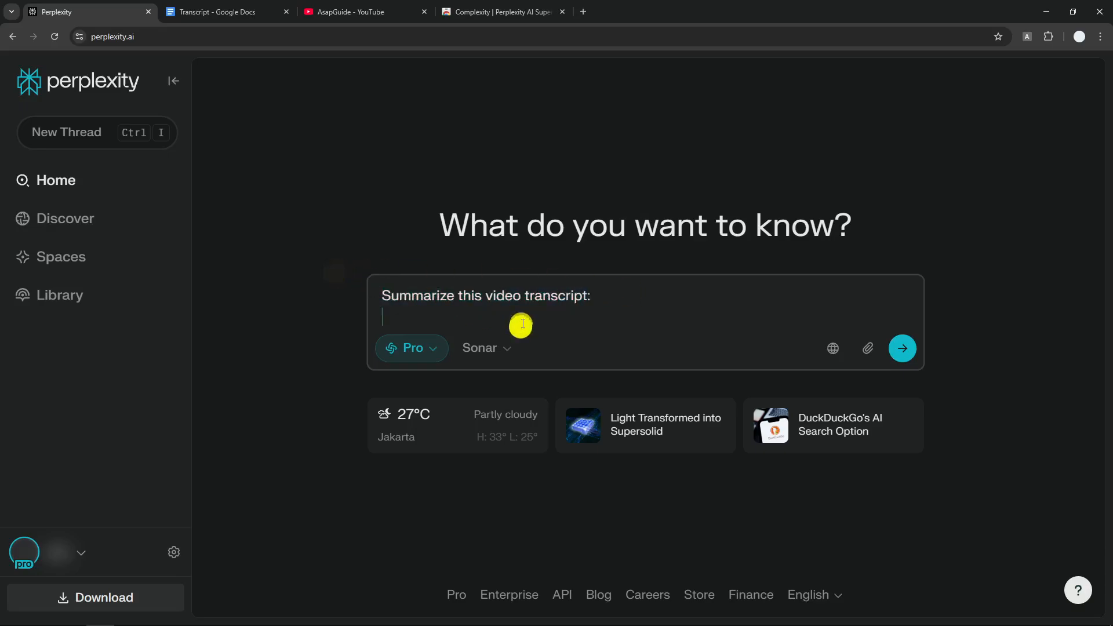
click(902, 349)
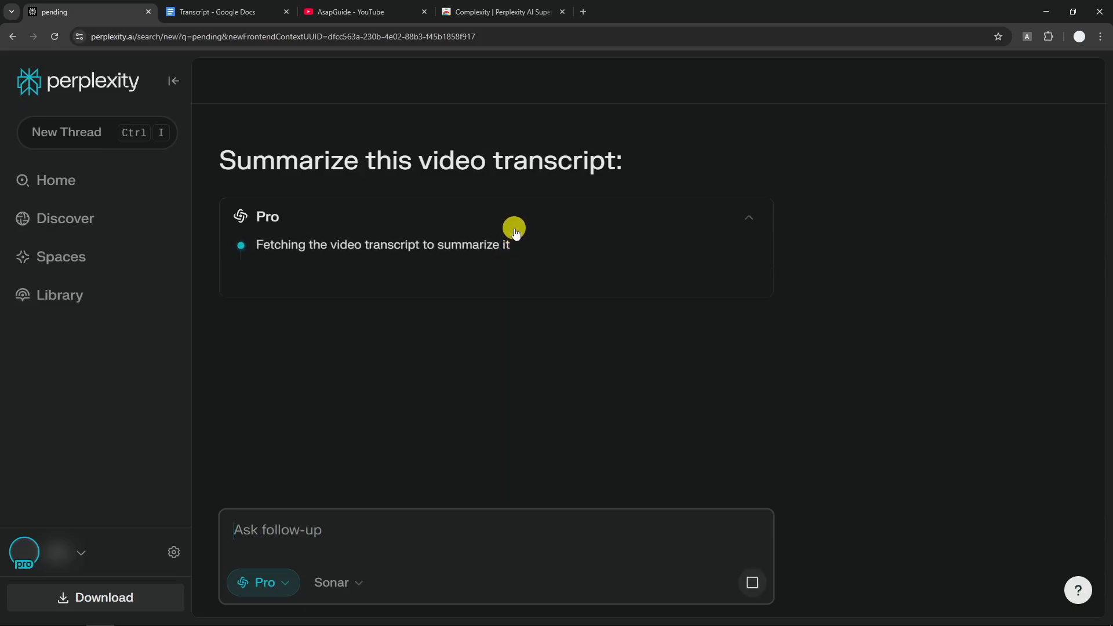
mouse_move(833, 263)
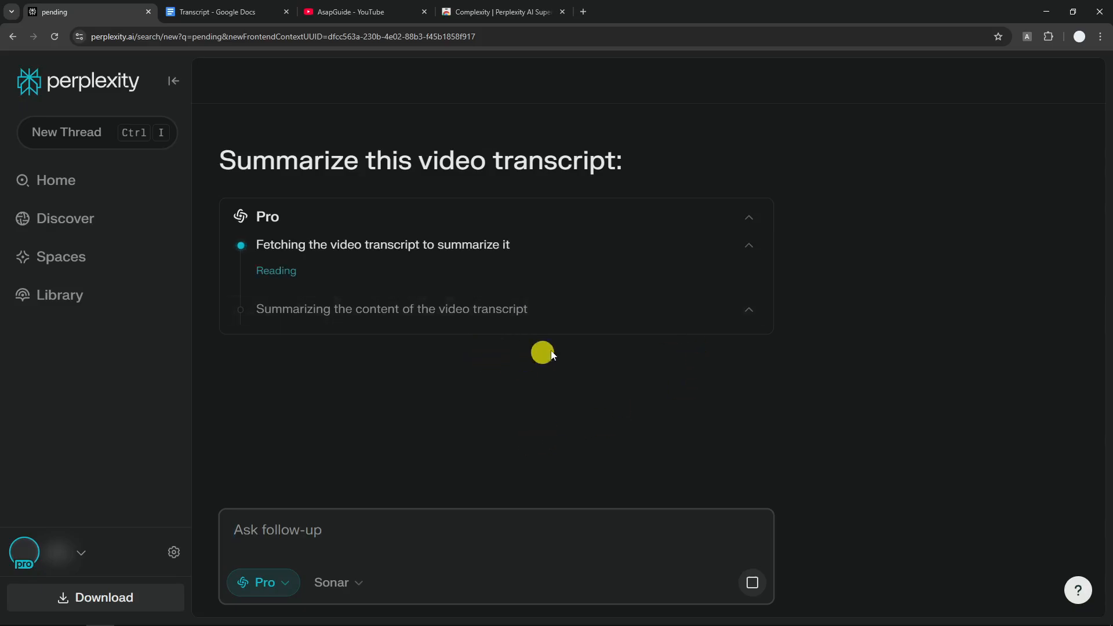
mouse_move(448, 326)
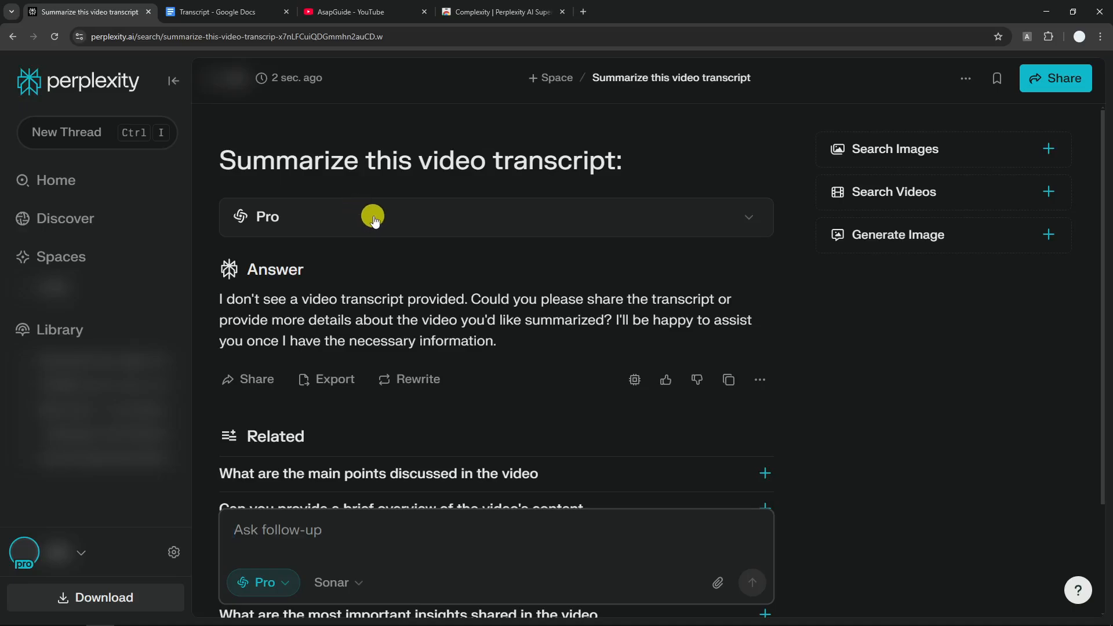
click(221, 12)
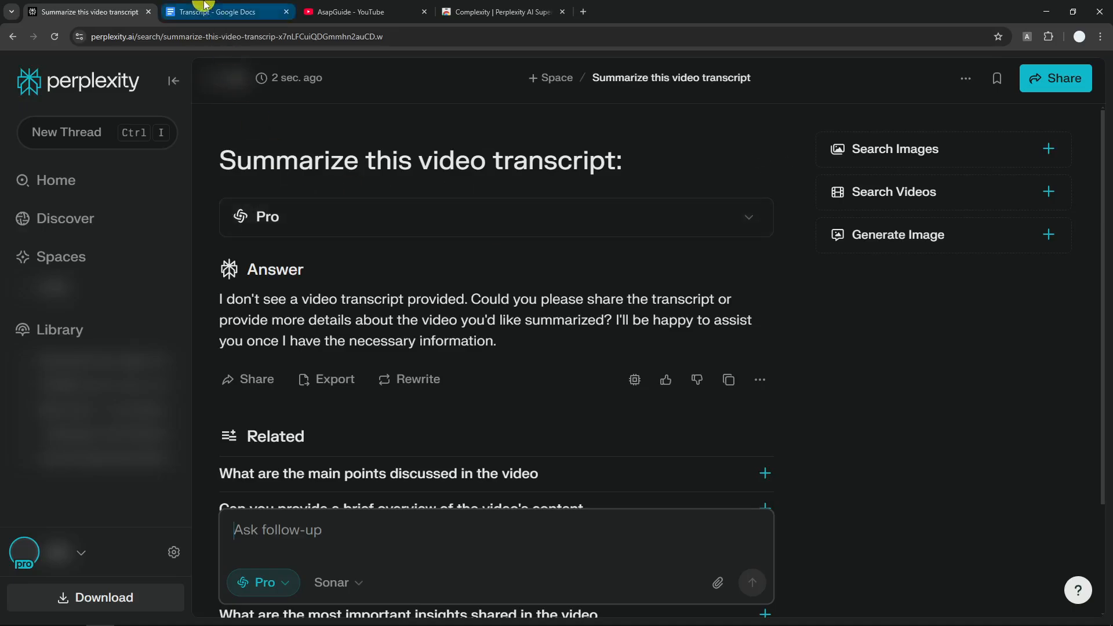
Step: Return from the transcript document to the thread and edit the summarize question
click(227, 12)
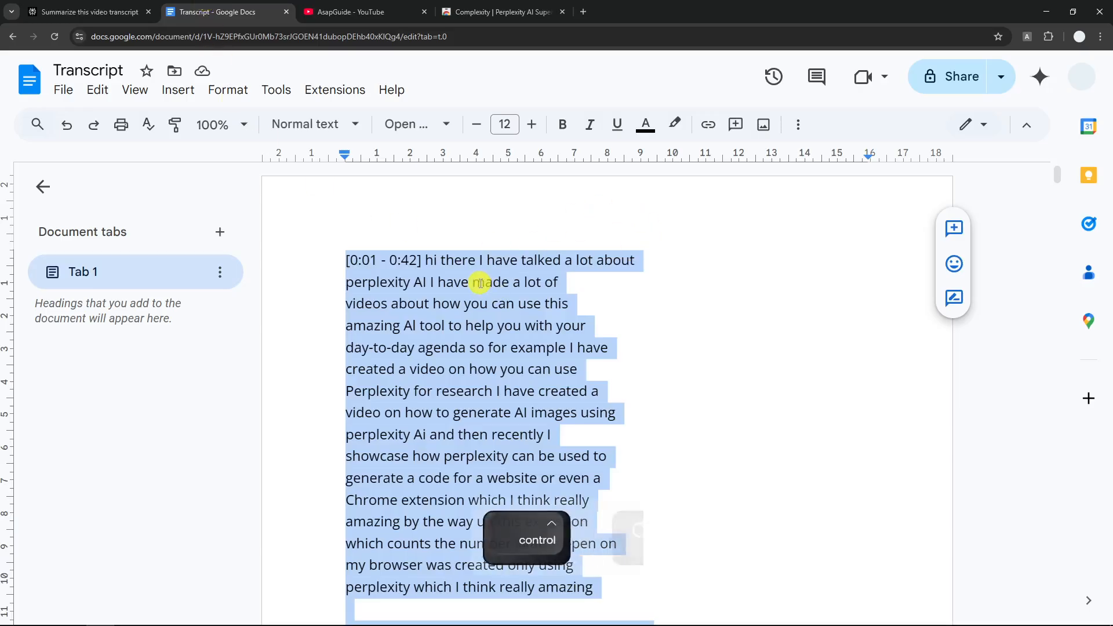
click(84, 11)
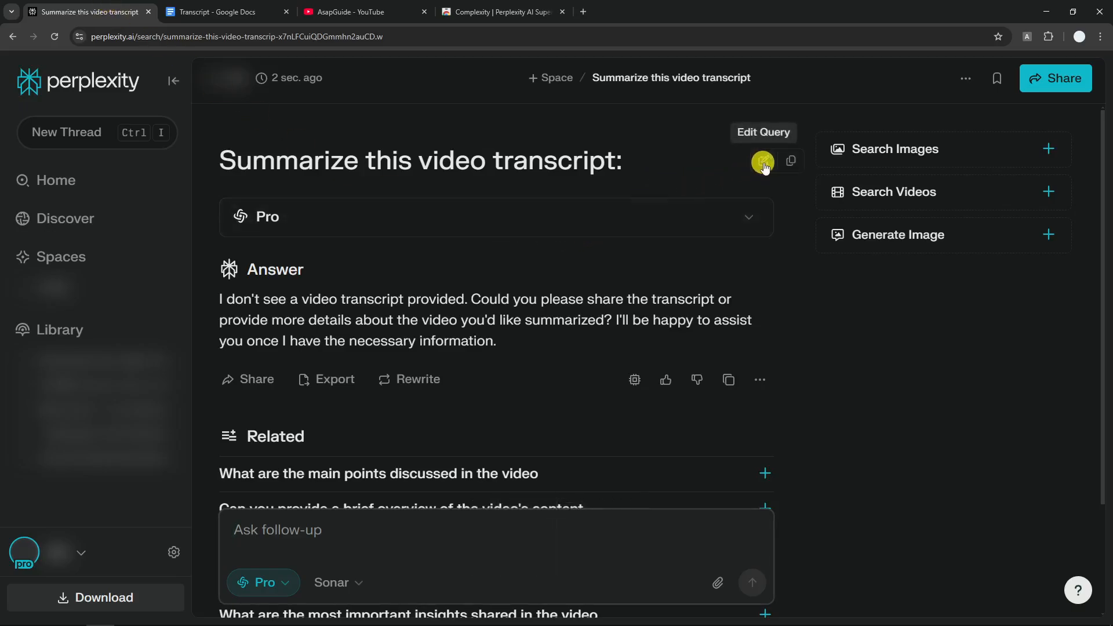
click(763, 162)
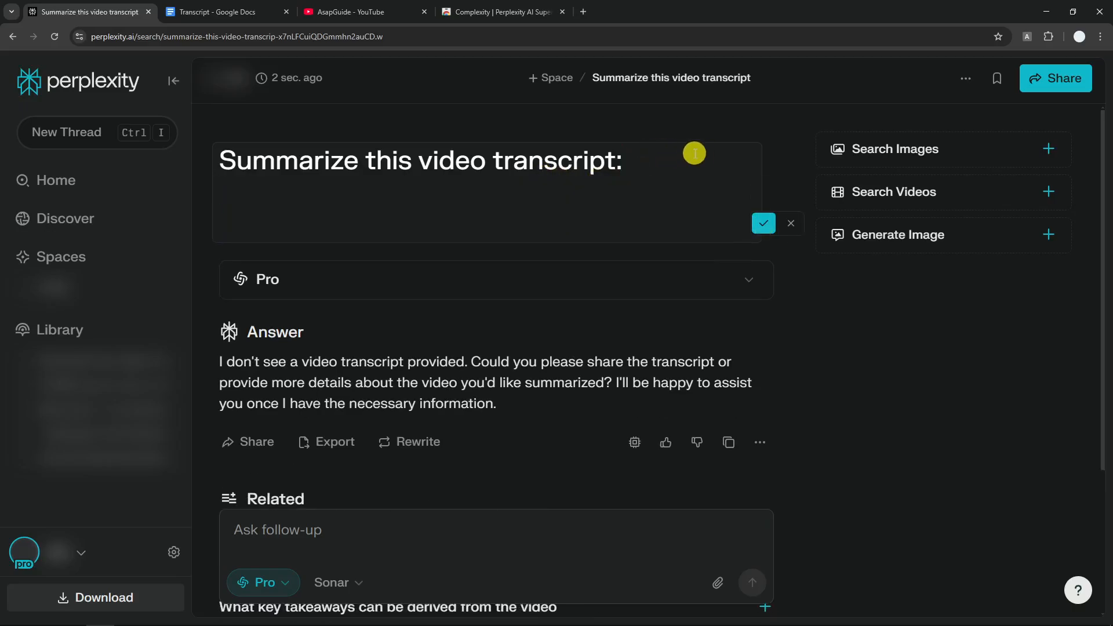
mouse_move(360, 210)
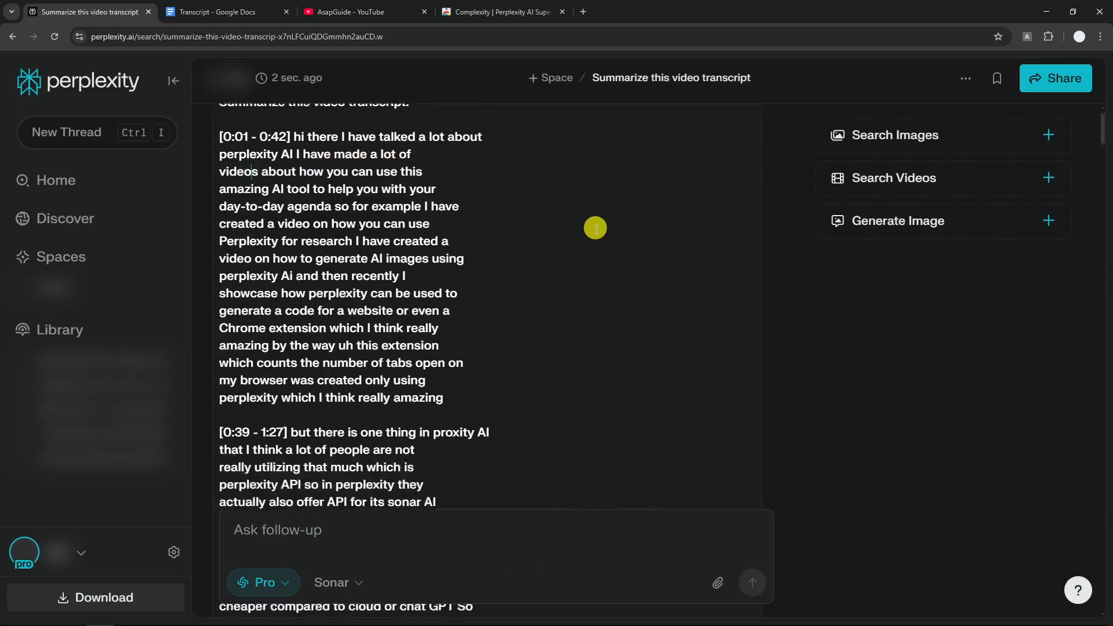
Step: Review the pasted transcript while the make.com API summary answer generates
scroll(down, 3)
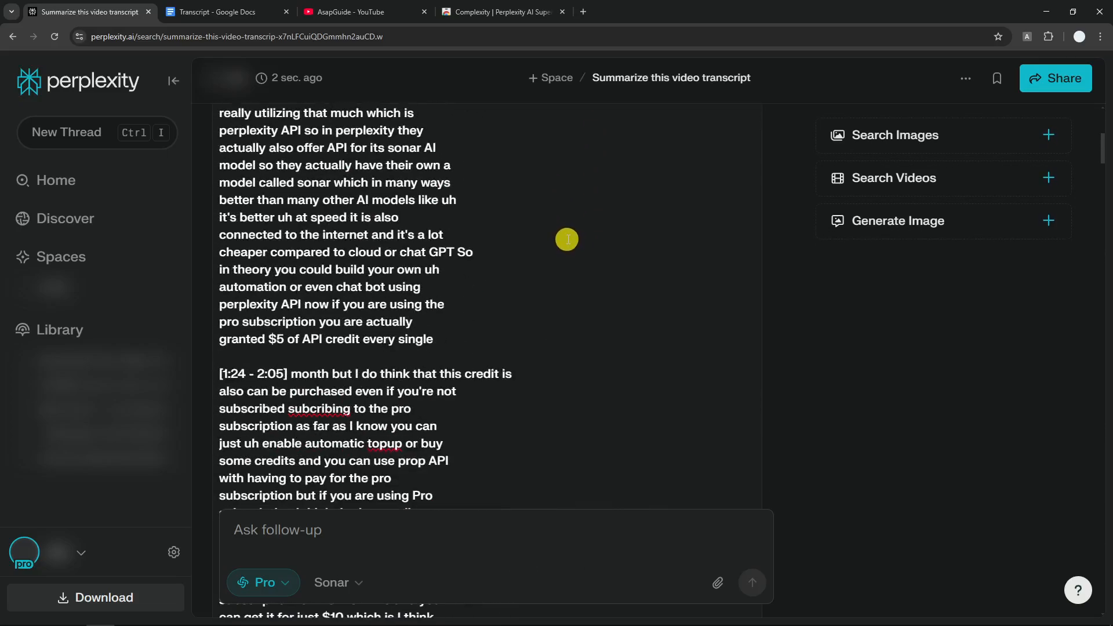
scroll(down, 3)
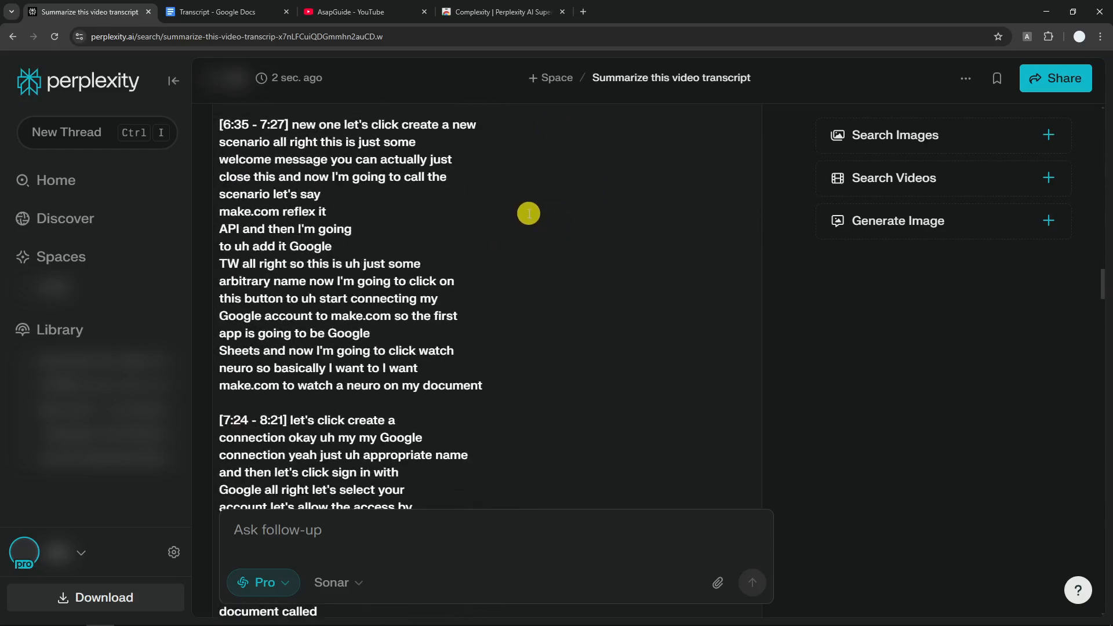
scroll(down, 3)
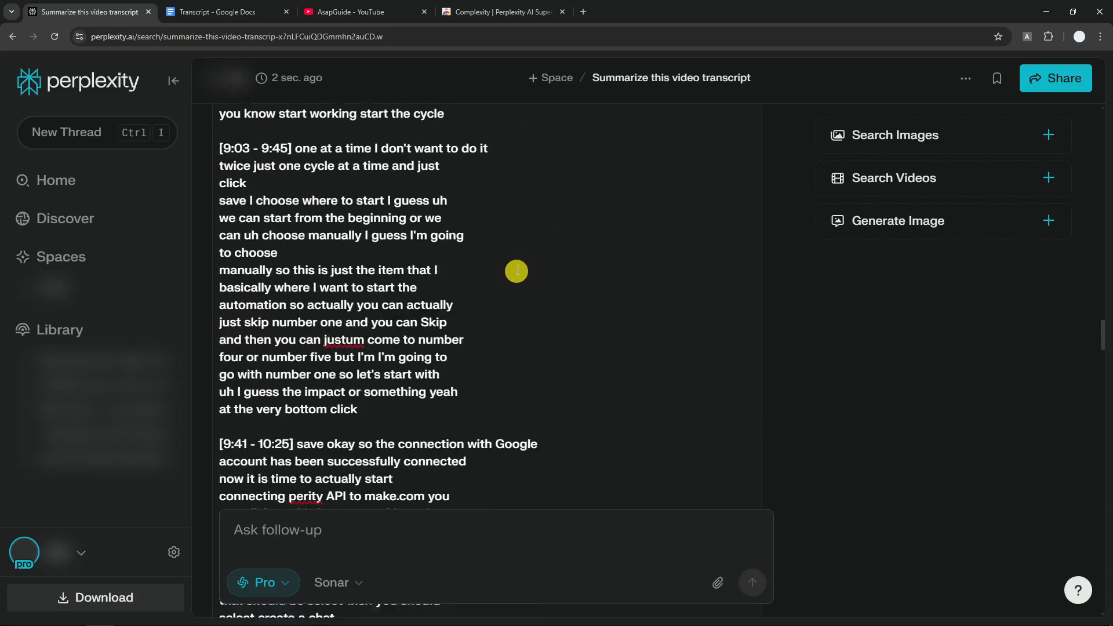
scroll(down, 3)
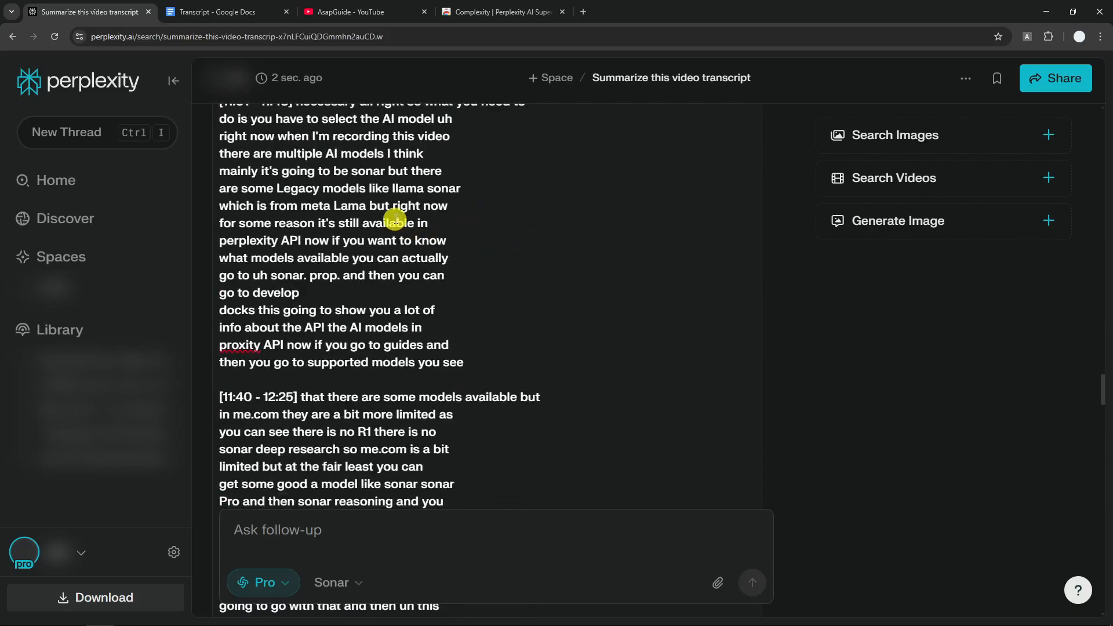
scroll(down, 3)
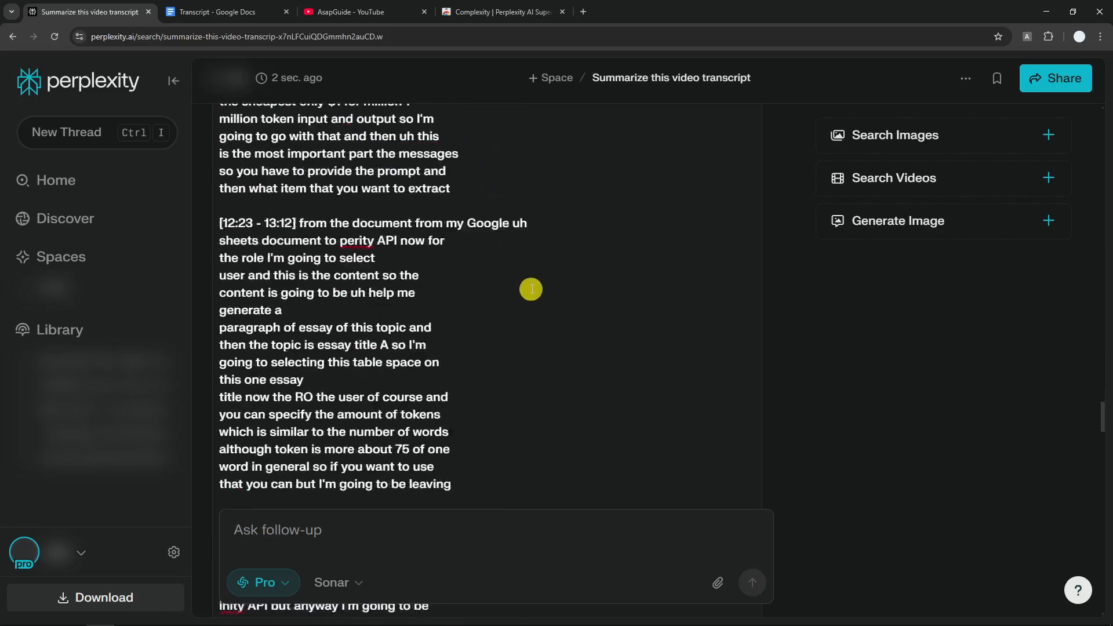
scroll(down, 3)
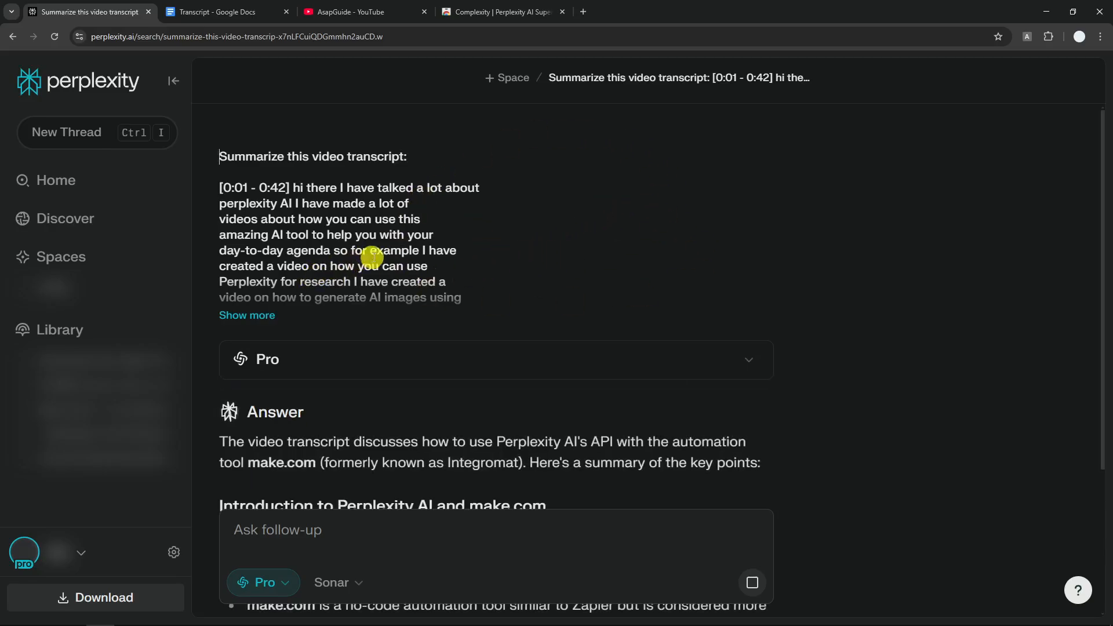
mouse_move(539, 315)
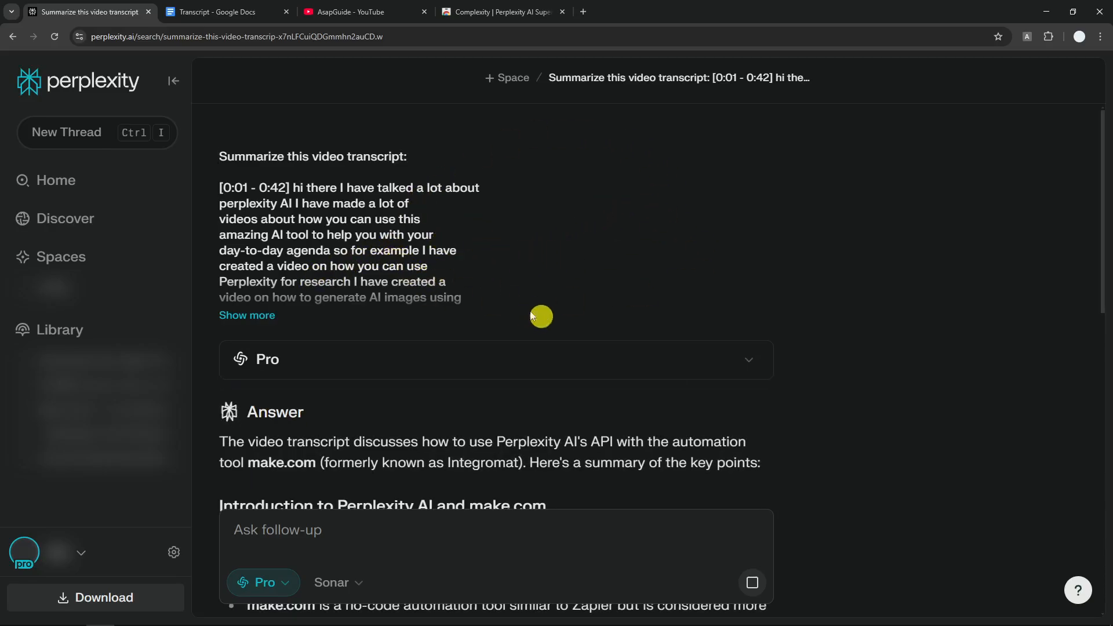
Step: Clear the leftover paste.txt attachment from the follow-up box via Attached Files
scroll(down, 3)
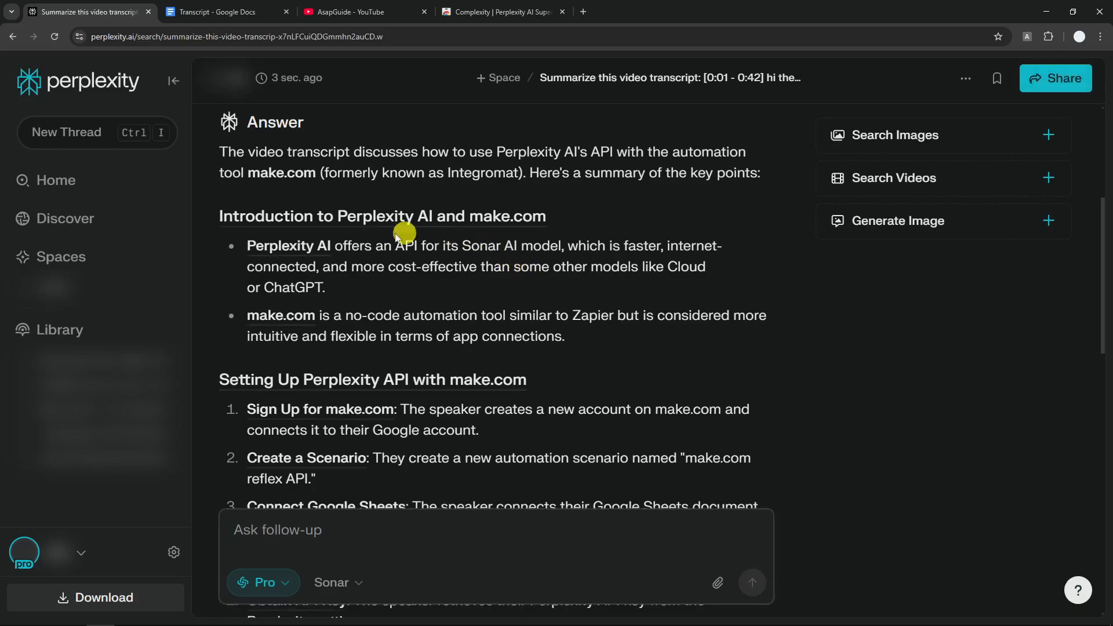
scroll(down, 3)
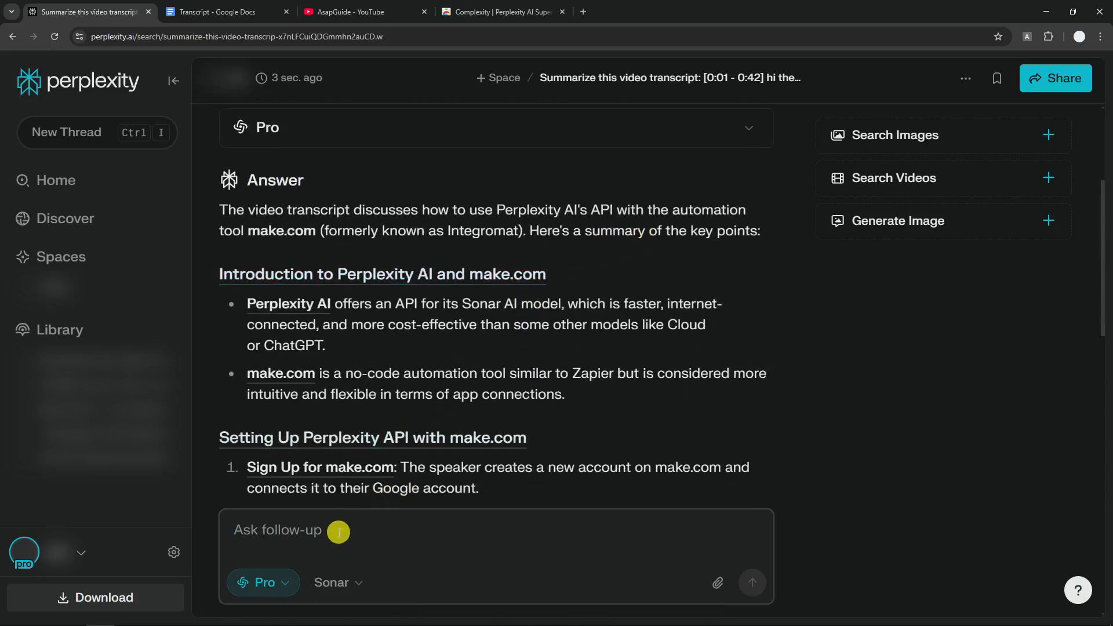
click(320, 532)
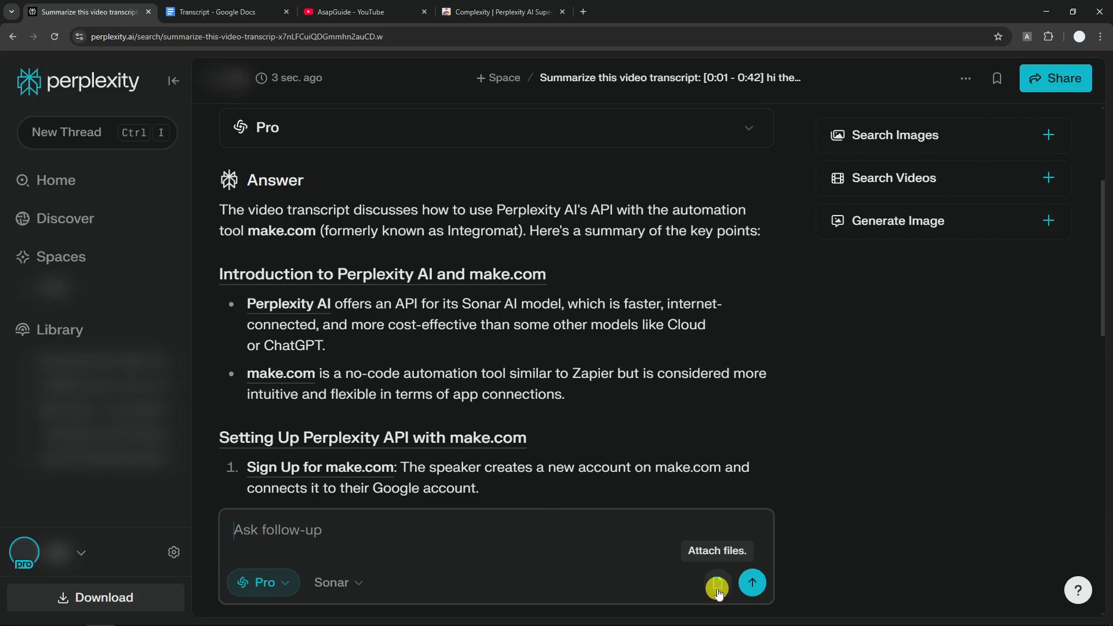
click(716, 587)
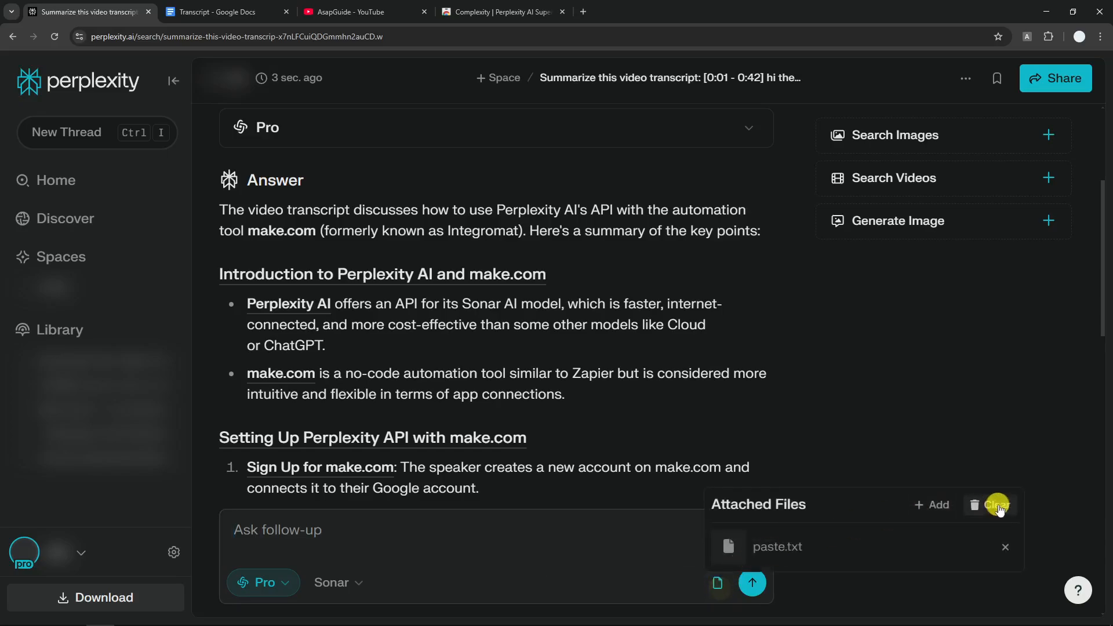
click(996, 504)
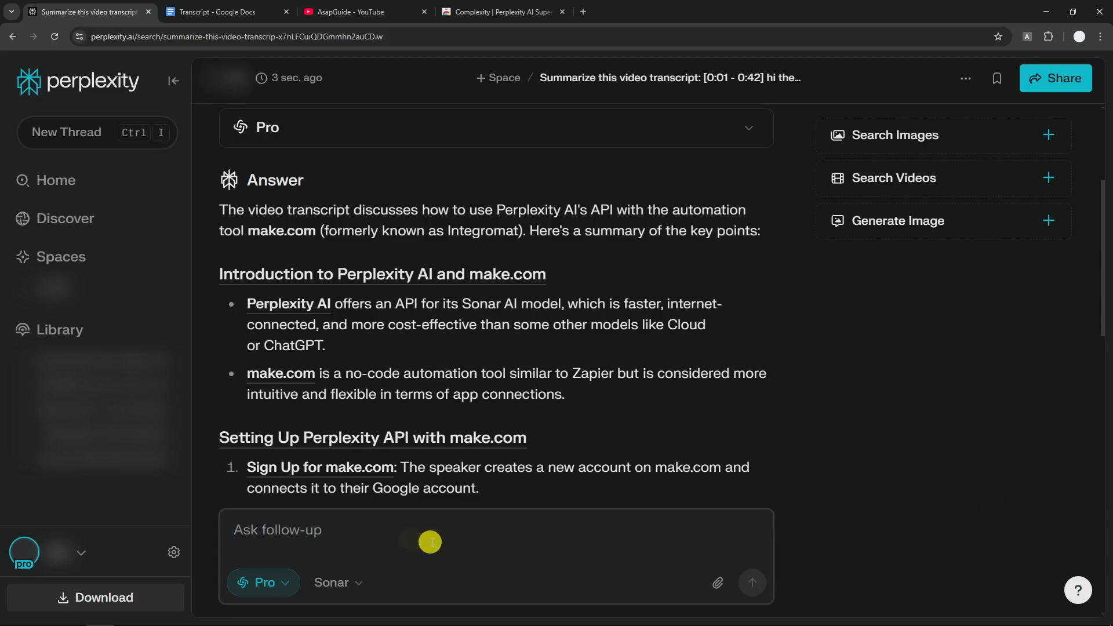
Step: Send a 'Thank you' follow-up, then start editing that question
text(T)
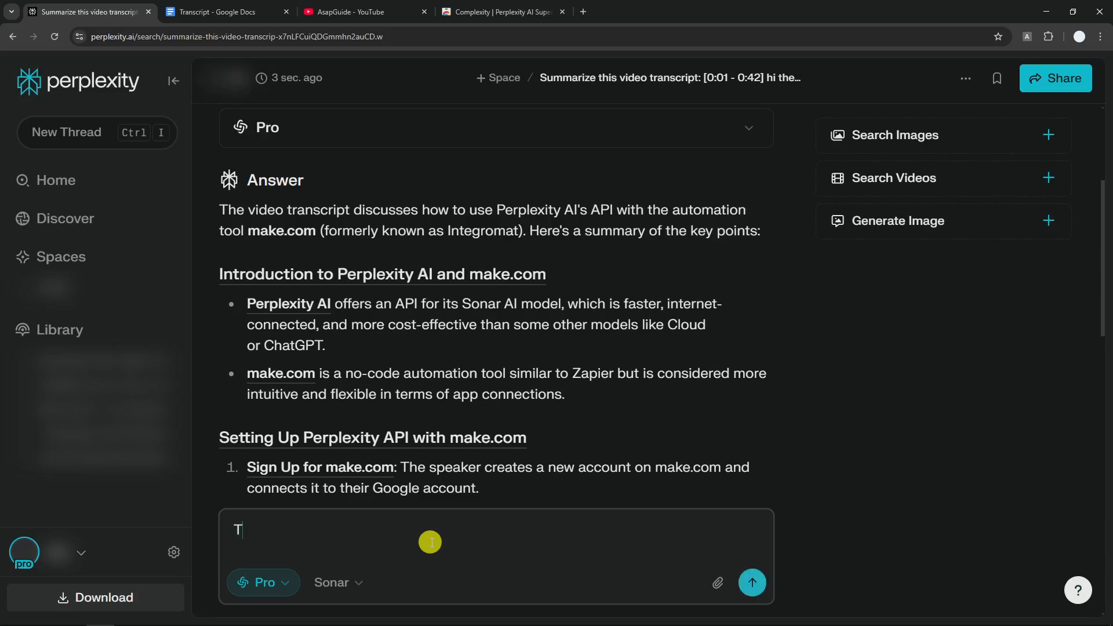
text(hank you)
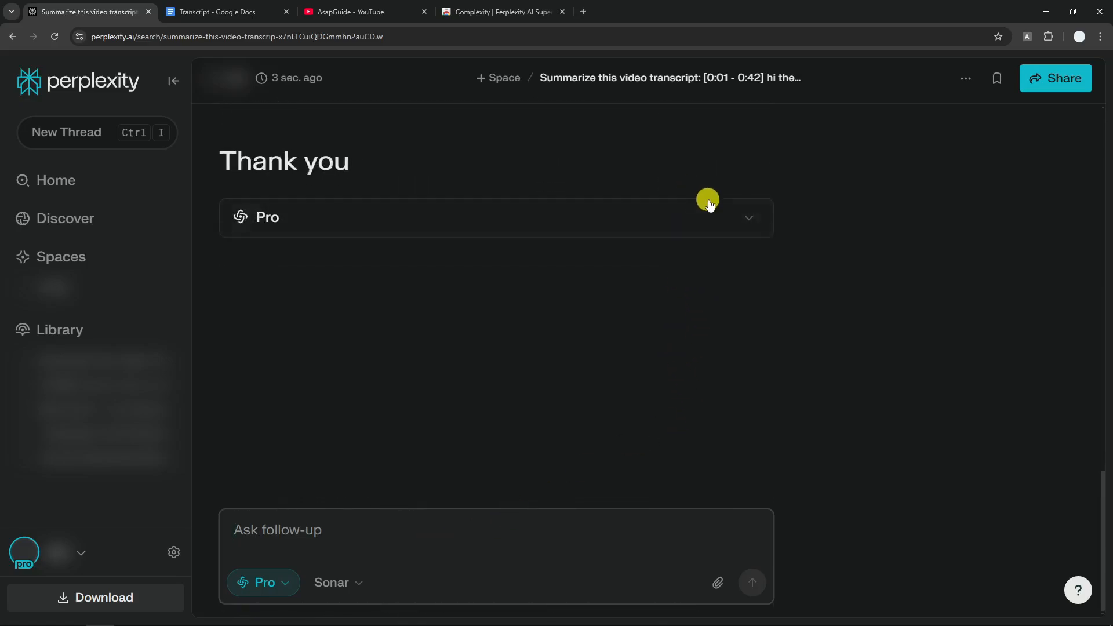
click(747, 217)
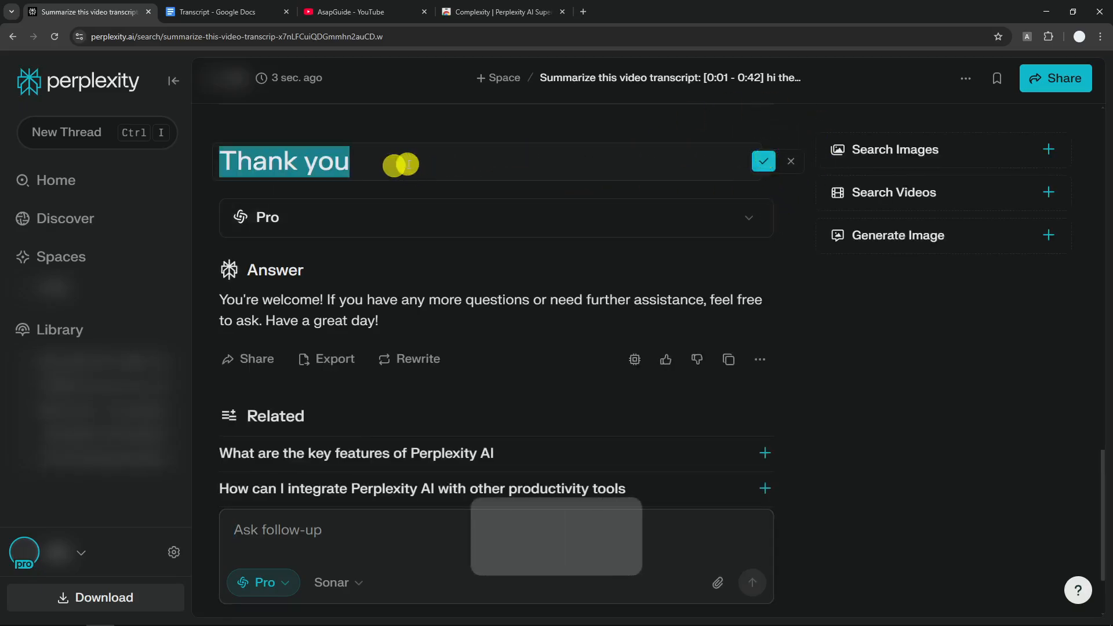
Step: Rewrite it as 'Give me 3 bullet points from this:' with the transcript pasted, and rerun
text(Help me)
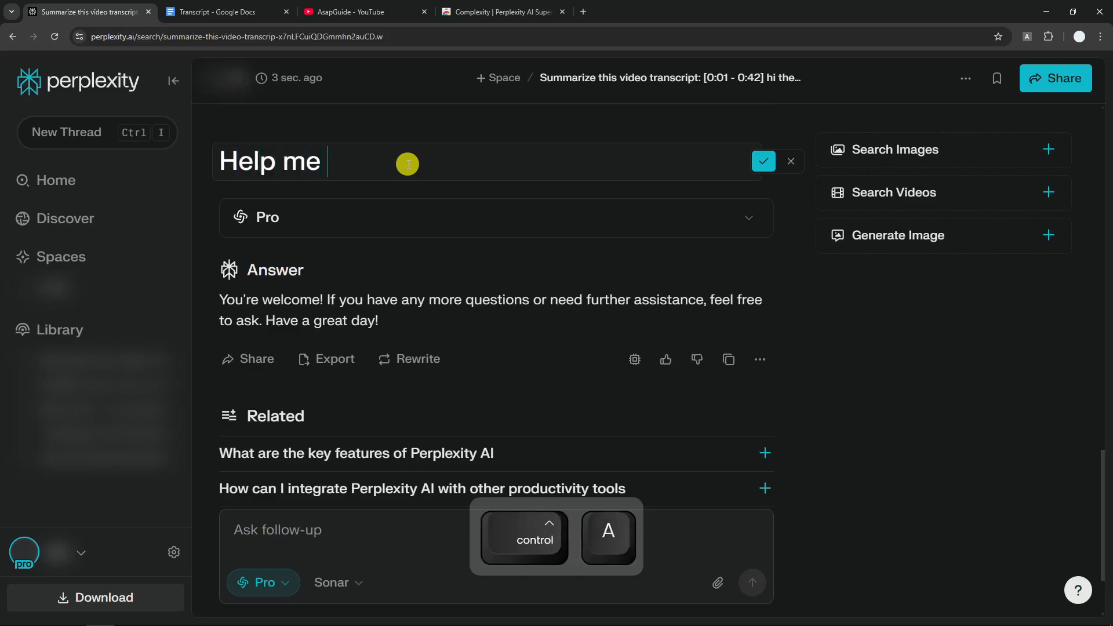
text(Give)
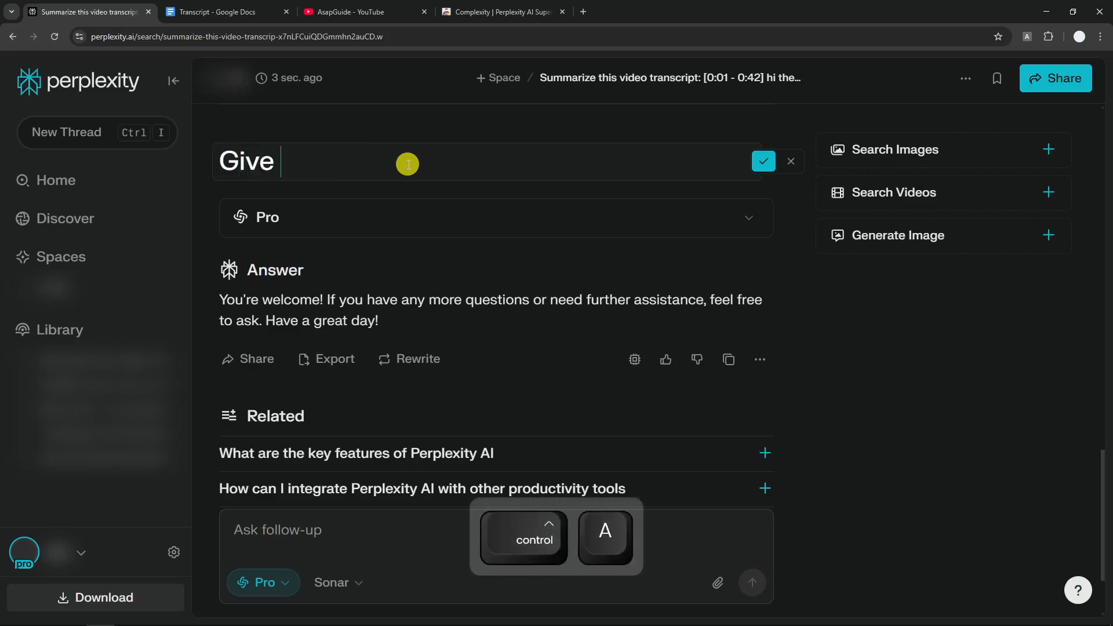
text(me 3 bullet points from this:)
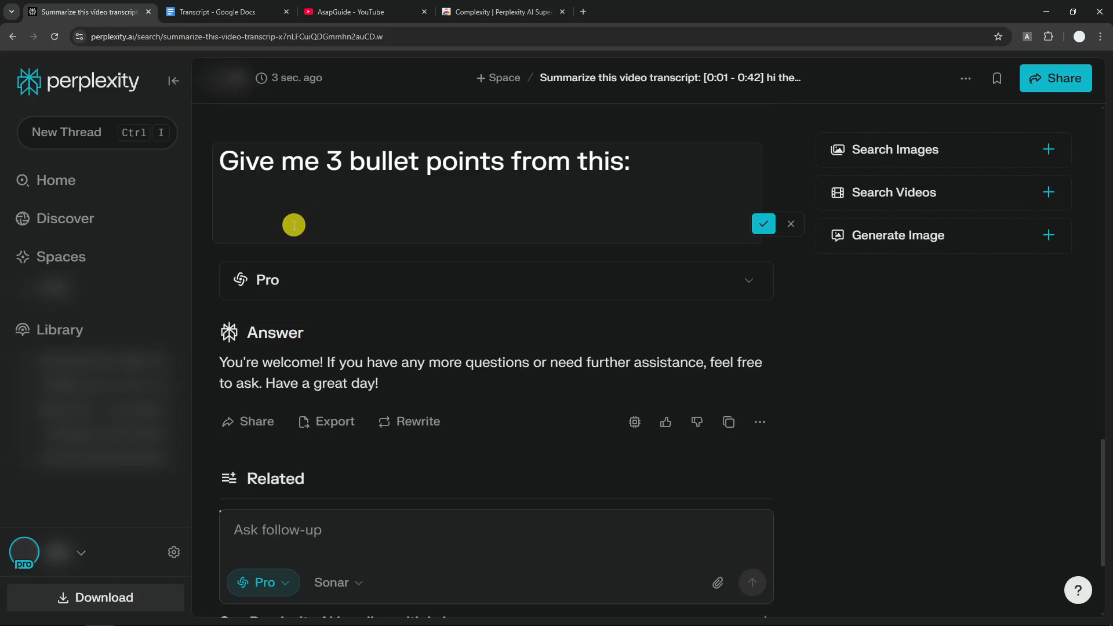
key(ctrl+v)
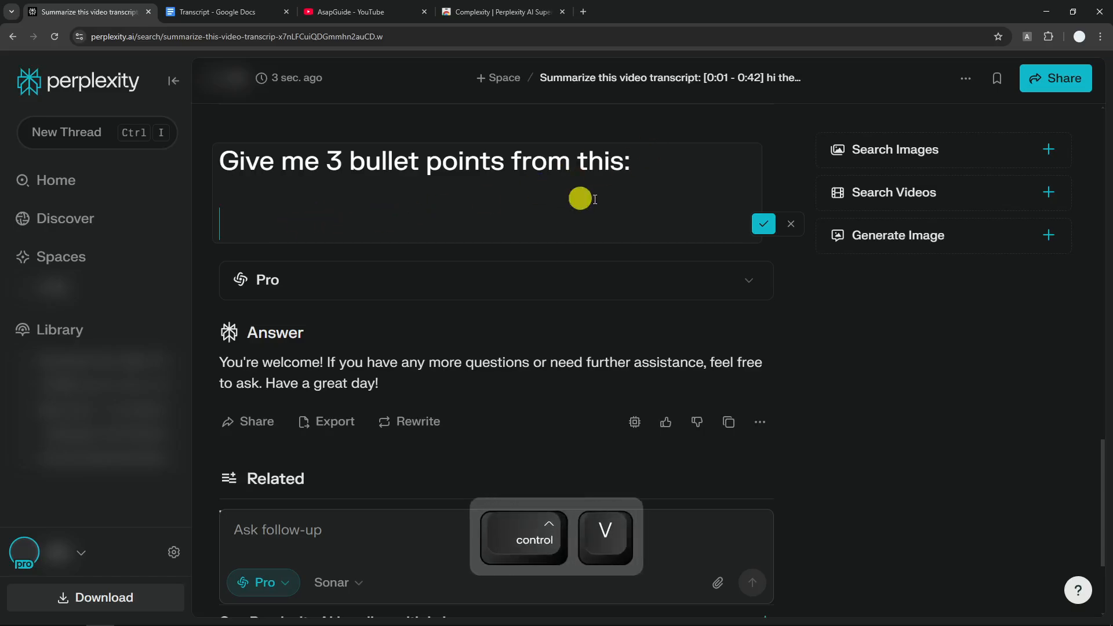
key(ctrl+v)
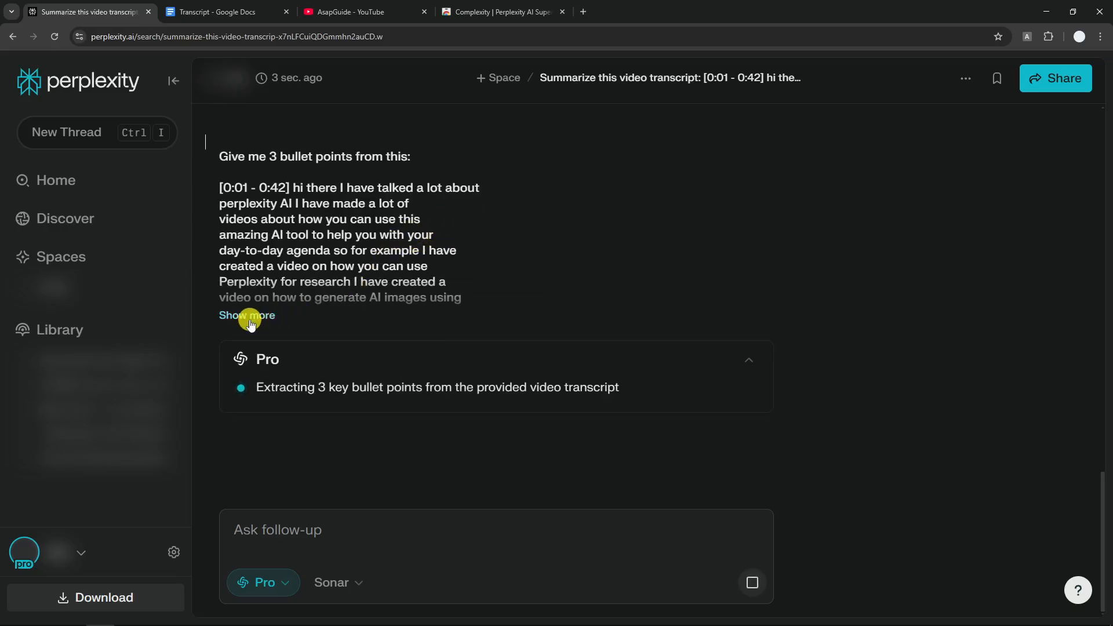
Step: Expand the full pasted transcript via Show more while the three-bullet API answer arrives
click(246, 315)
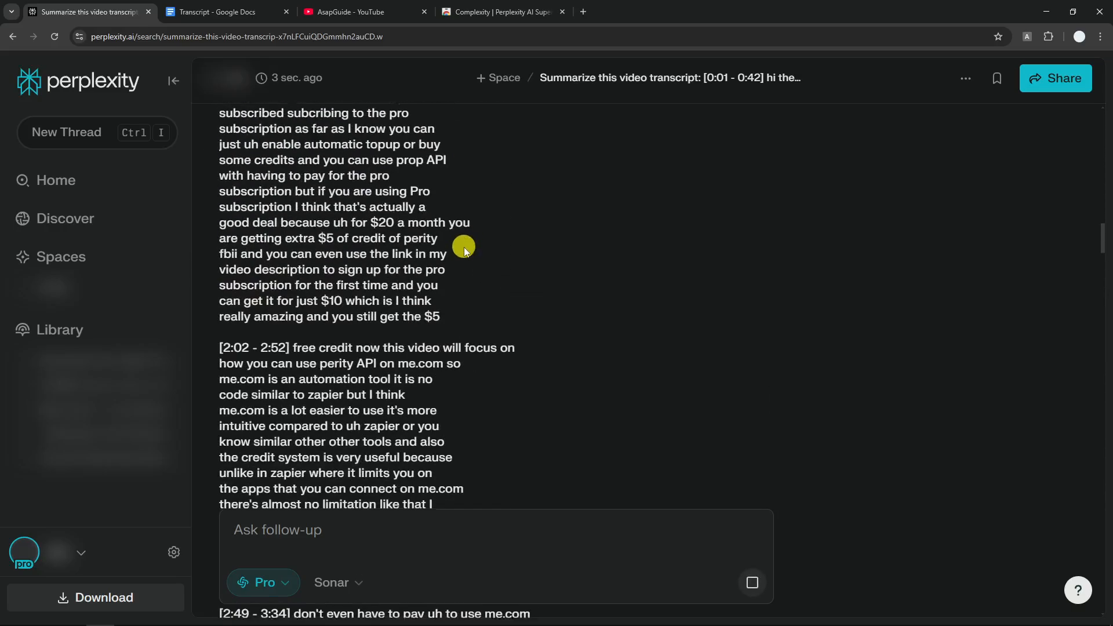
scroll(down, 3)
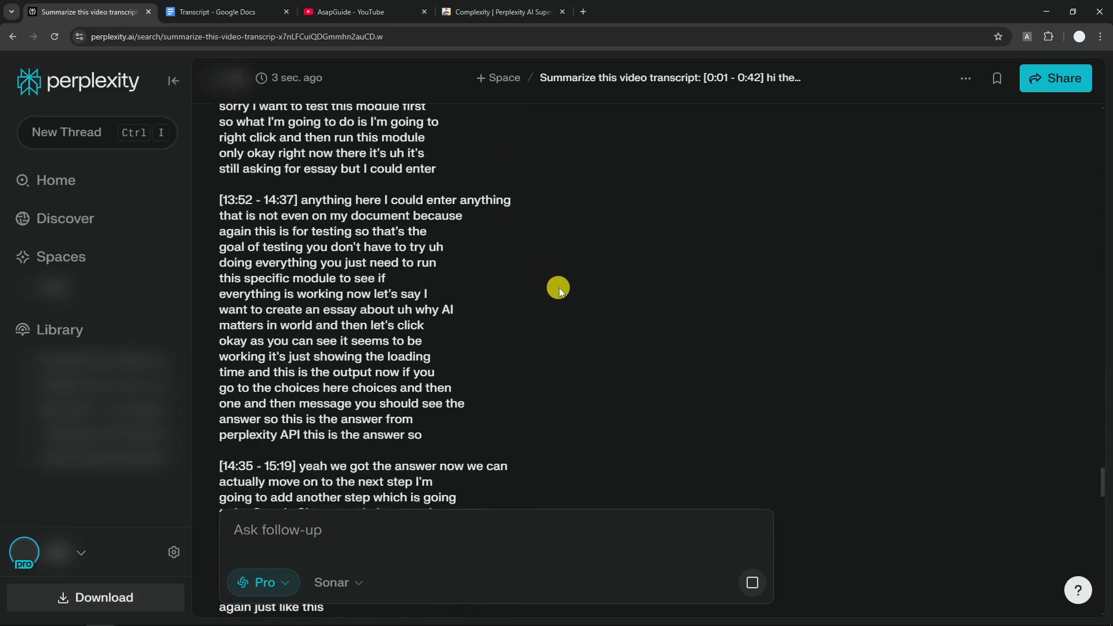
mouse_move(513, 324)
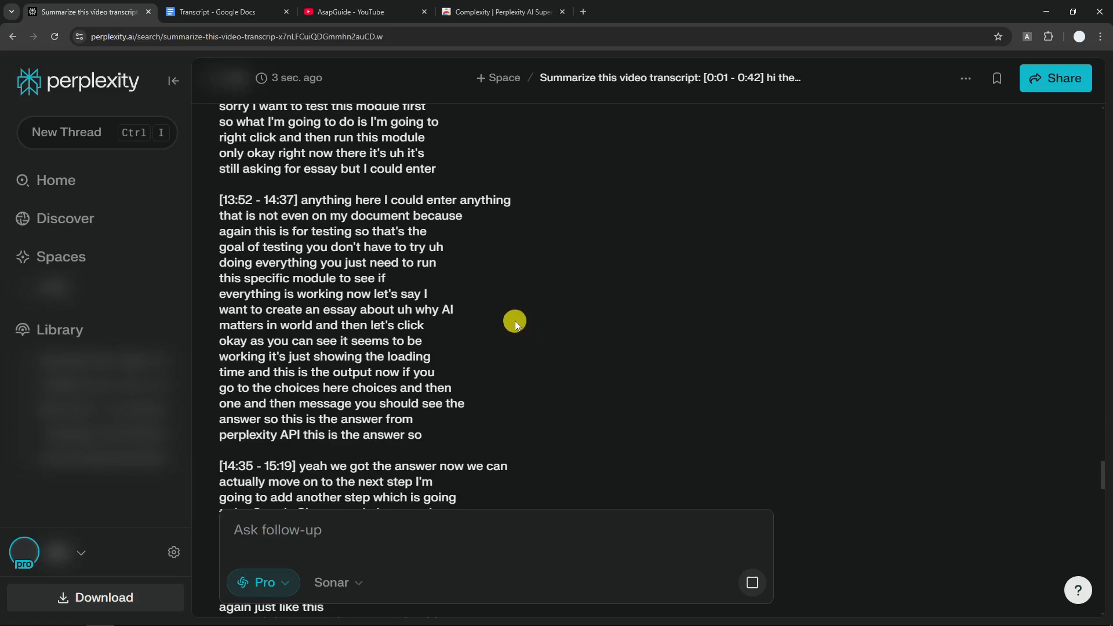
scroll(down, 3)
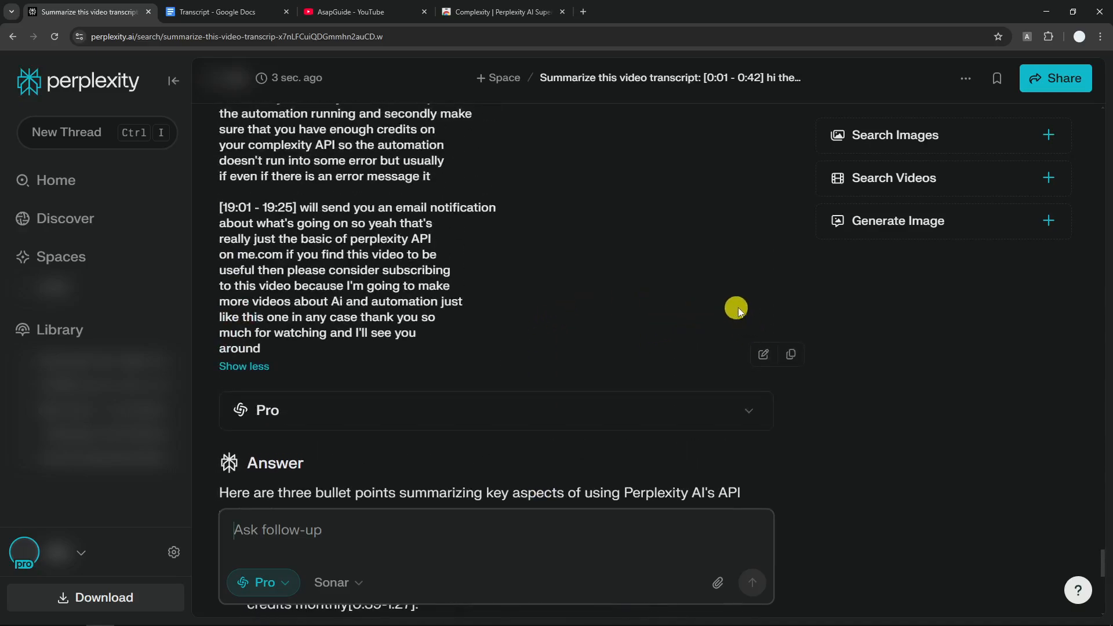
mouse_move(892, 447)
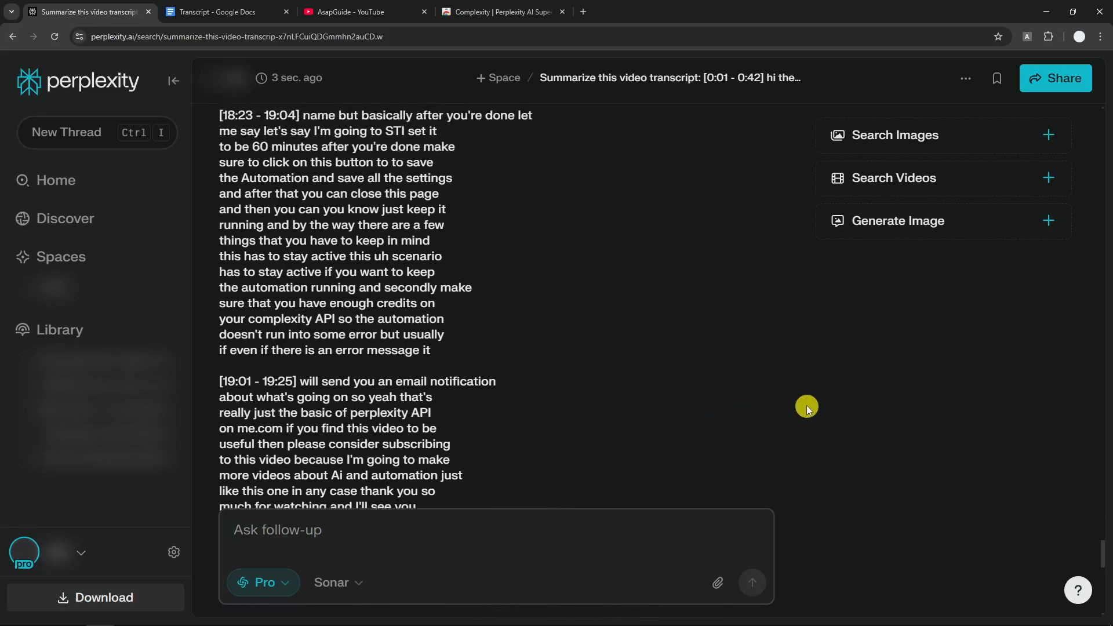
mouse_move(789, 360)
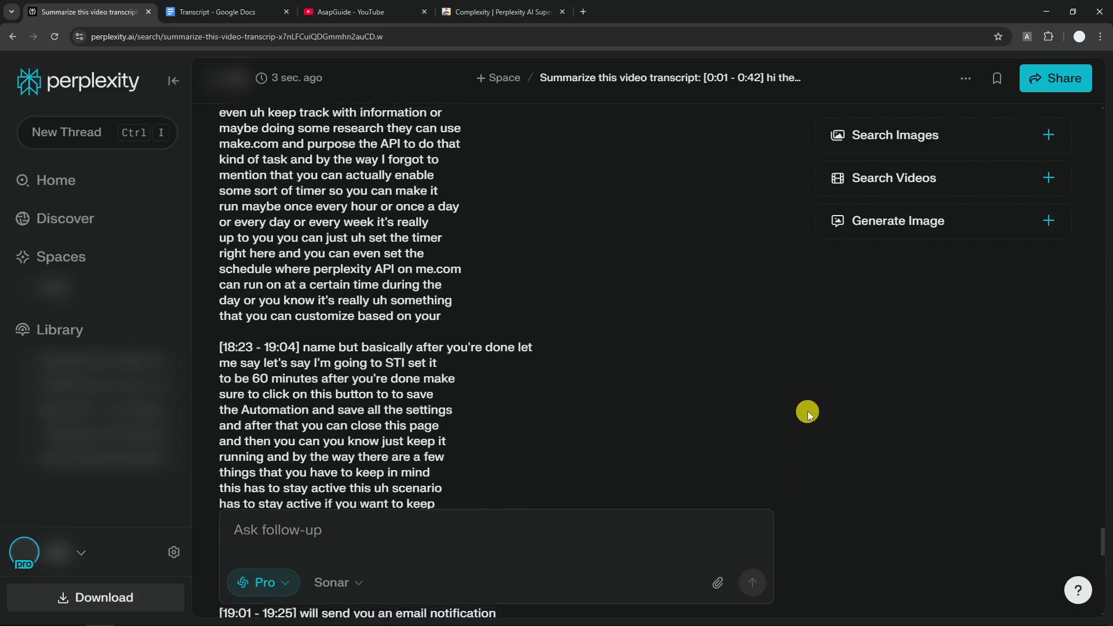
mouse_move(811, 341)
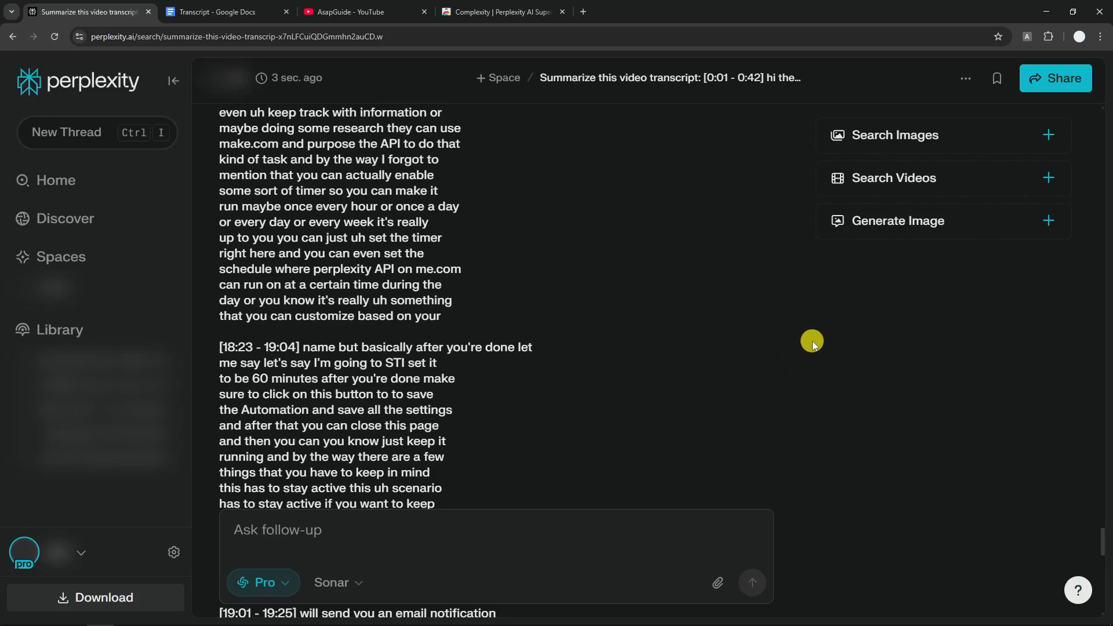
mouse_move(616, 343)
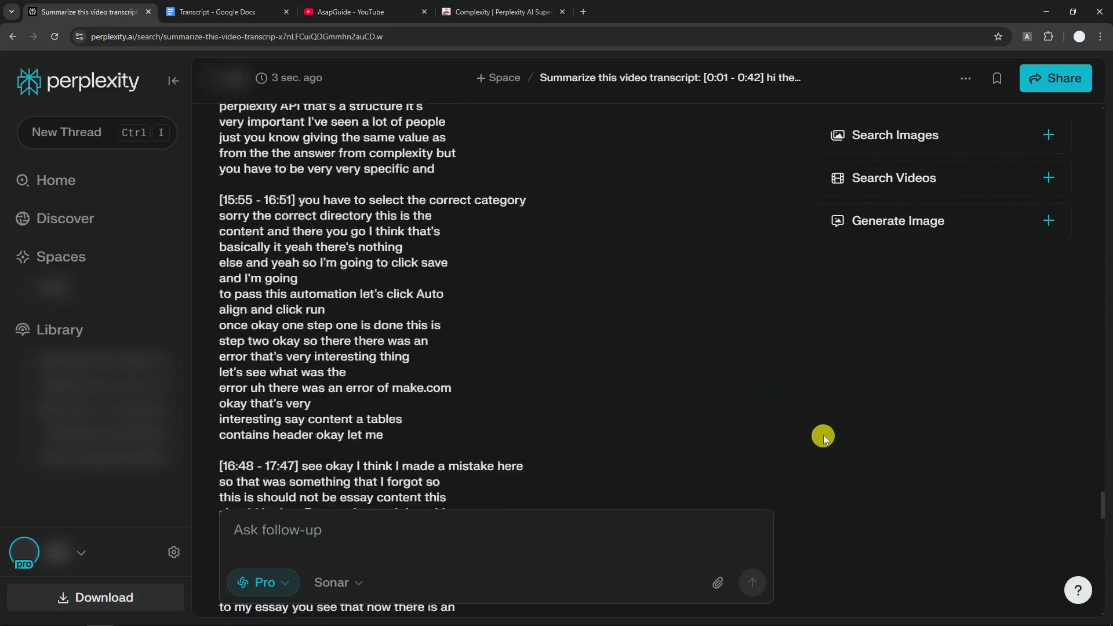
scroll(down, 3)
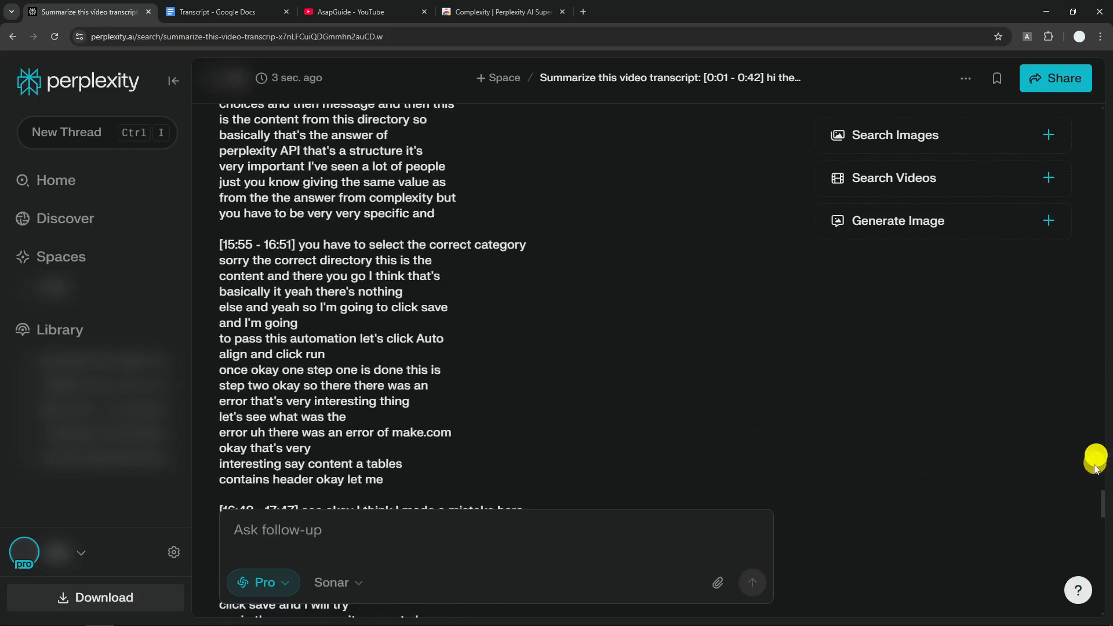